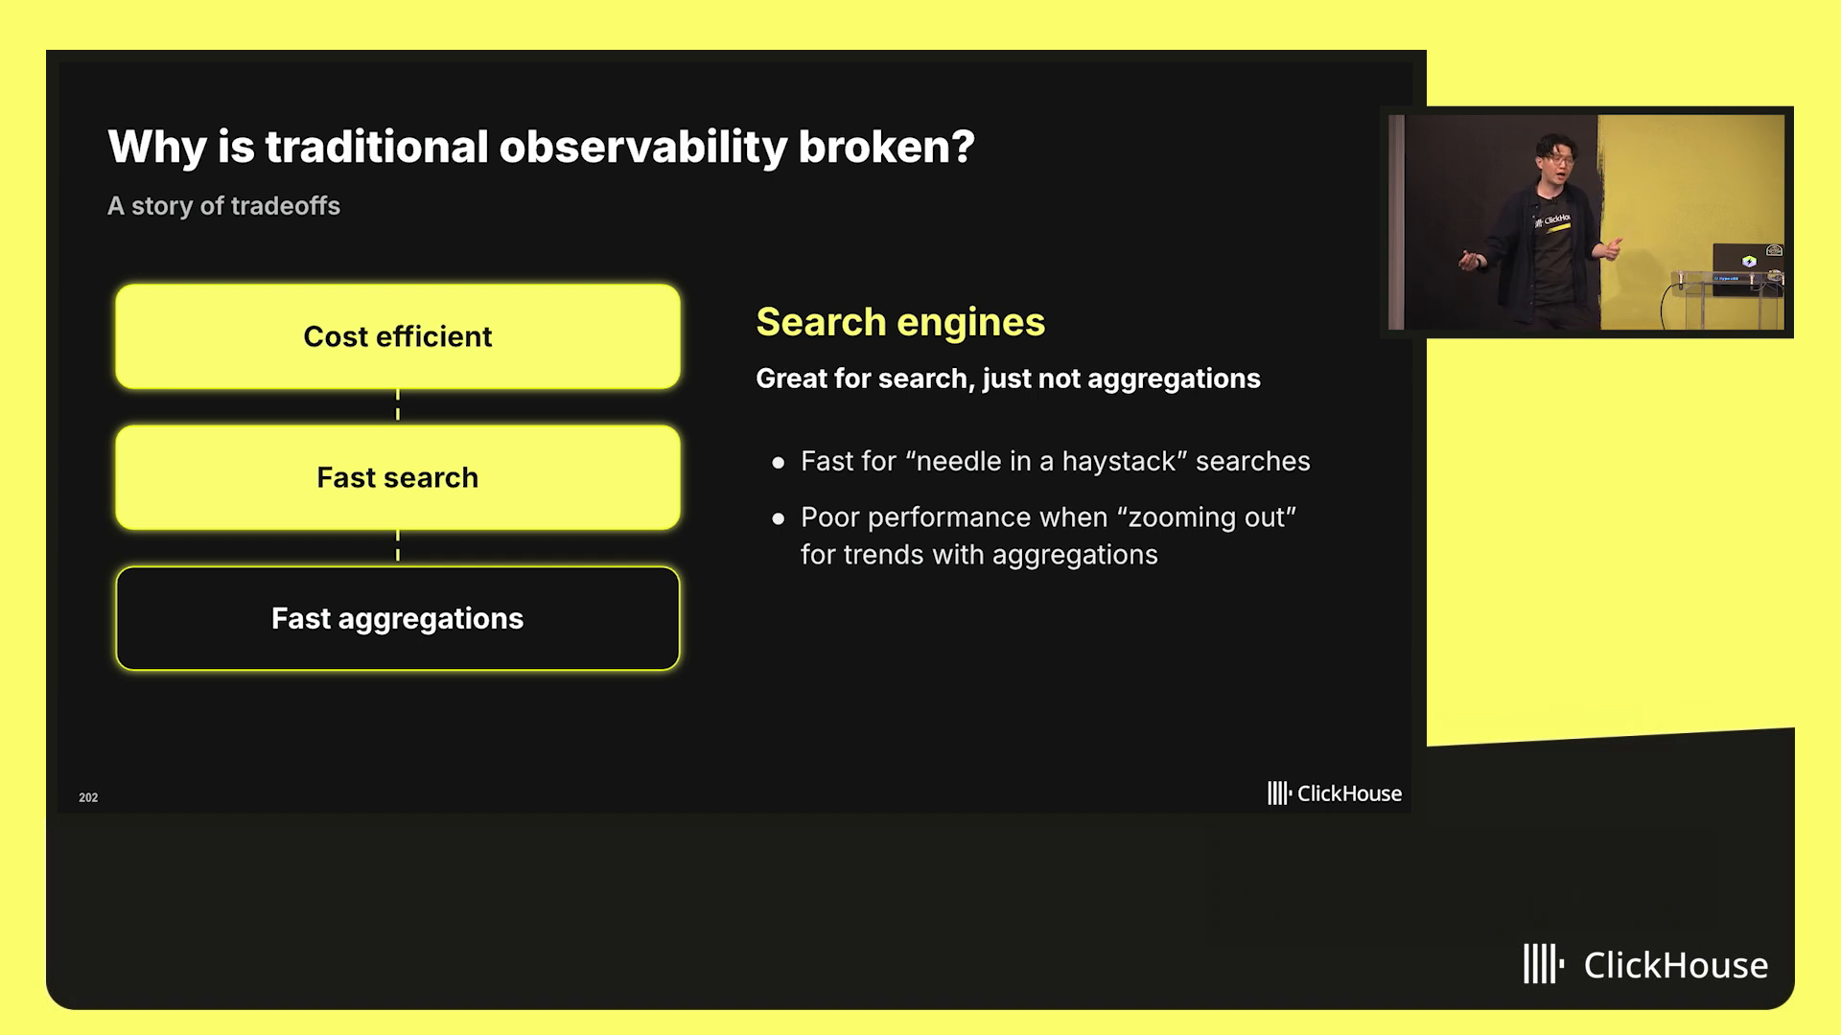
# - Advance past the metric-store slides to the us-east-2 errors_total count table slide
pyautogui.press('Right')
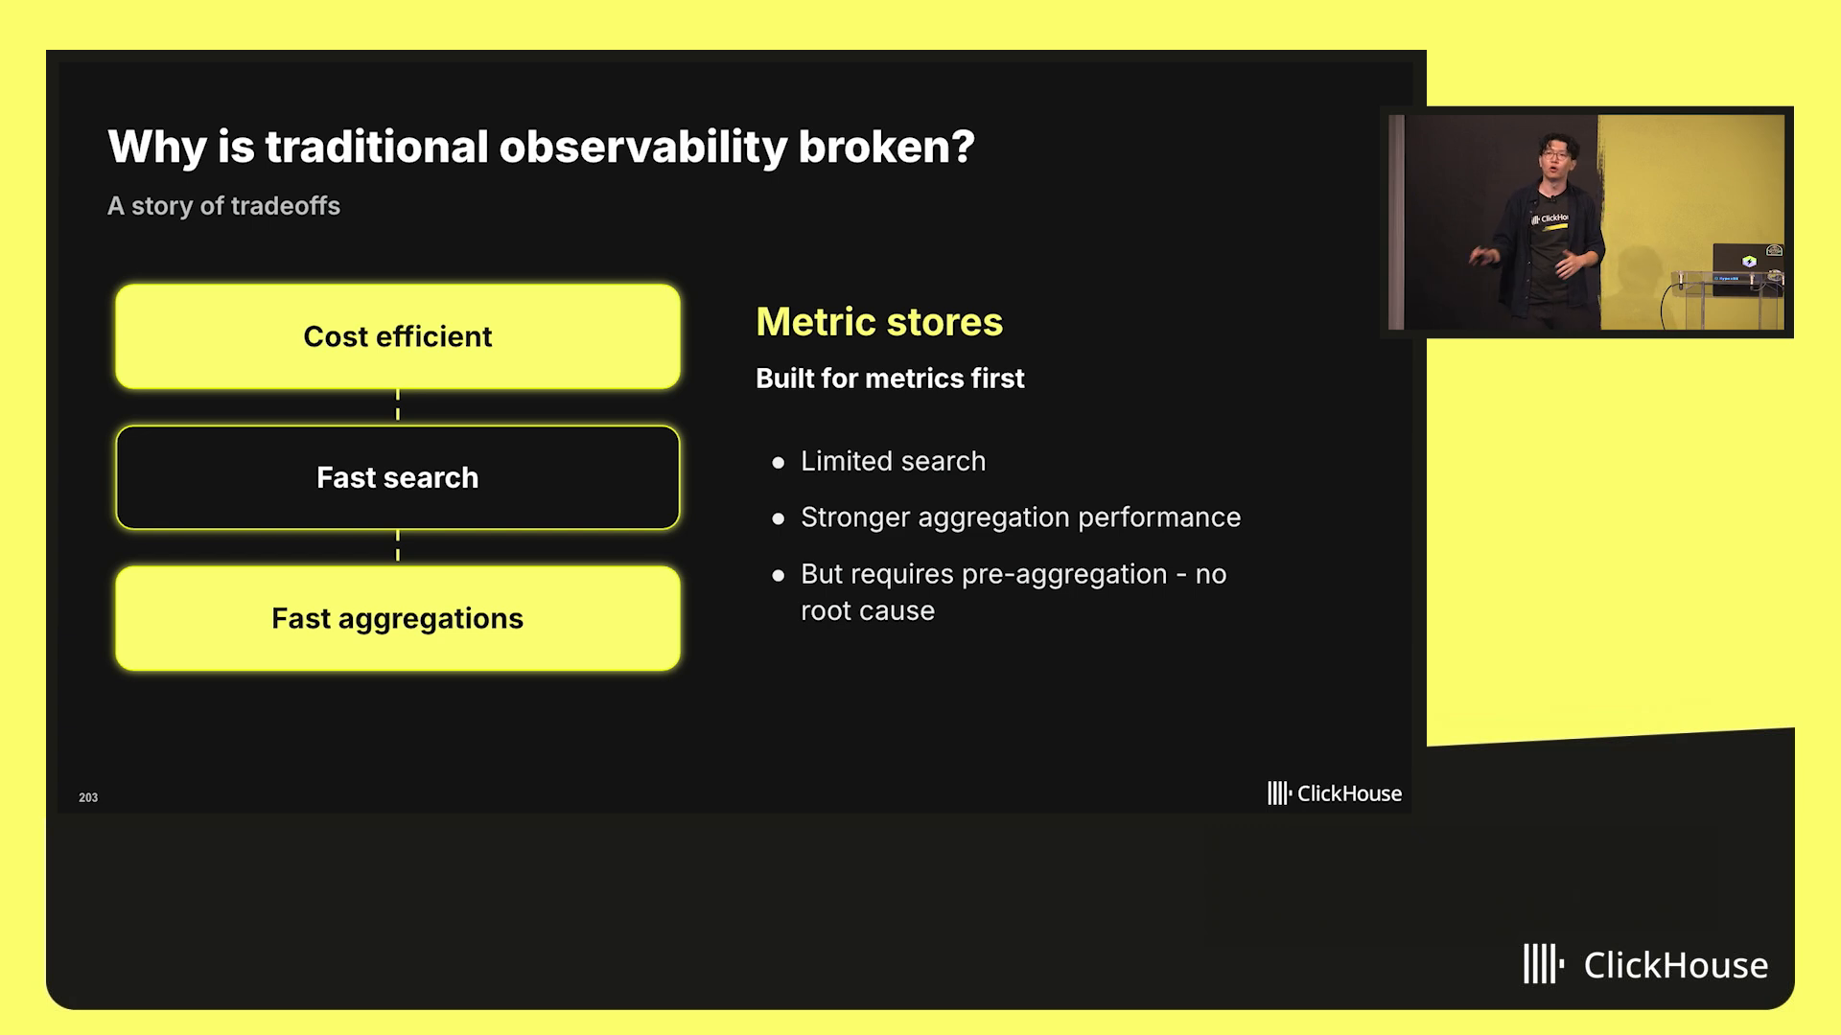
pyautogui.press('right')
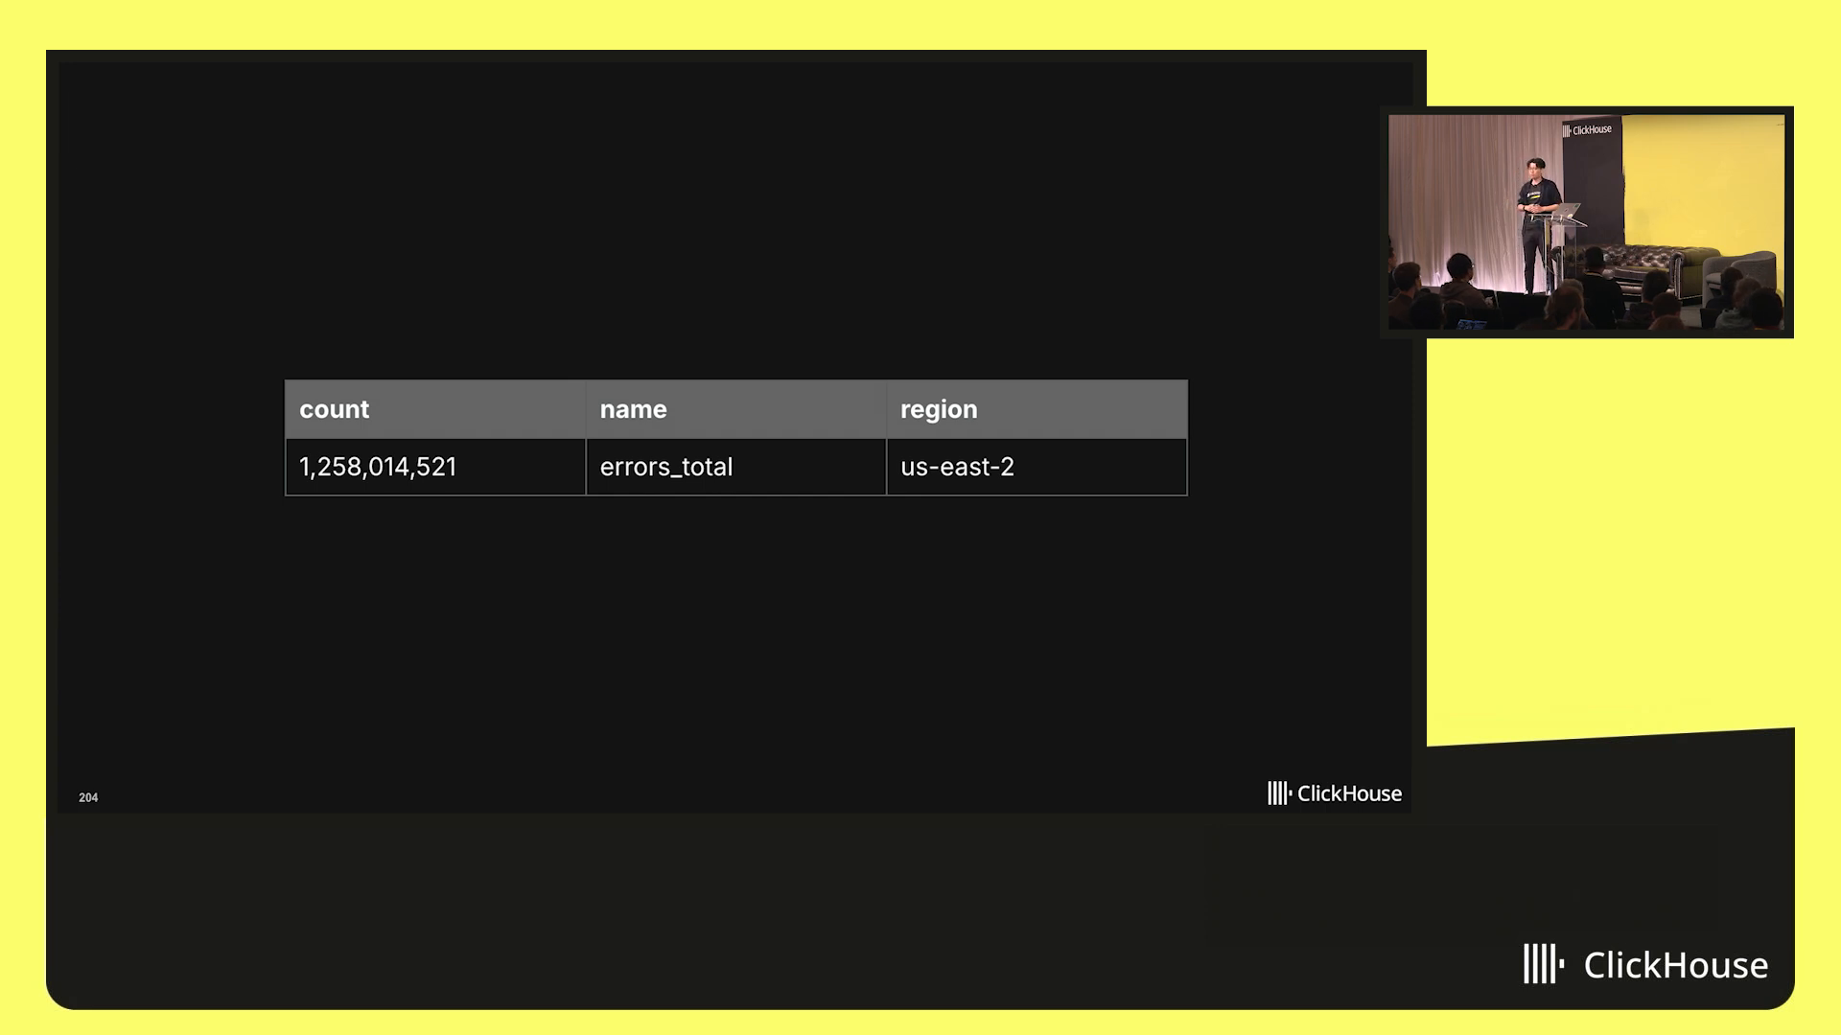
# - Step through raw error events and true observability to the 'True observability needs…' slide
pyautogui.press('Right')
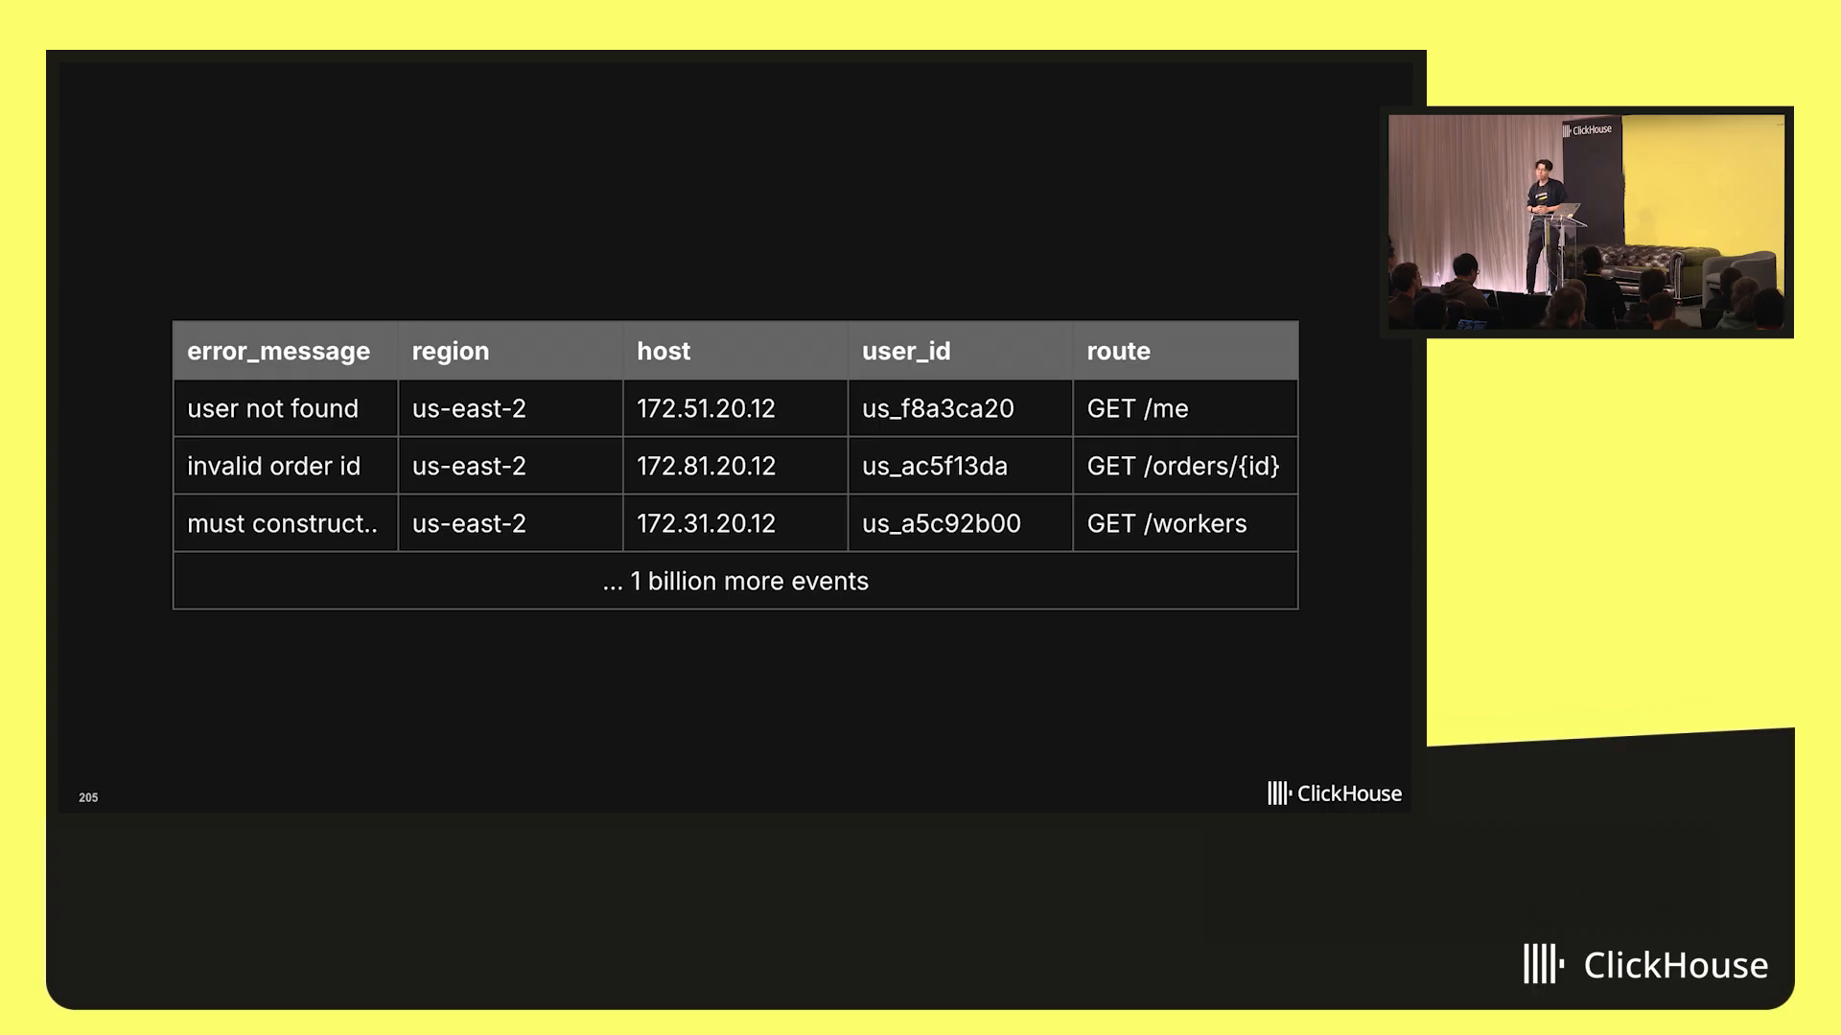
pyautogui.press('Right')
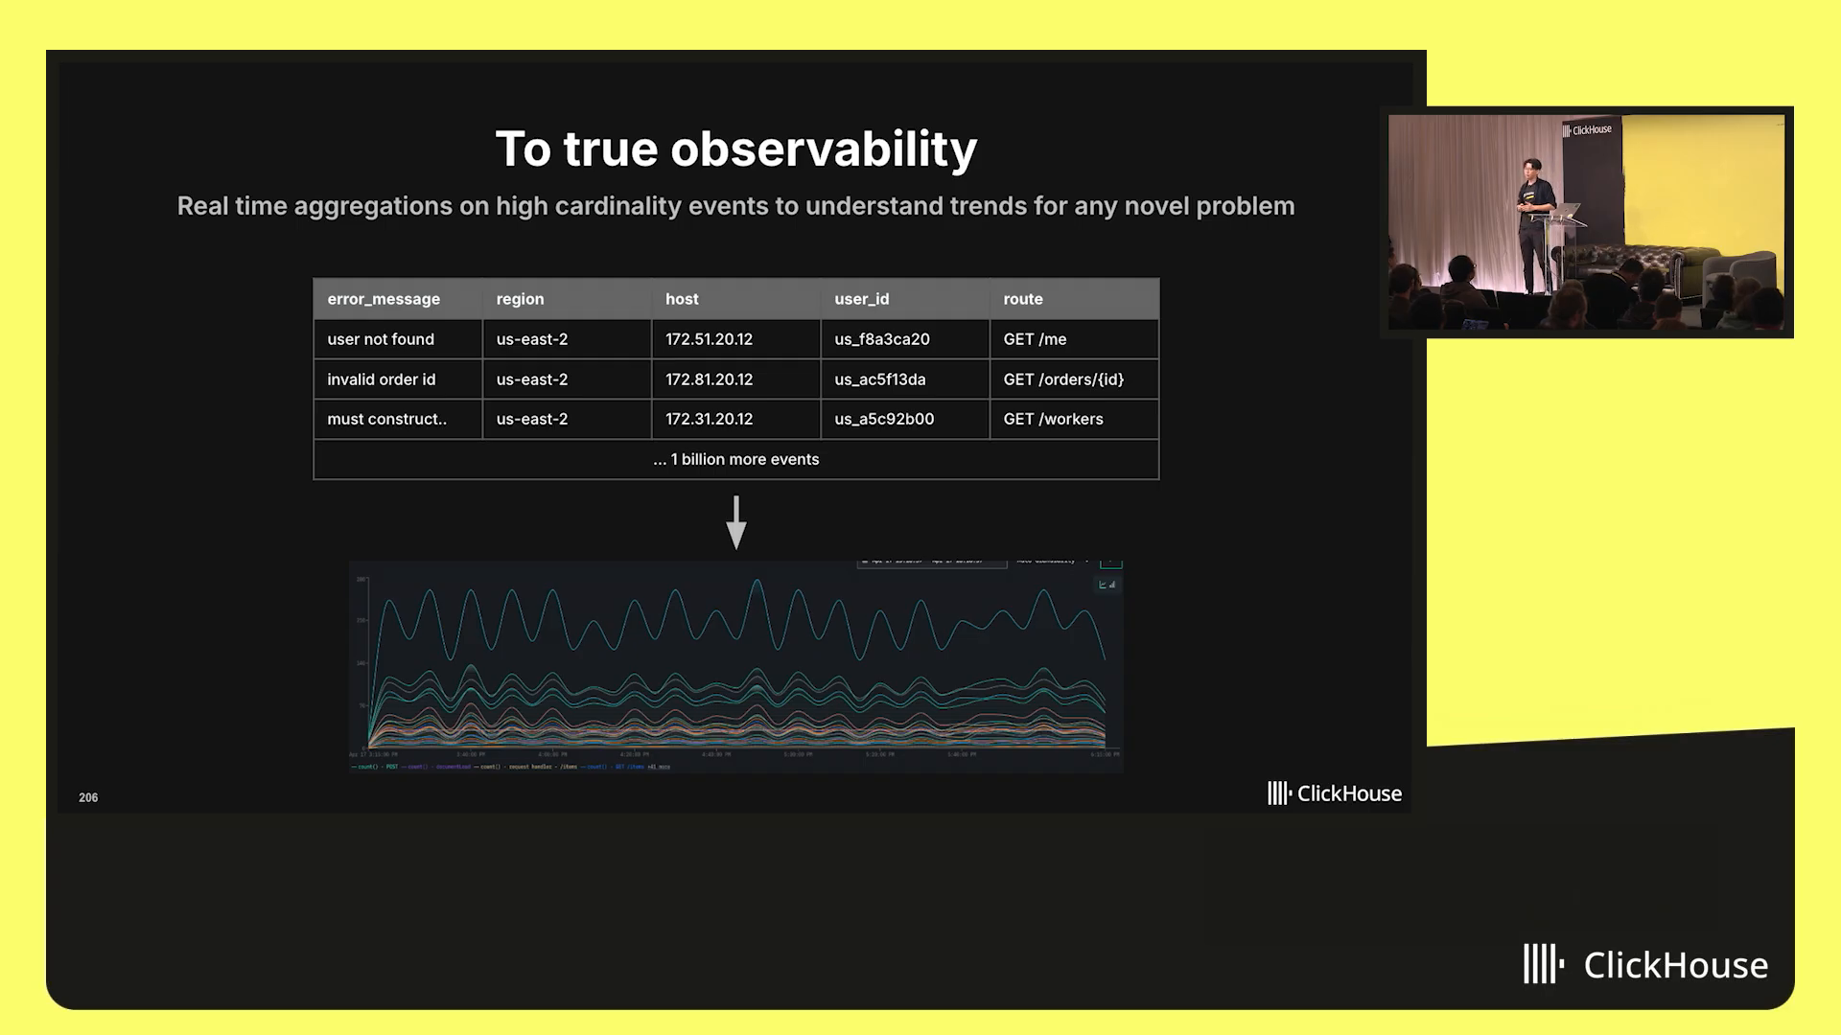
pyautogui.press('Right')
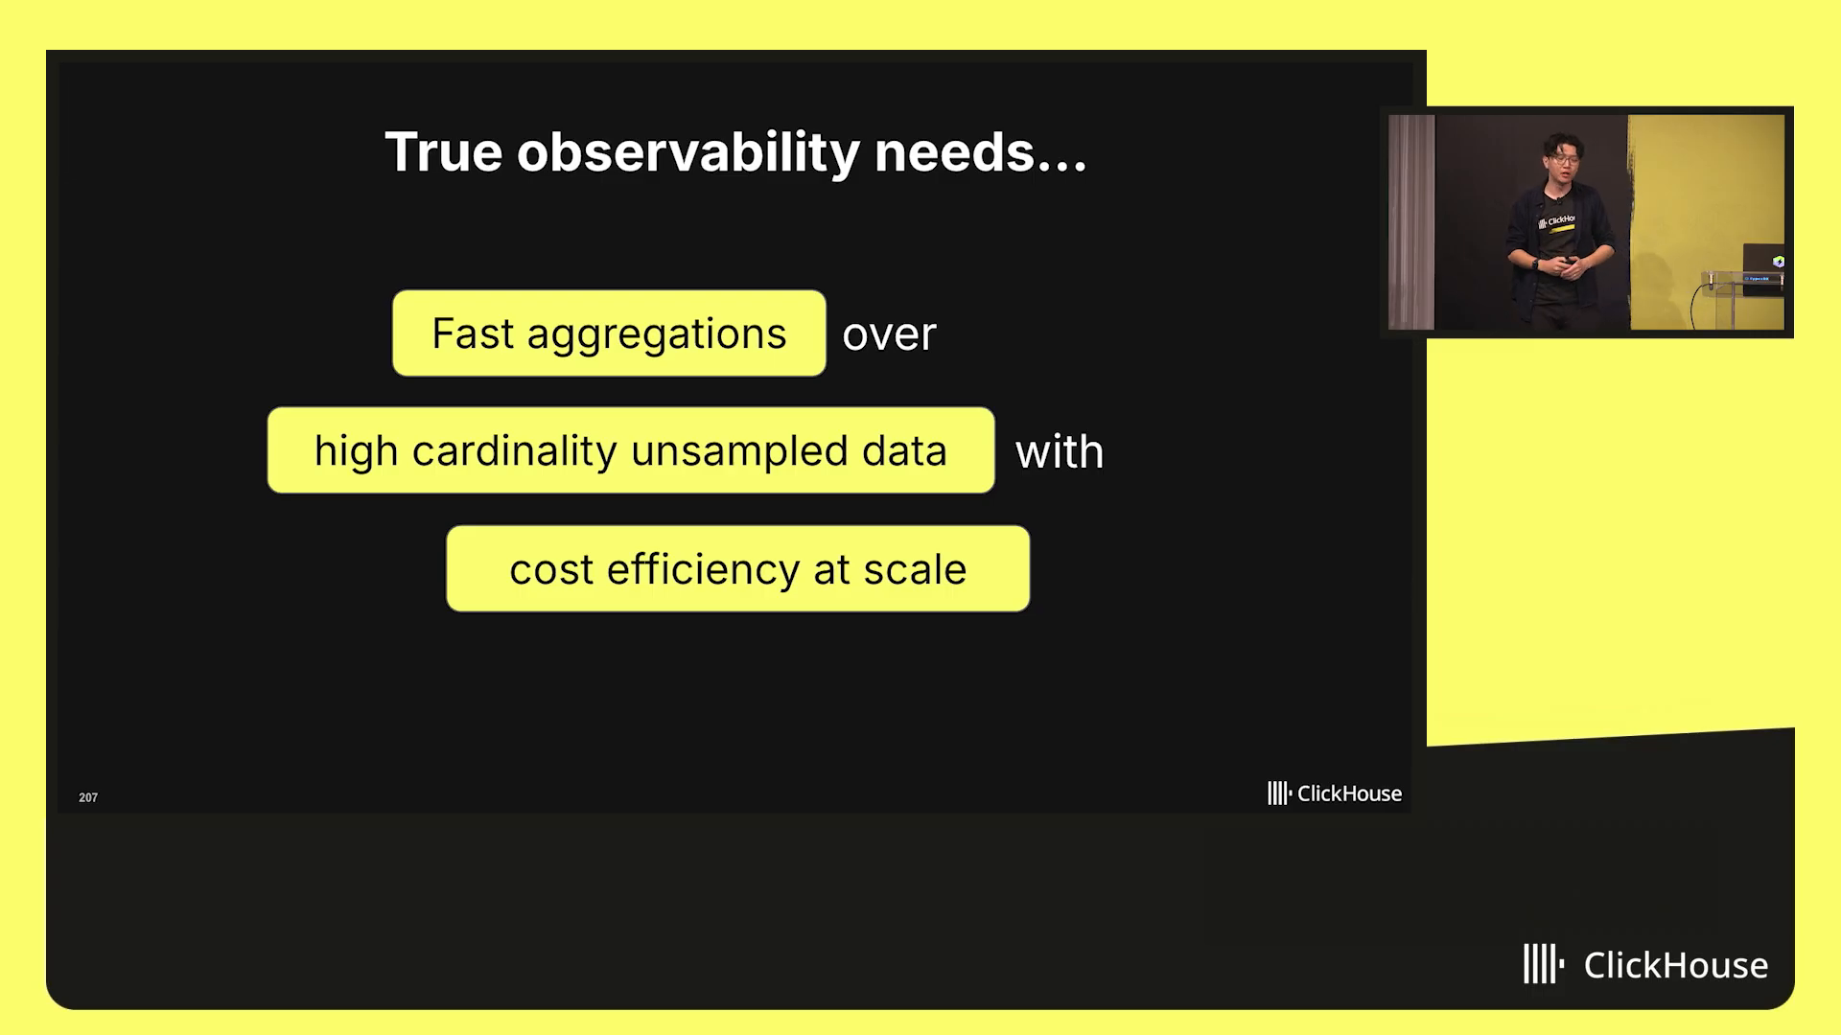
# - Advance past the ClickHouse logo and data-problem quote to the feature grid slide
pyautogui.press('Right')
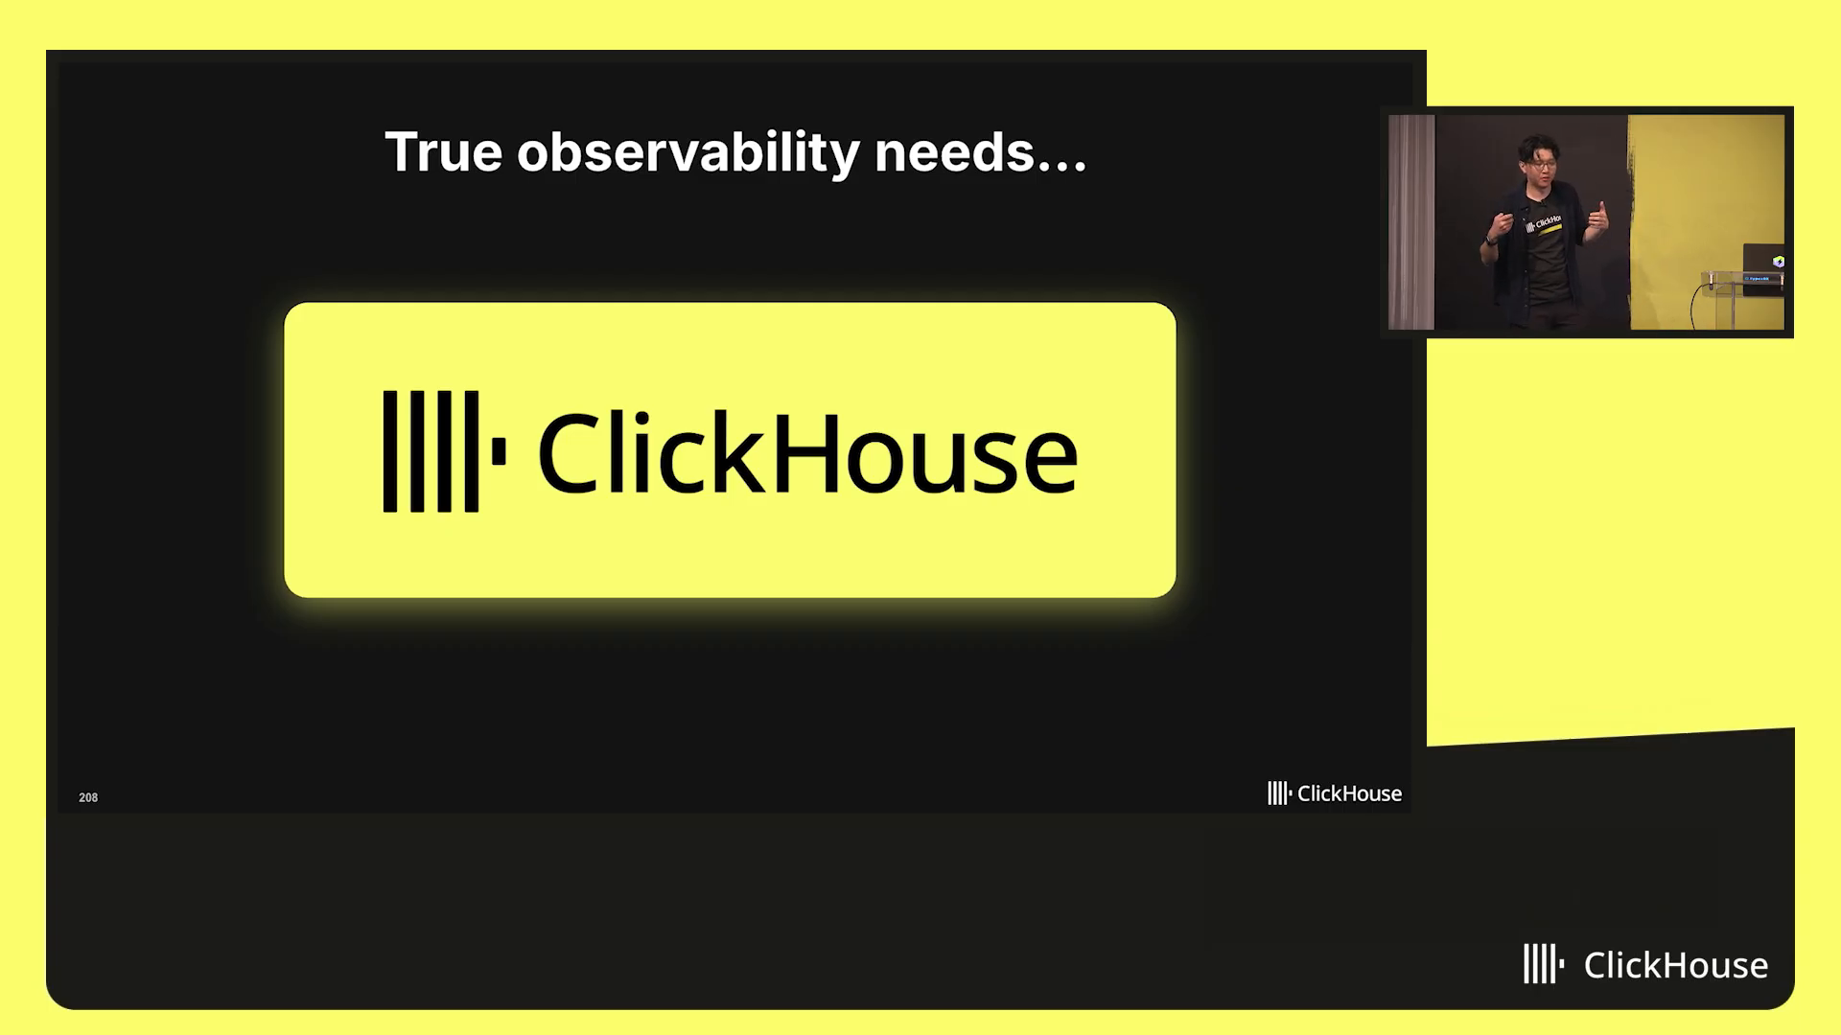
pyautogui.press('right')
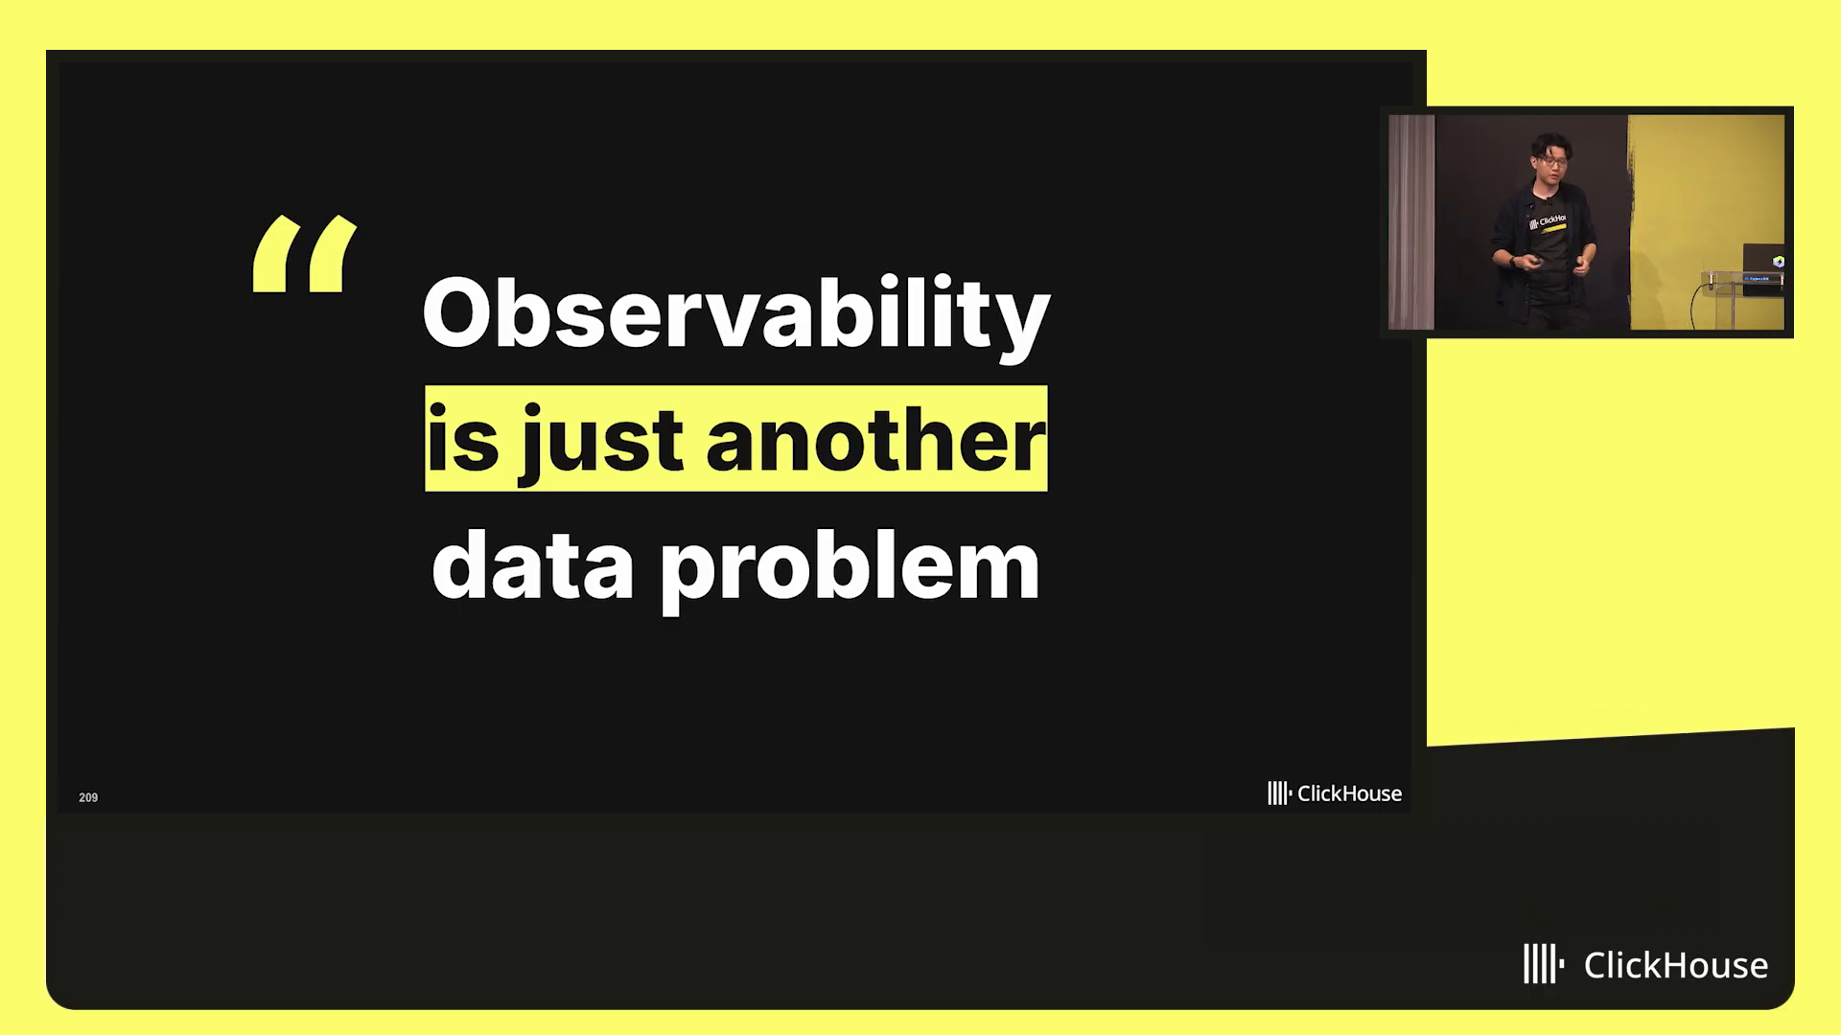
pyautogui.press('right')
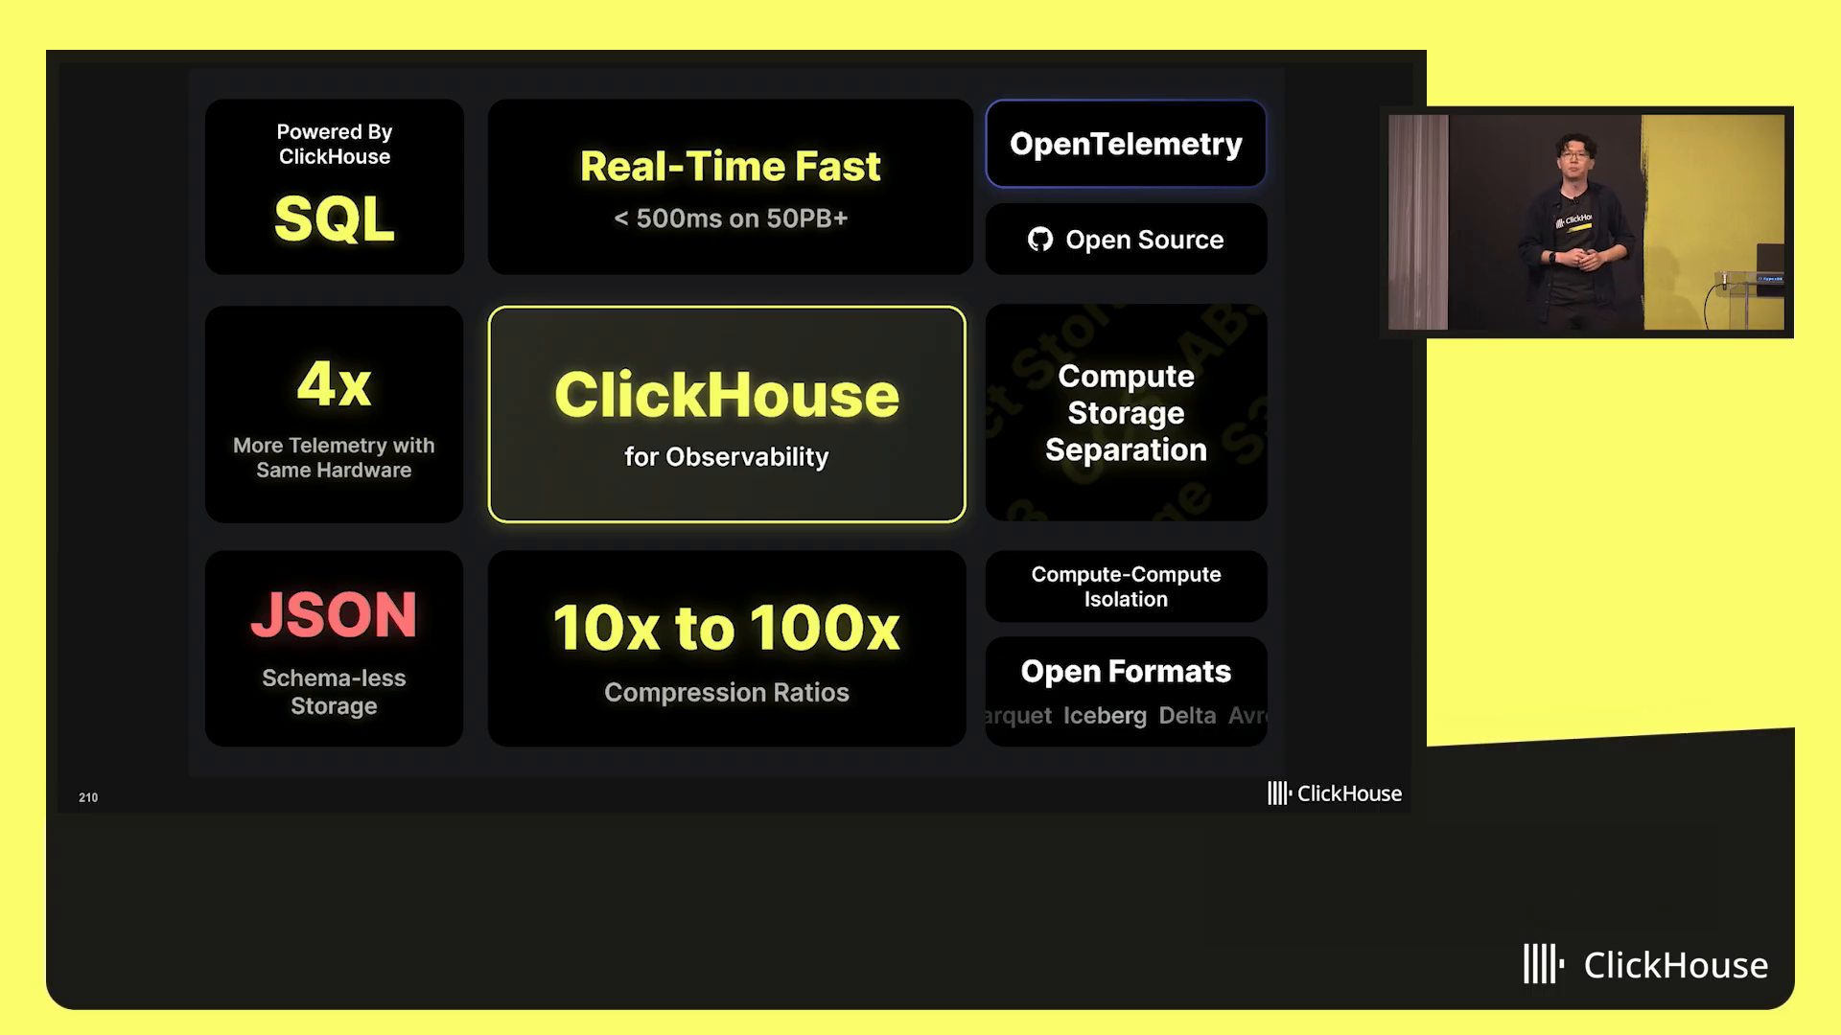
# - Move past the features slide, leaving the deck for the Downloads terminal
pyautogui.press('right')
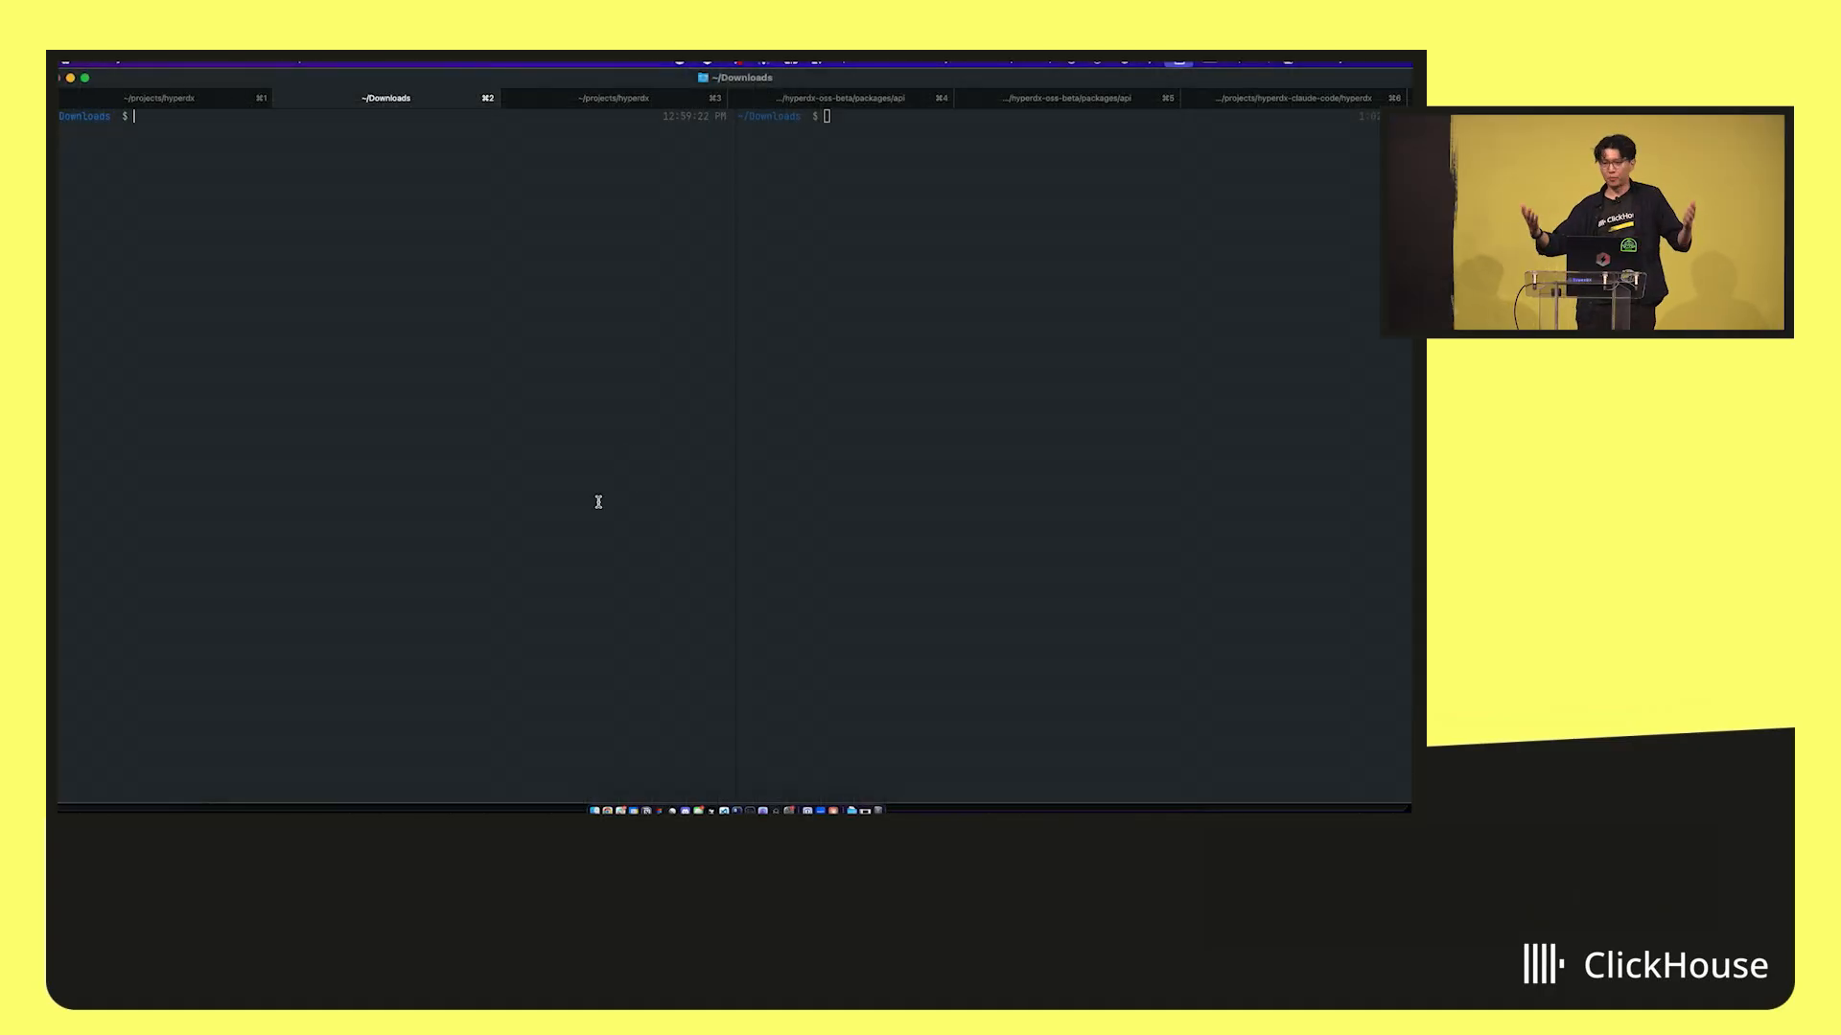
# - Run the HyperDX Docker image mapping ports 8888:8080, 4317 and 4318
pyautogui.write('docker run -p 8888:8080 -p 4317:4317 -p 4318:4318 docker.hyperdx.io/hyperdx/hyperdx-all-in-one:2')
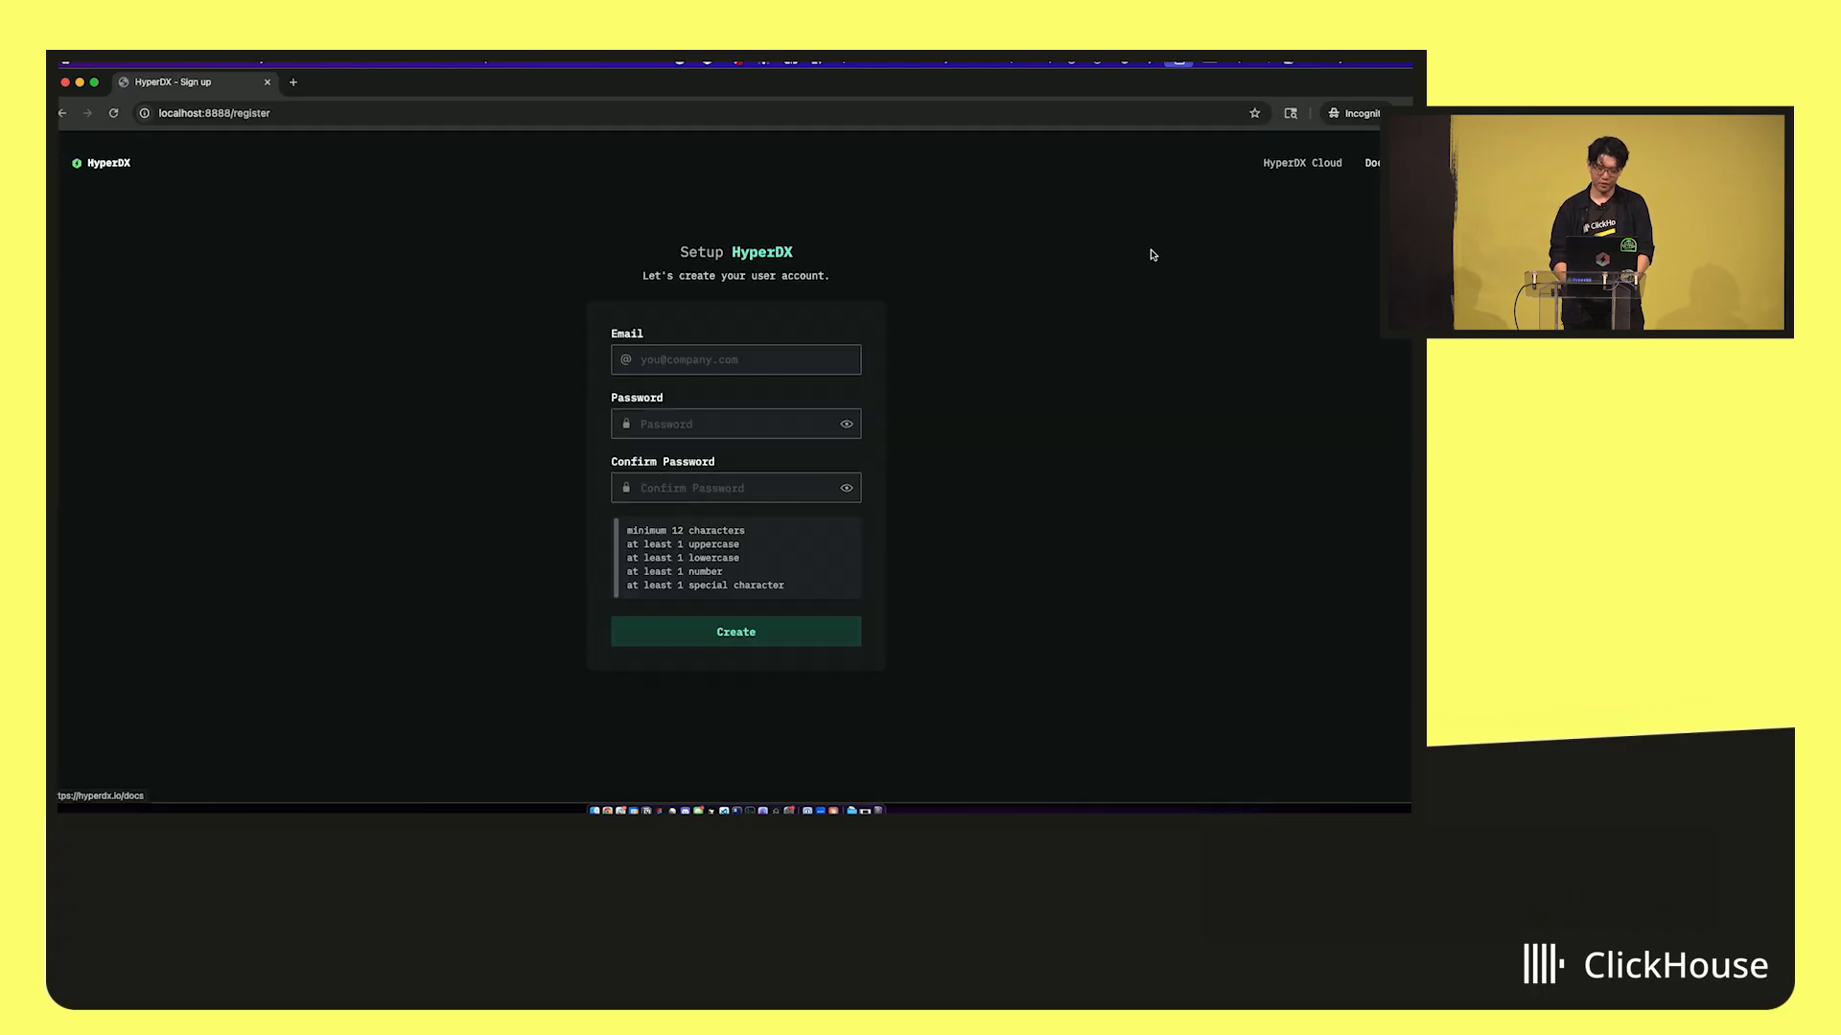
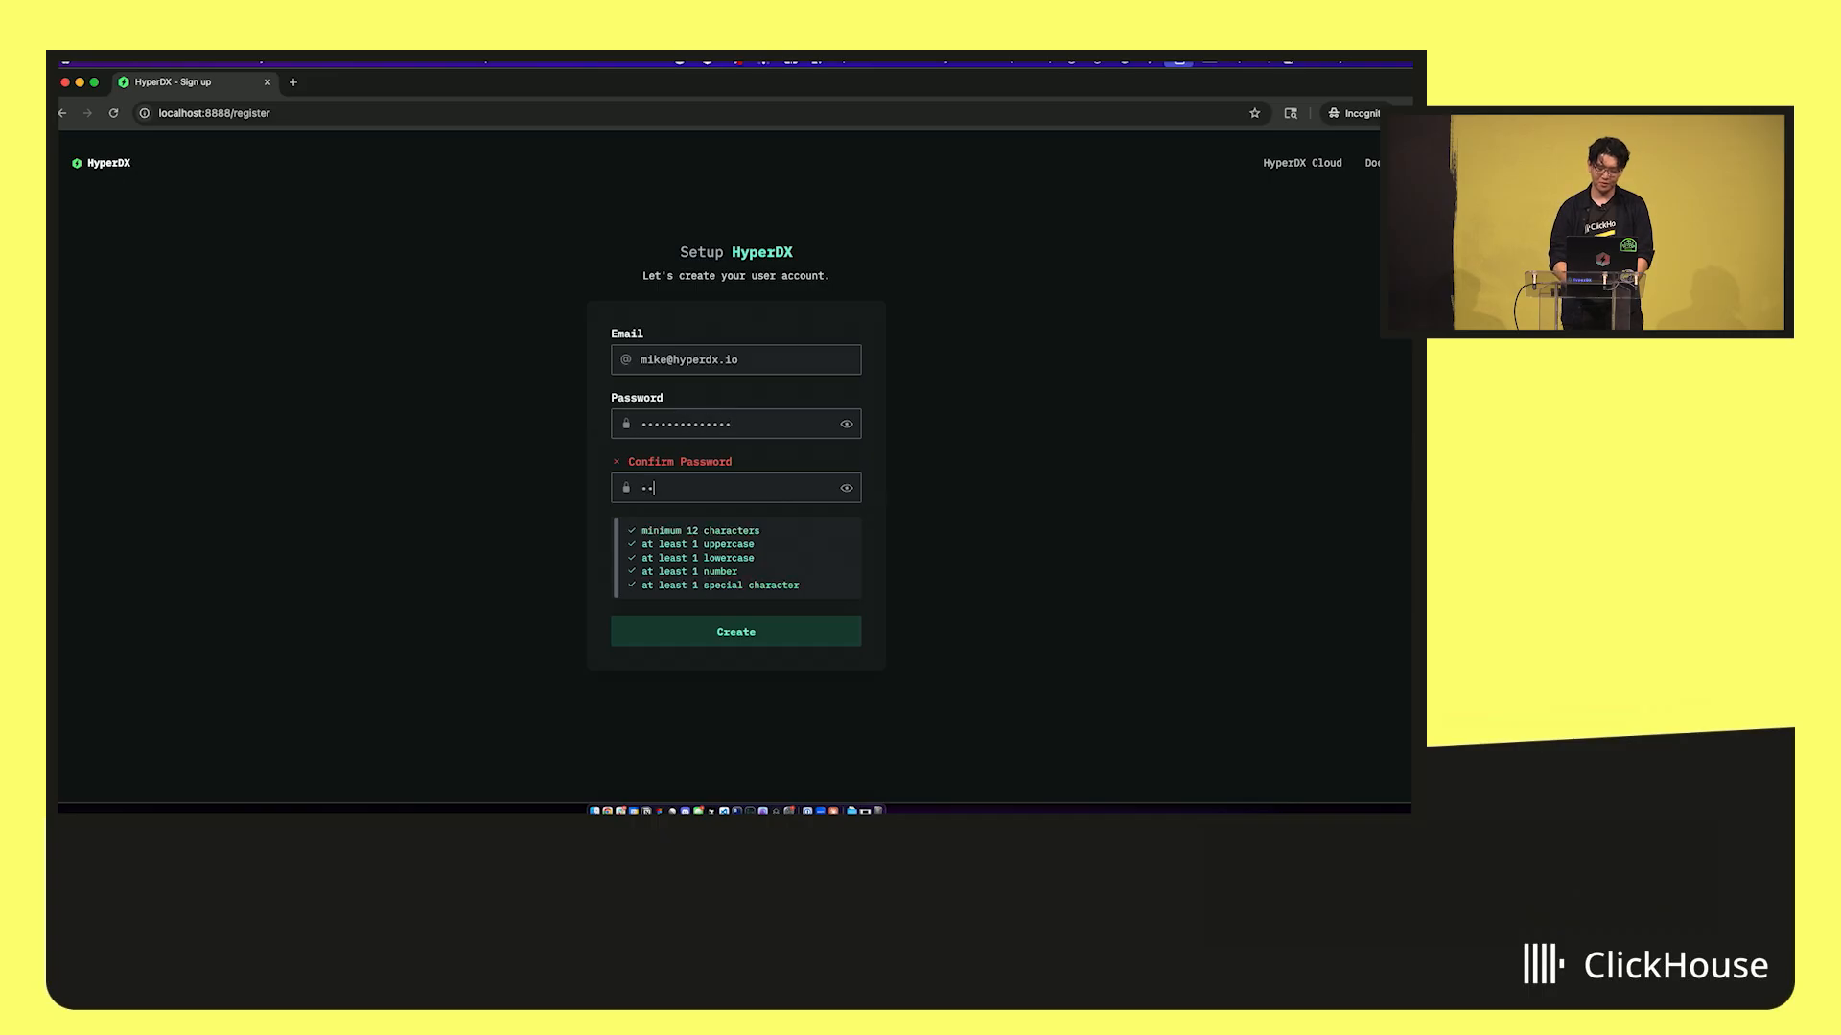
pyautogui.write('password')
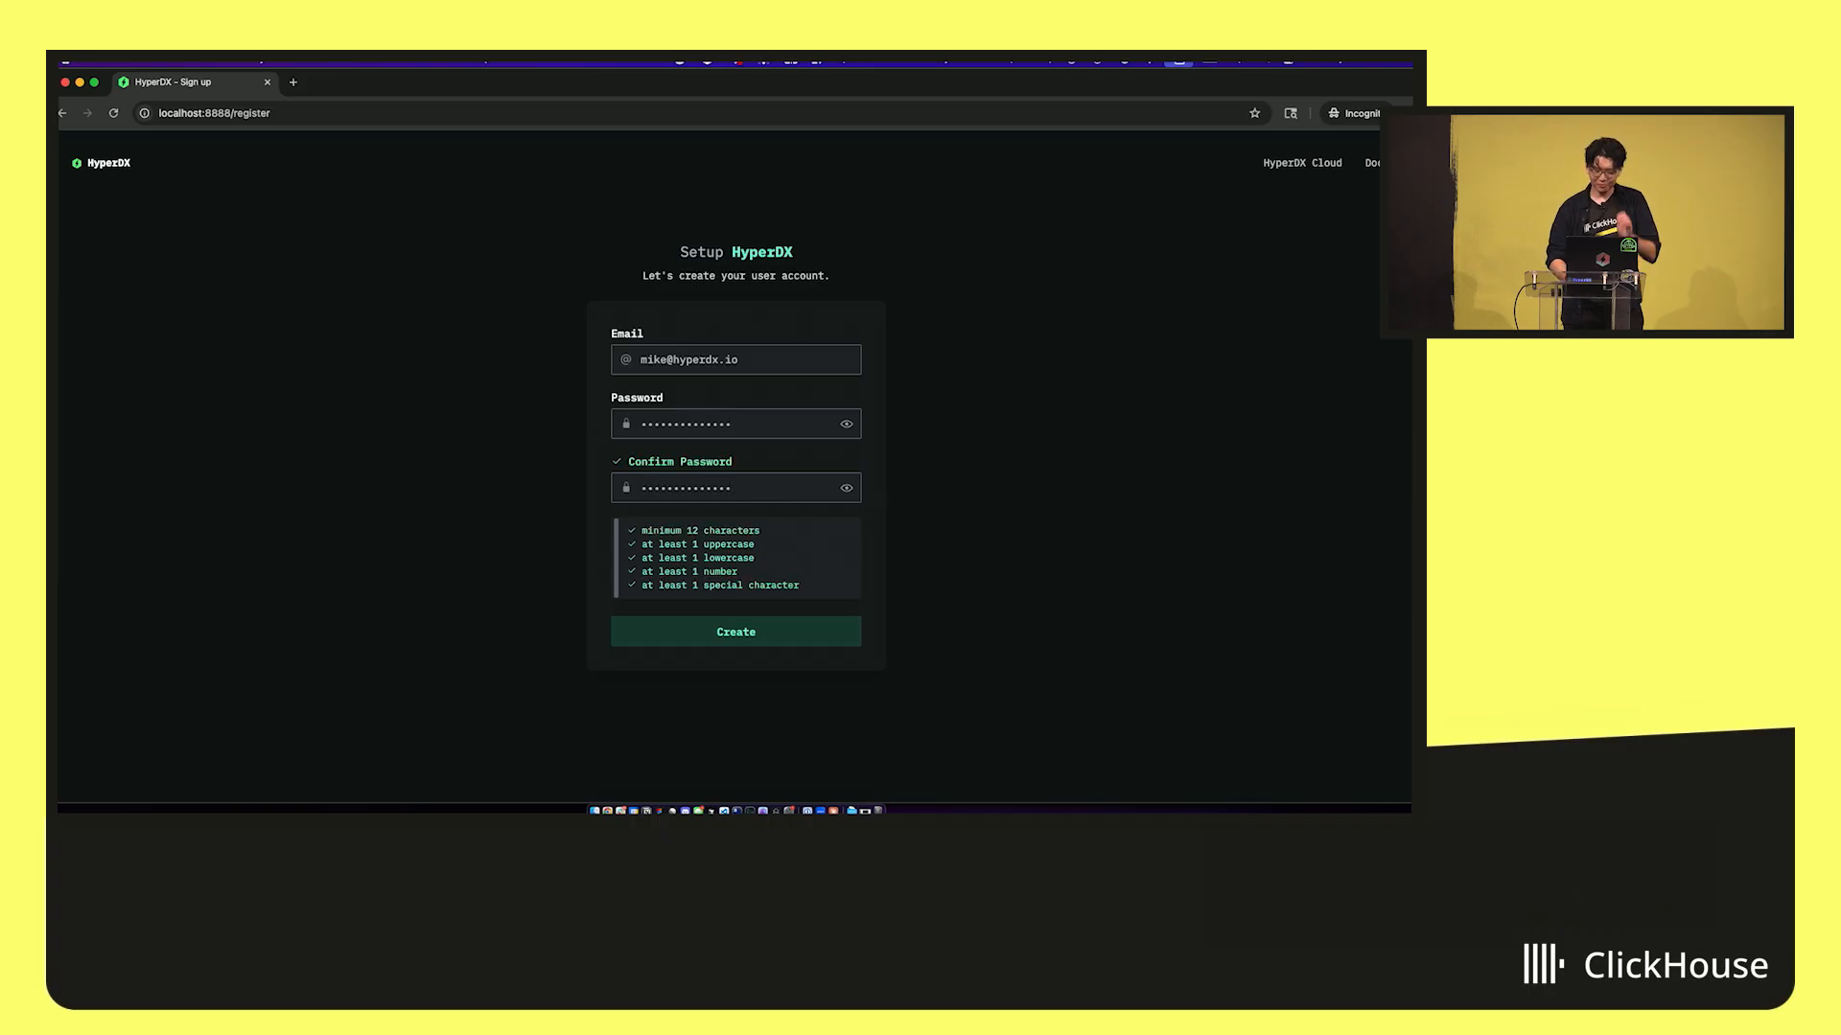
pyautogui.click(735, 632)
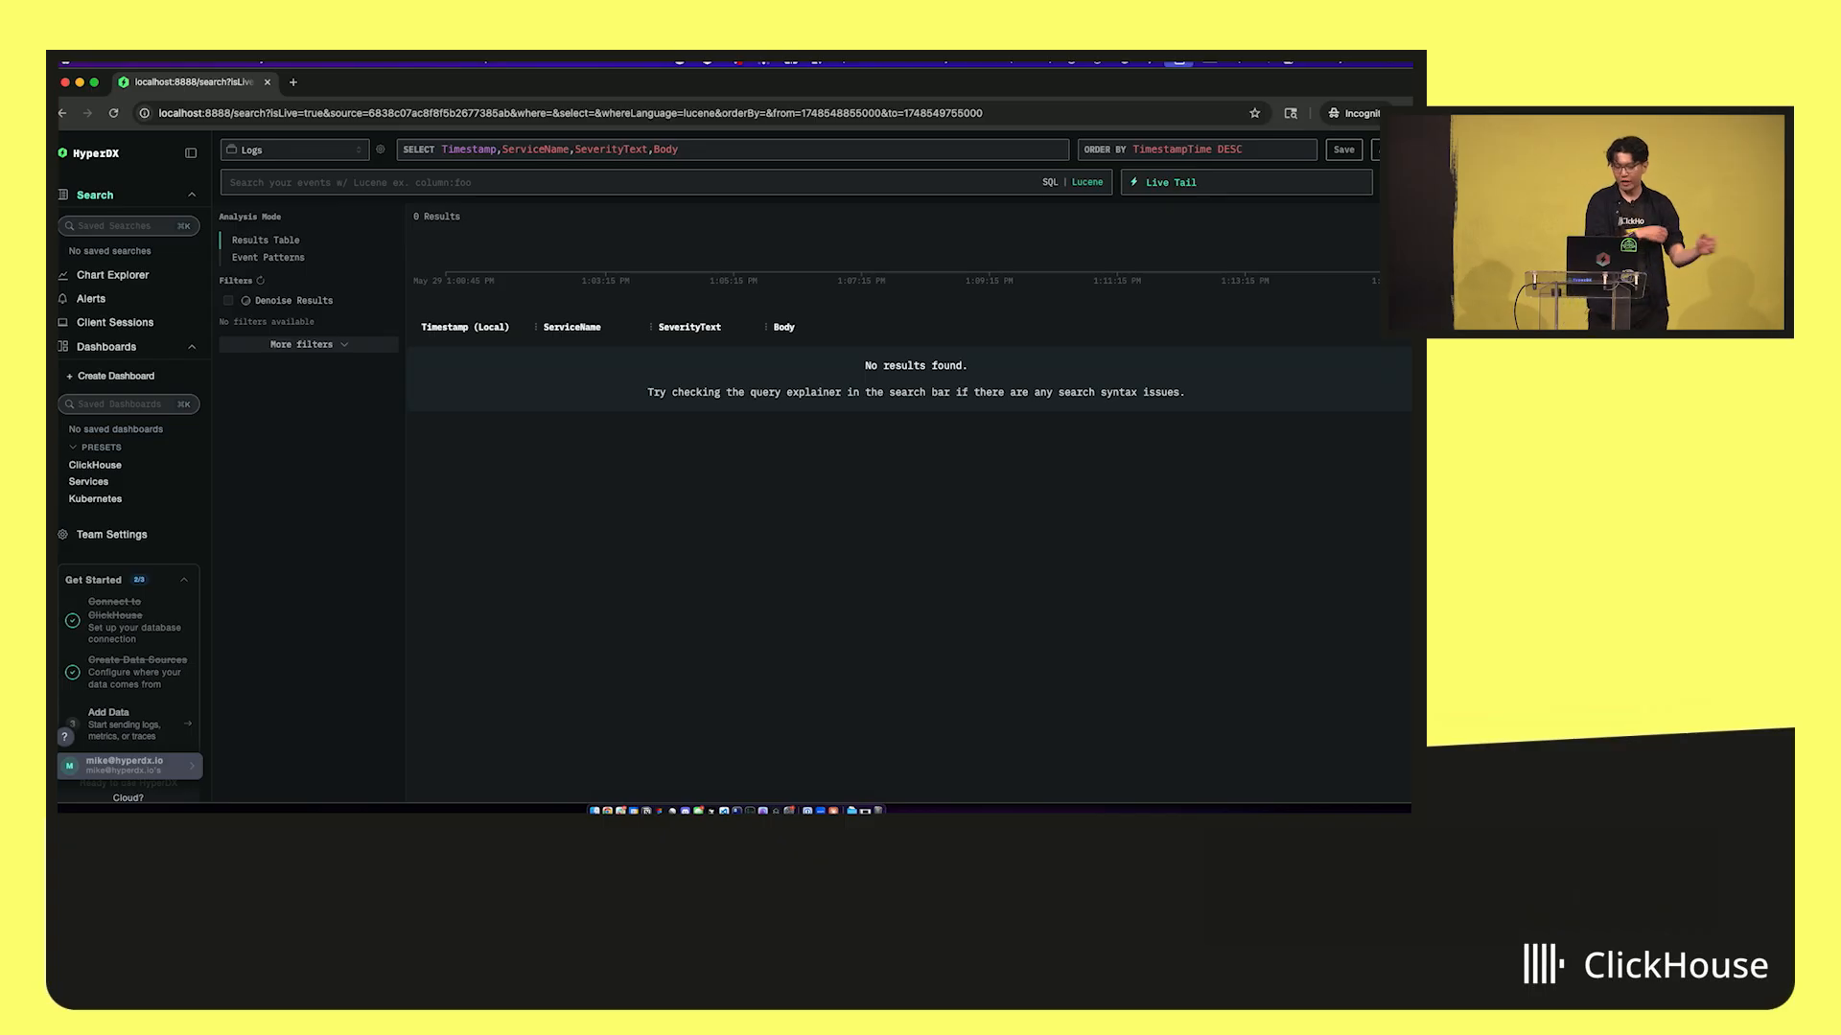
pyautogui.moveTo(262, 623)
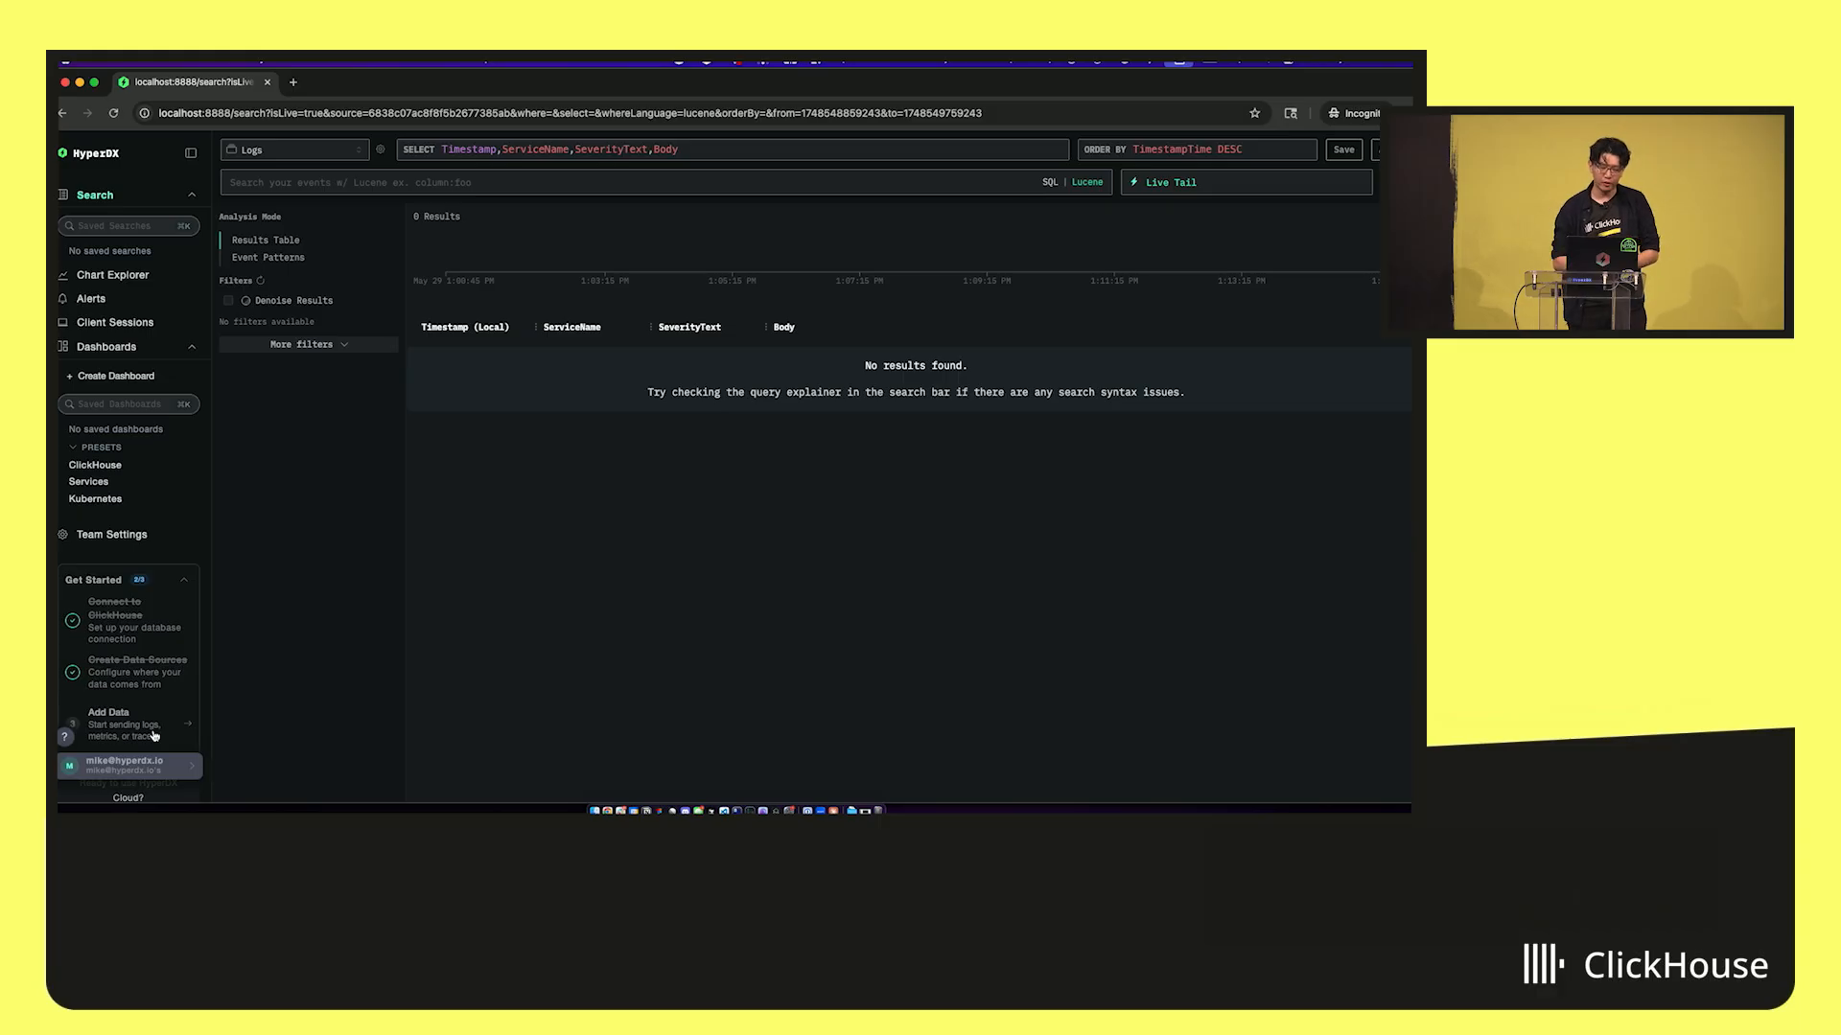
# - Review the Add Data telemetry instructions, then close them to see telemetrygen logs
pyautogui.click(107, 723)
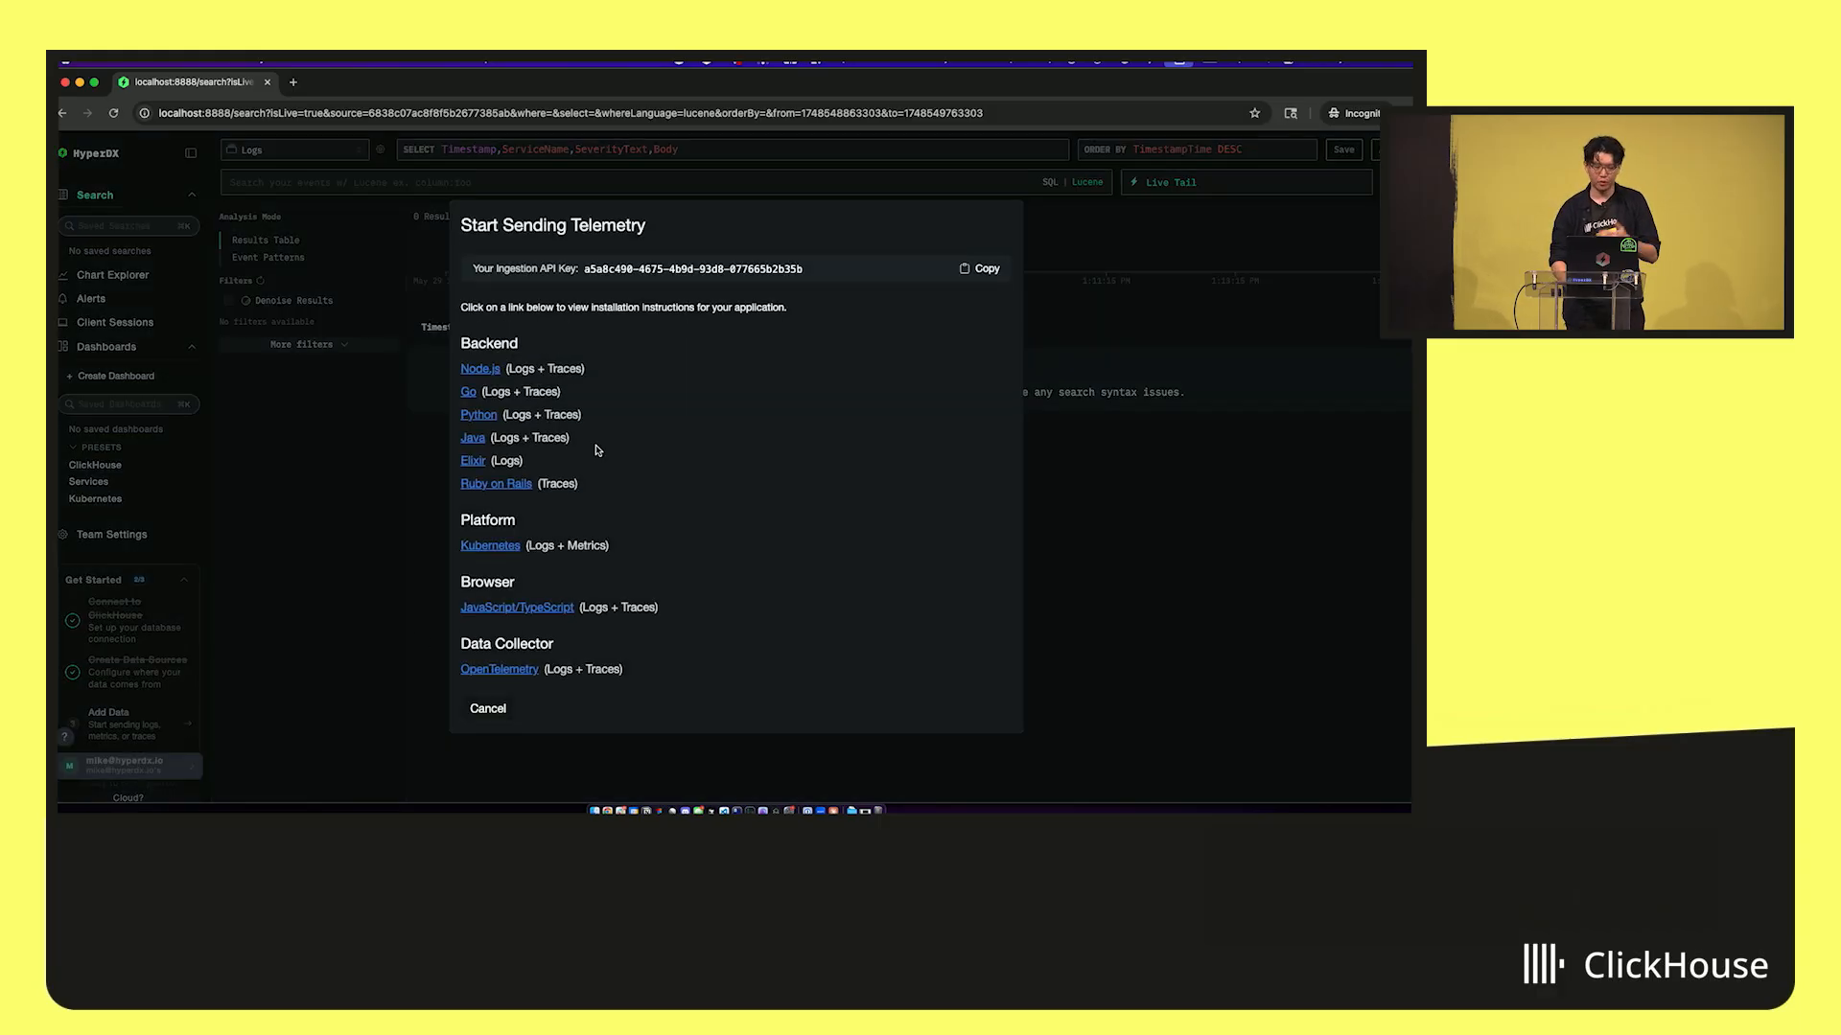
pyautogui.click(980, 268)
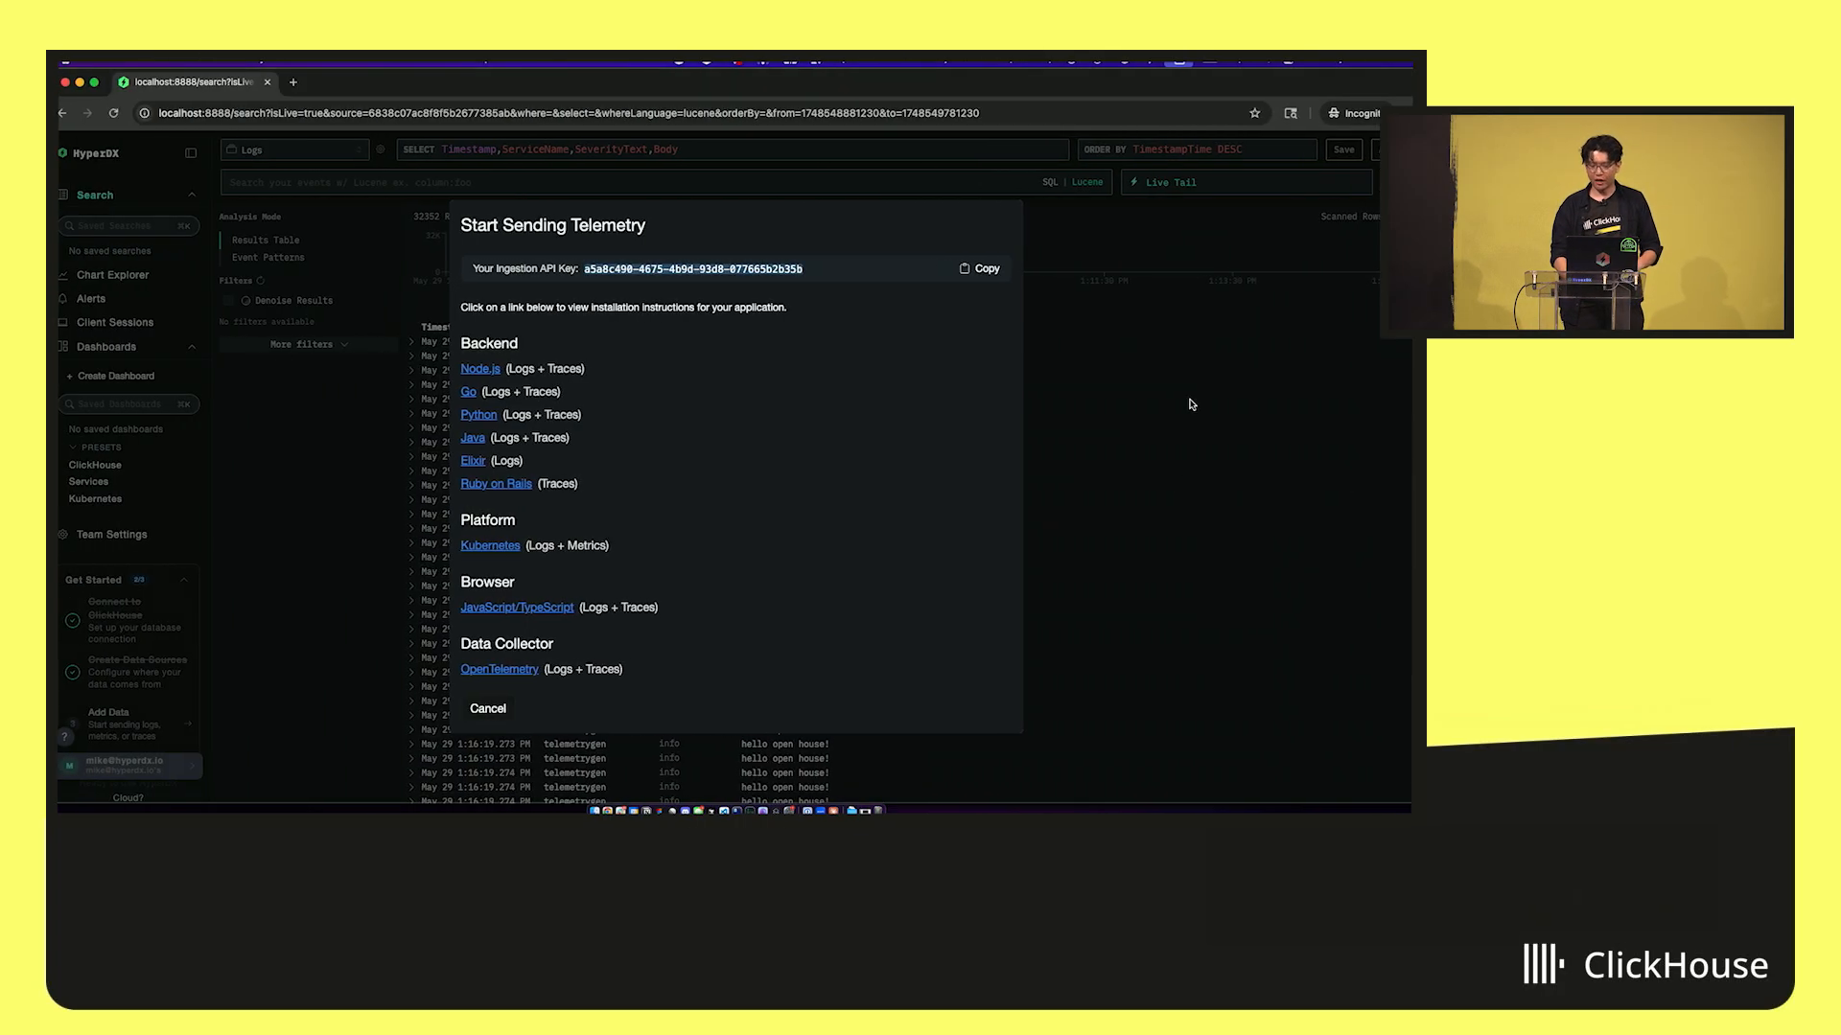
pyautogui.click(486, 707)
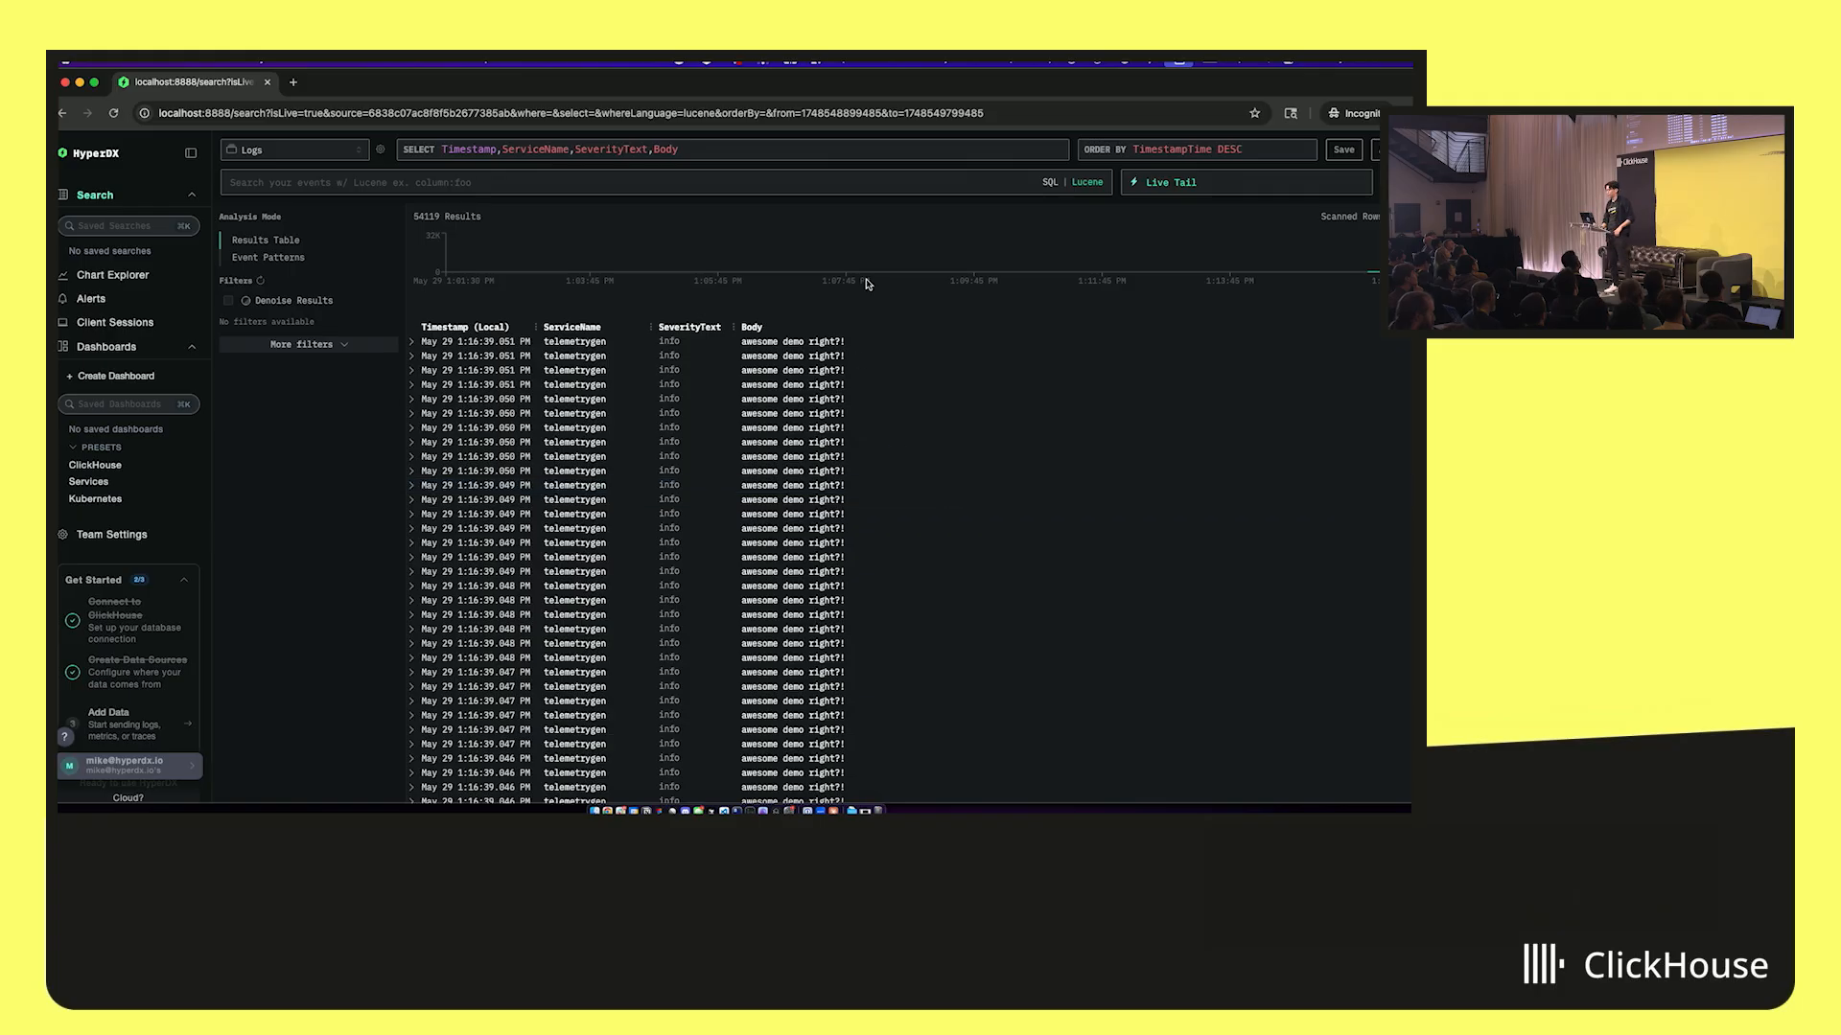
# - Filter the log search with the query 'hello'
pyautogui.click(645, 182)
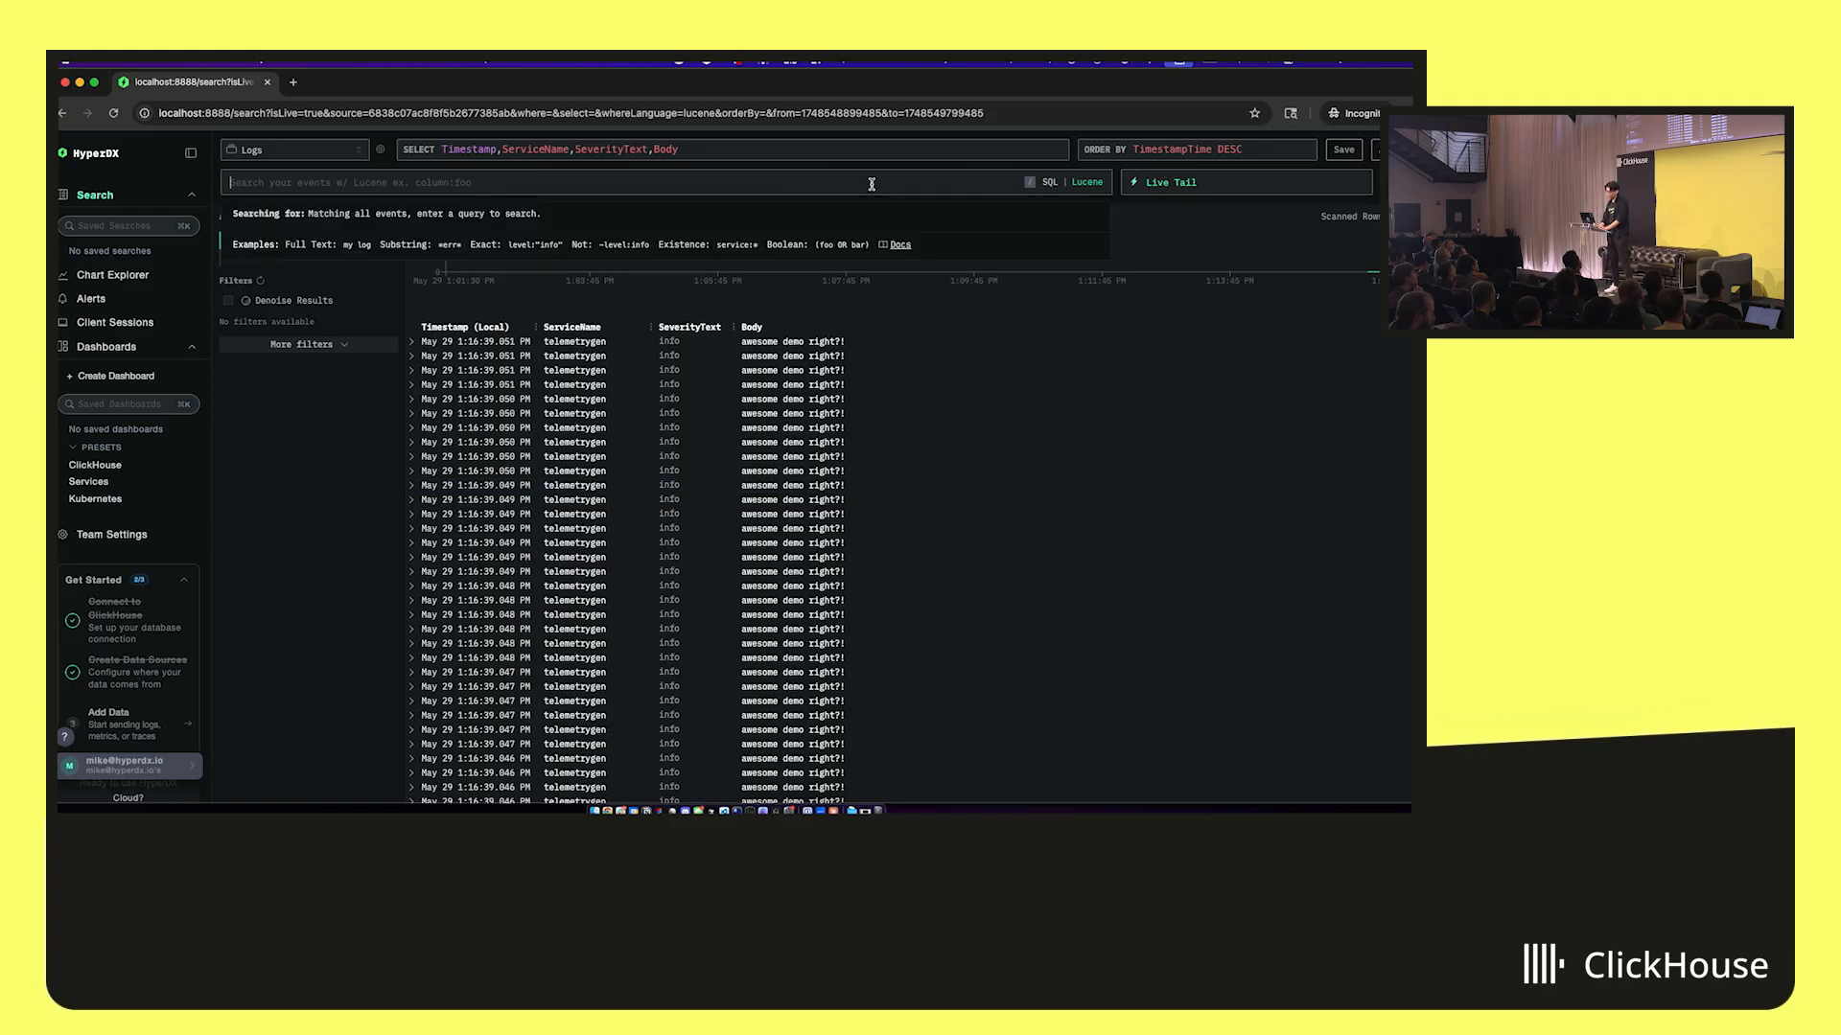
pyautogui.write('hello')
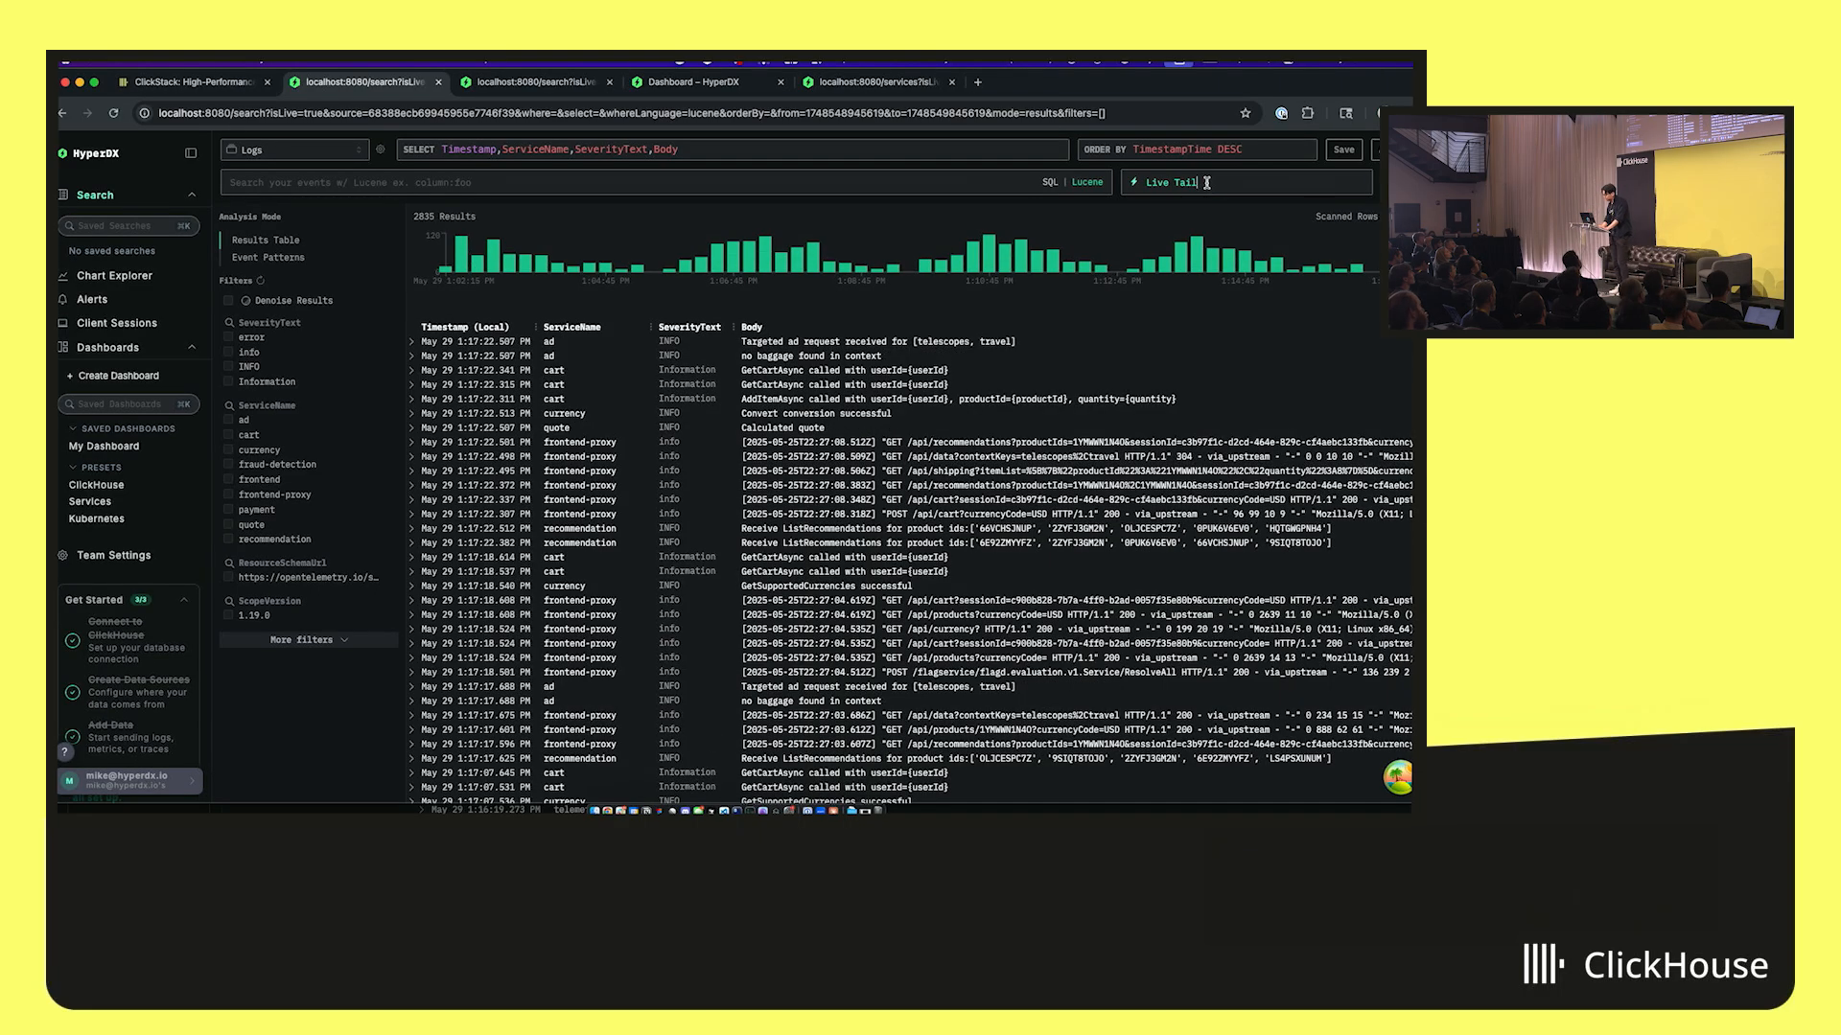
# - Set the time range to Last 1 day and filter SeverityText to error
pyautogui.click(1173, 182)
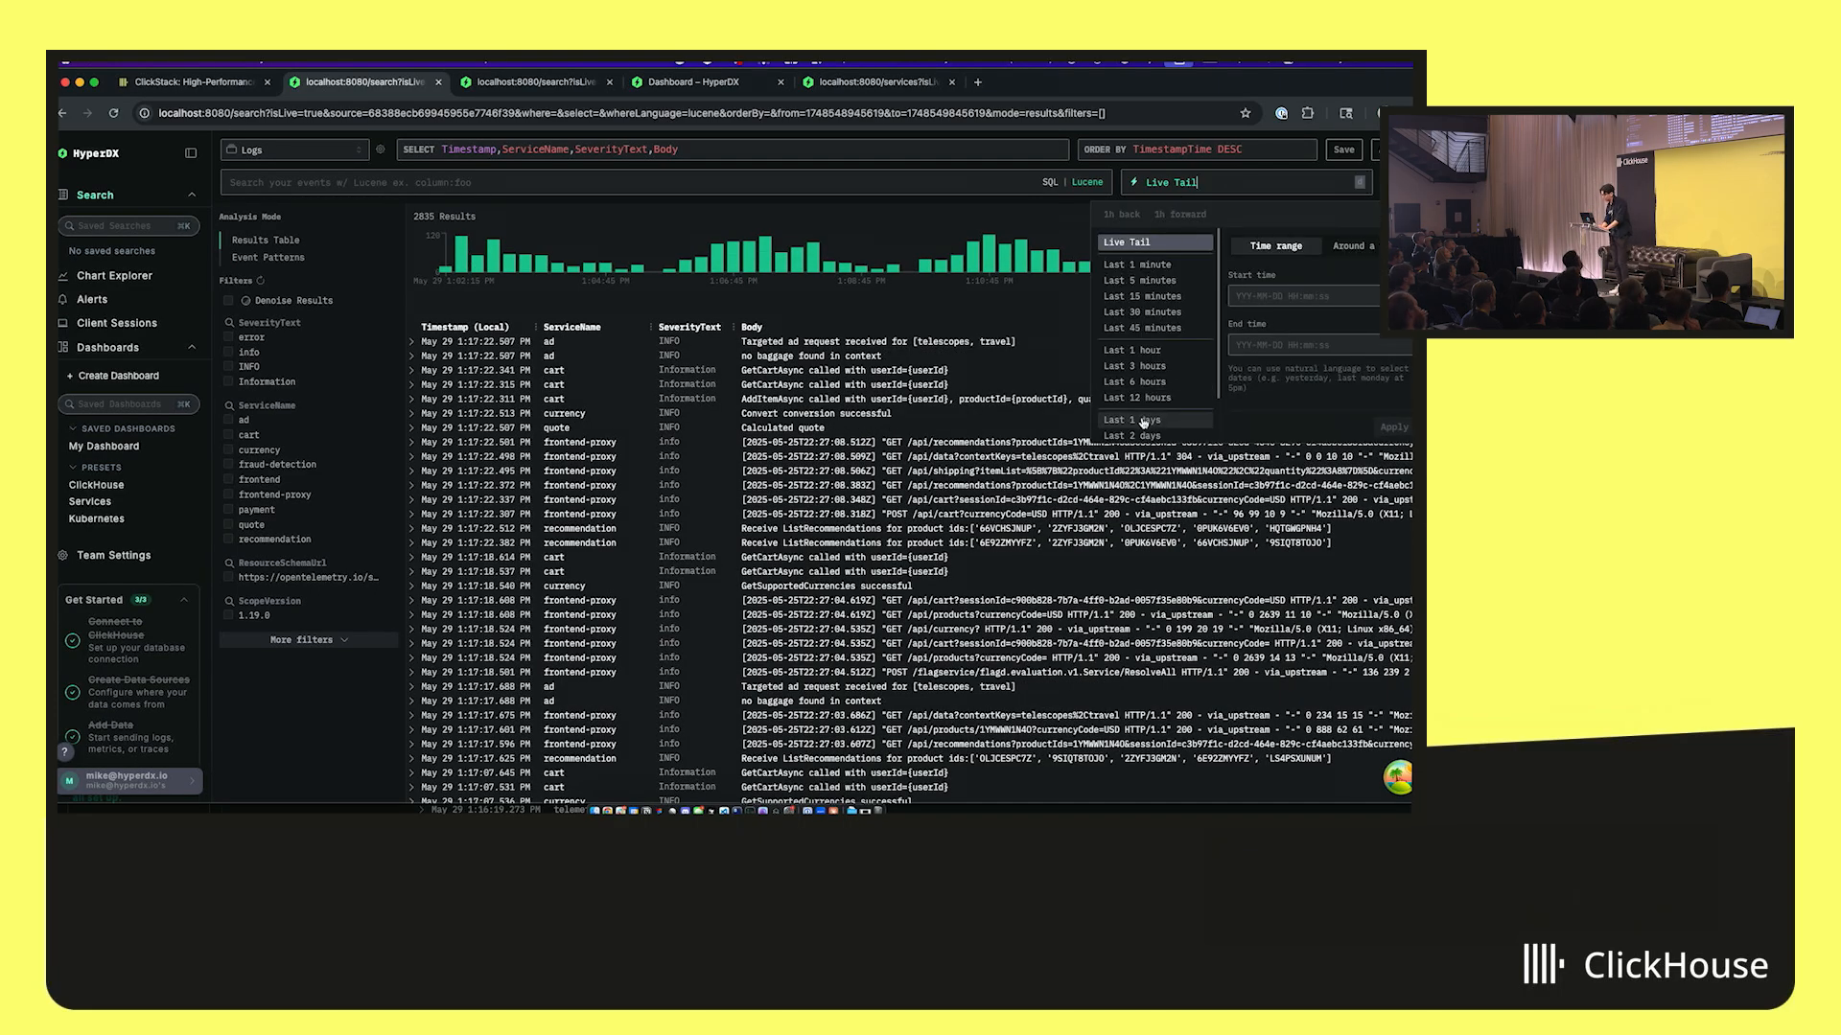
pyautogui.click(1135, 419)
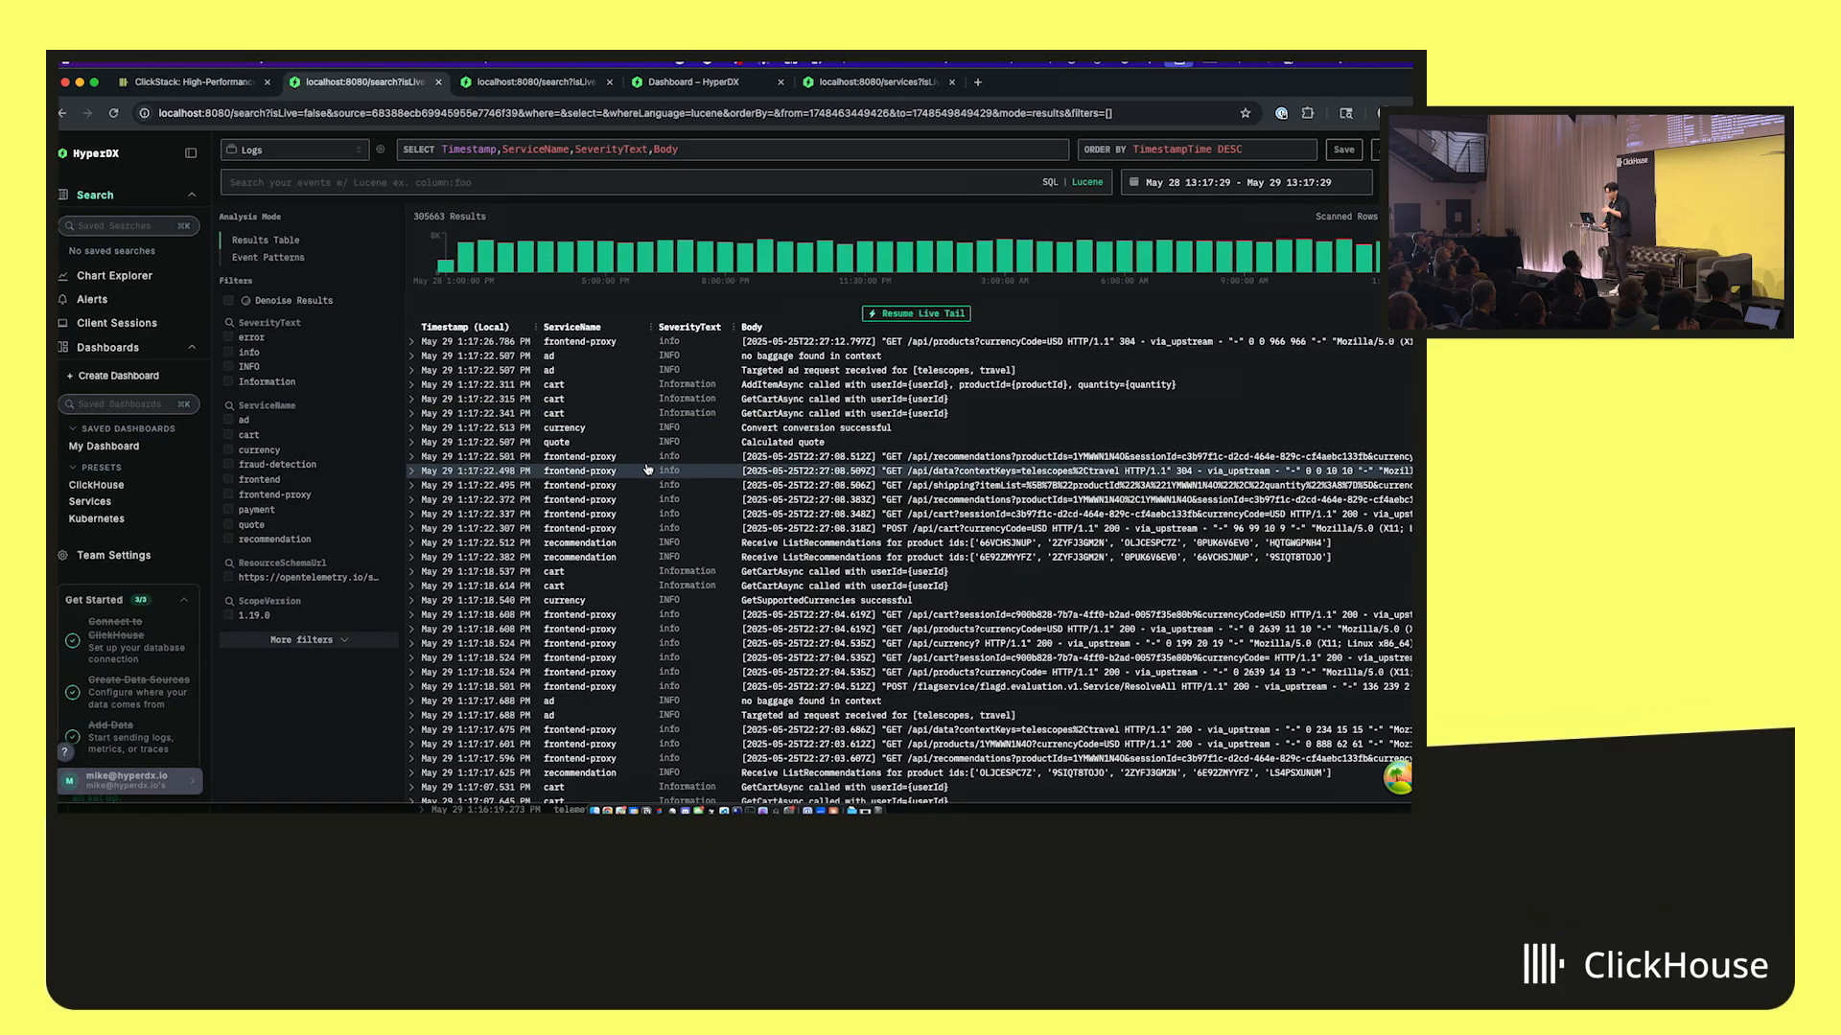
pyautogui.moveTo(267, 367)
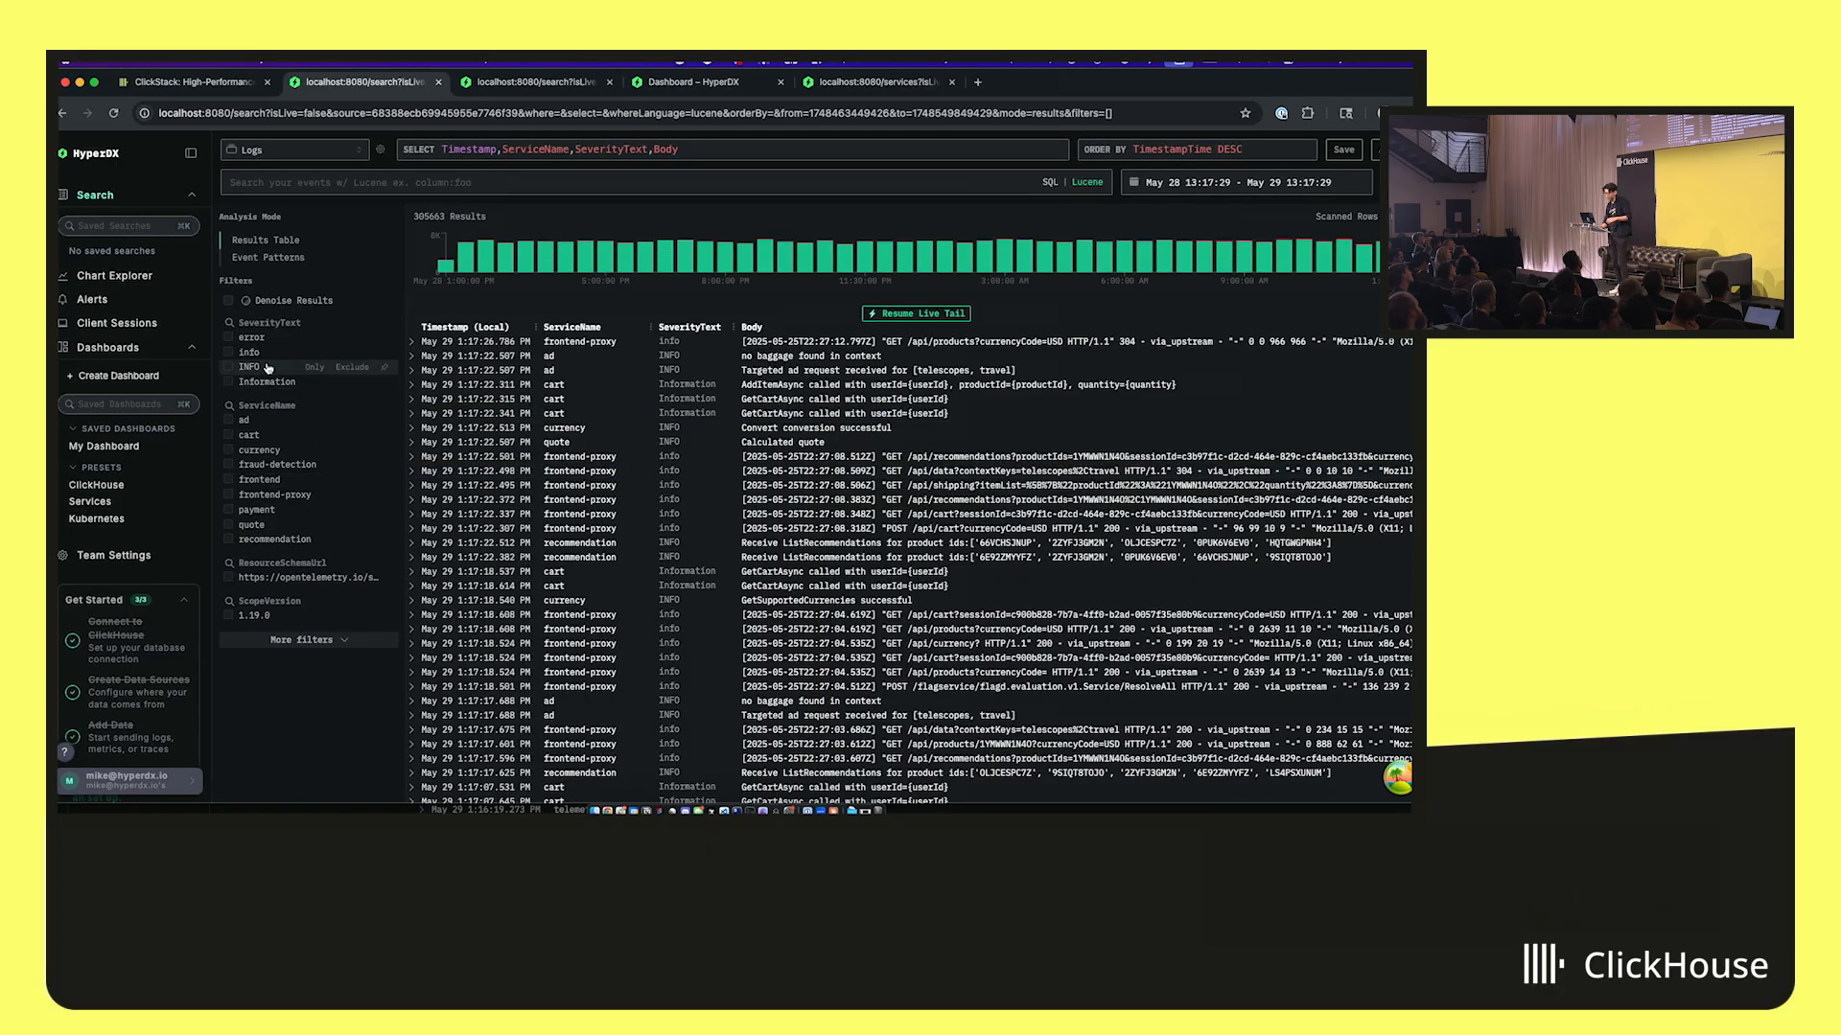
pyautogui.click(230, 337)
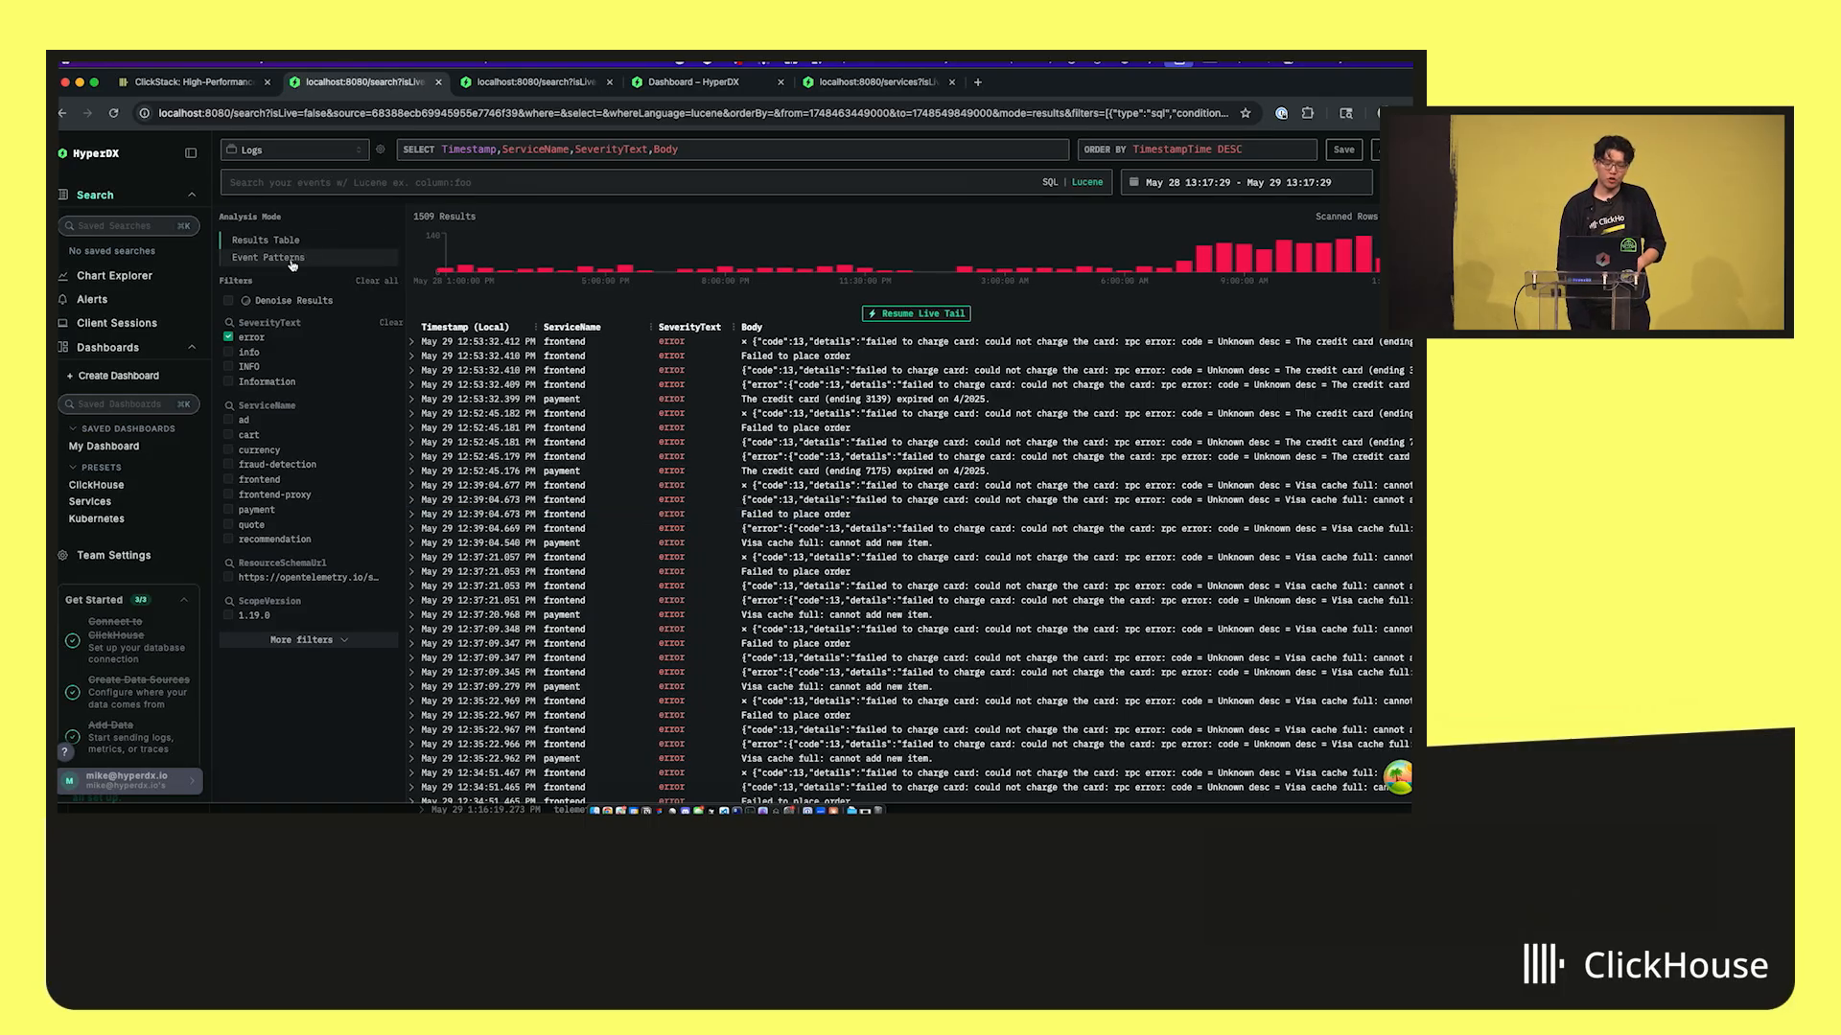
# - Group errors into Event Patterns and open a 'Visa cache full' sample event
pyautogui.click(268, 257)
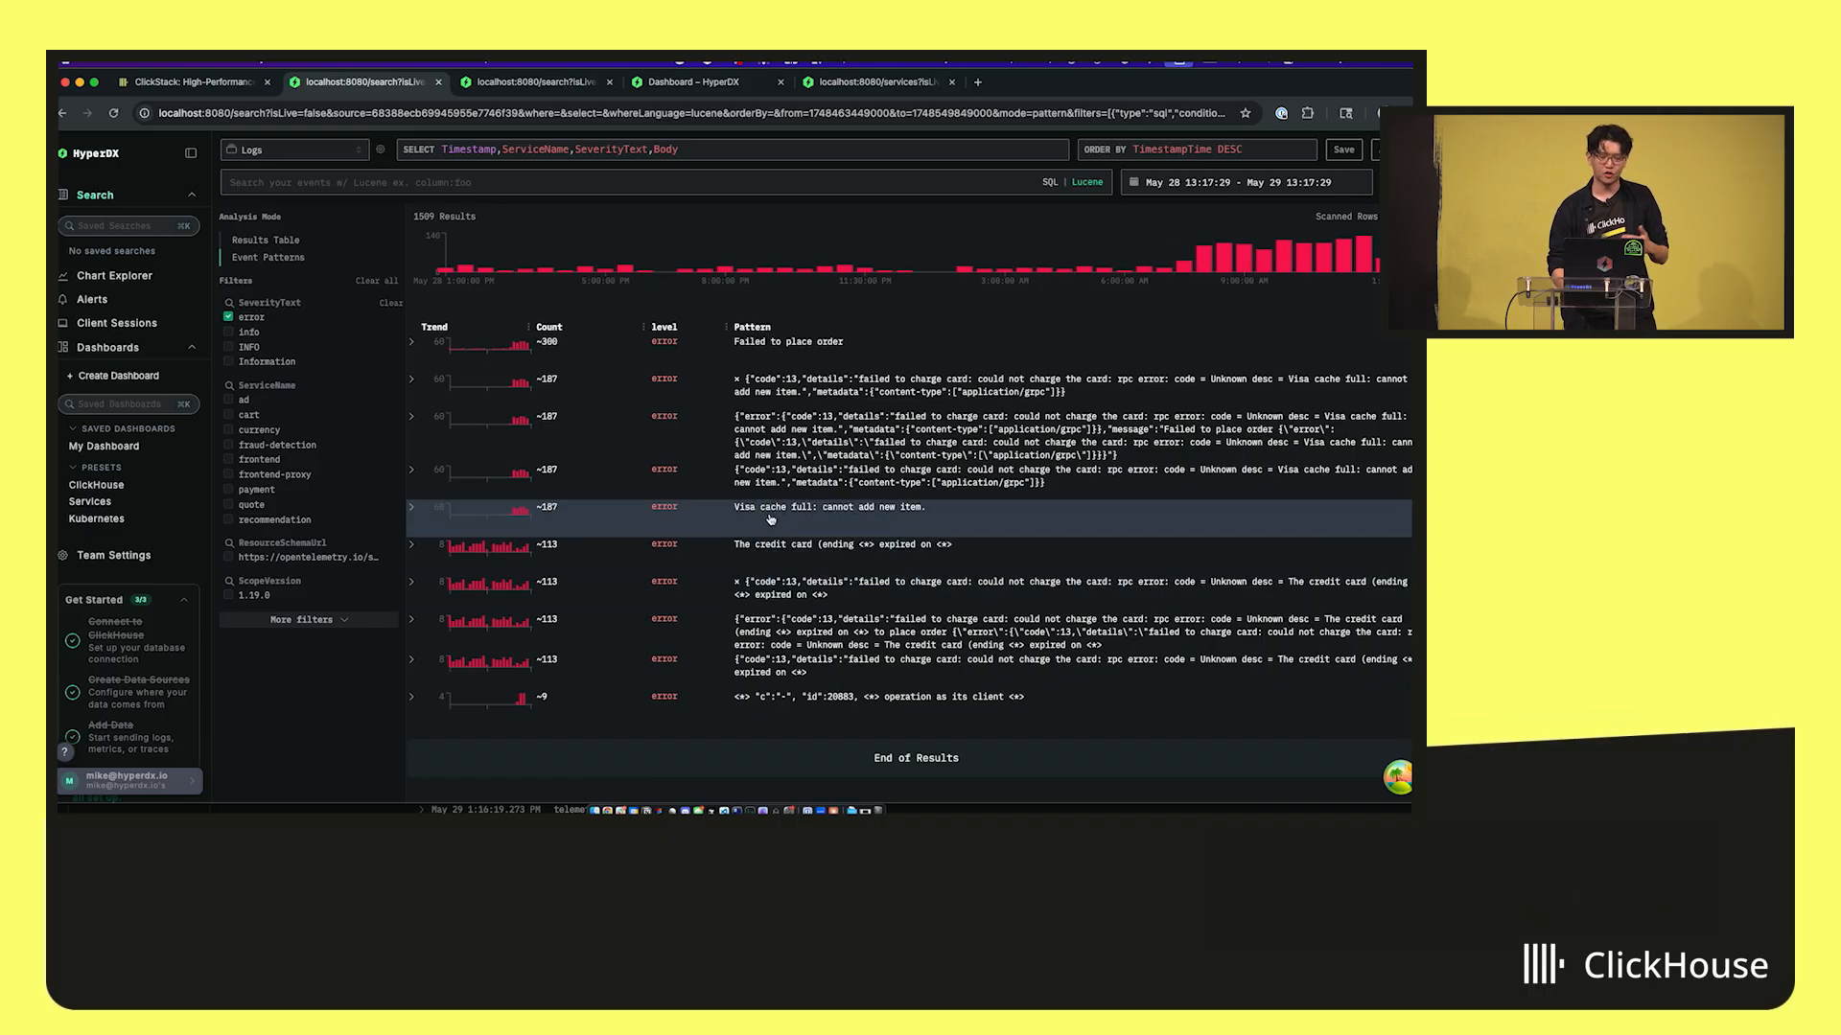
pyautogui.click(769, 506)
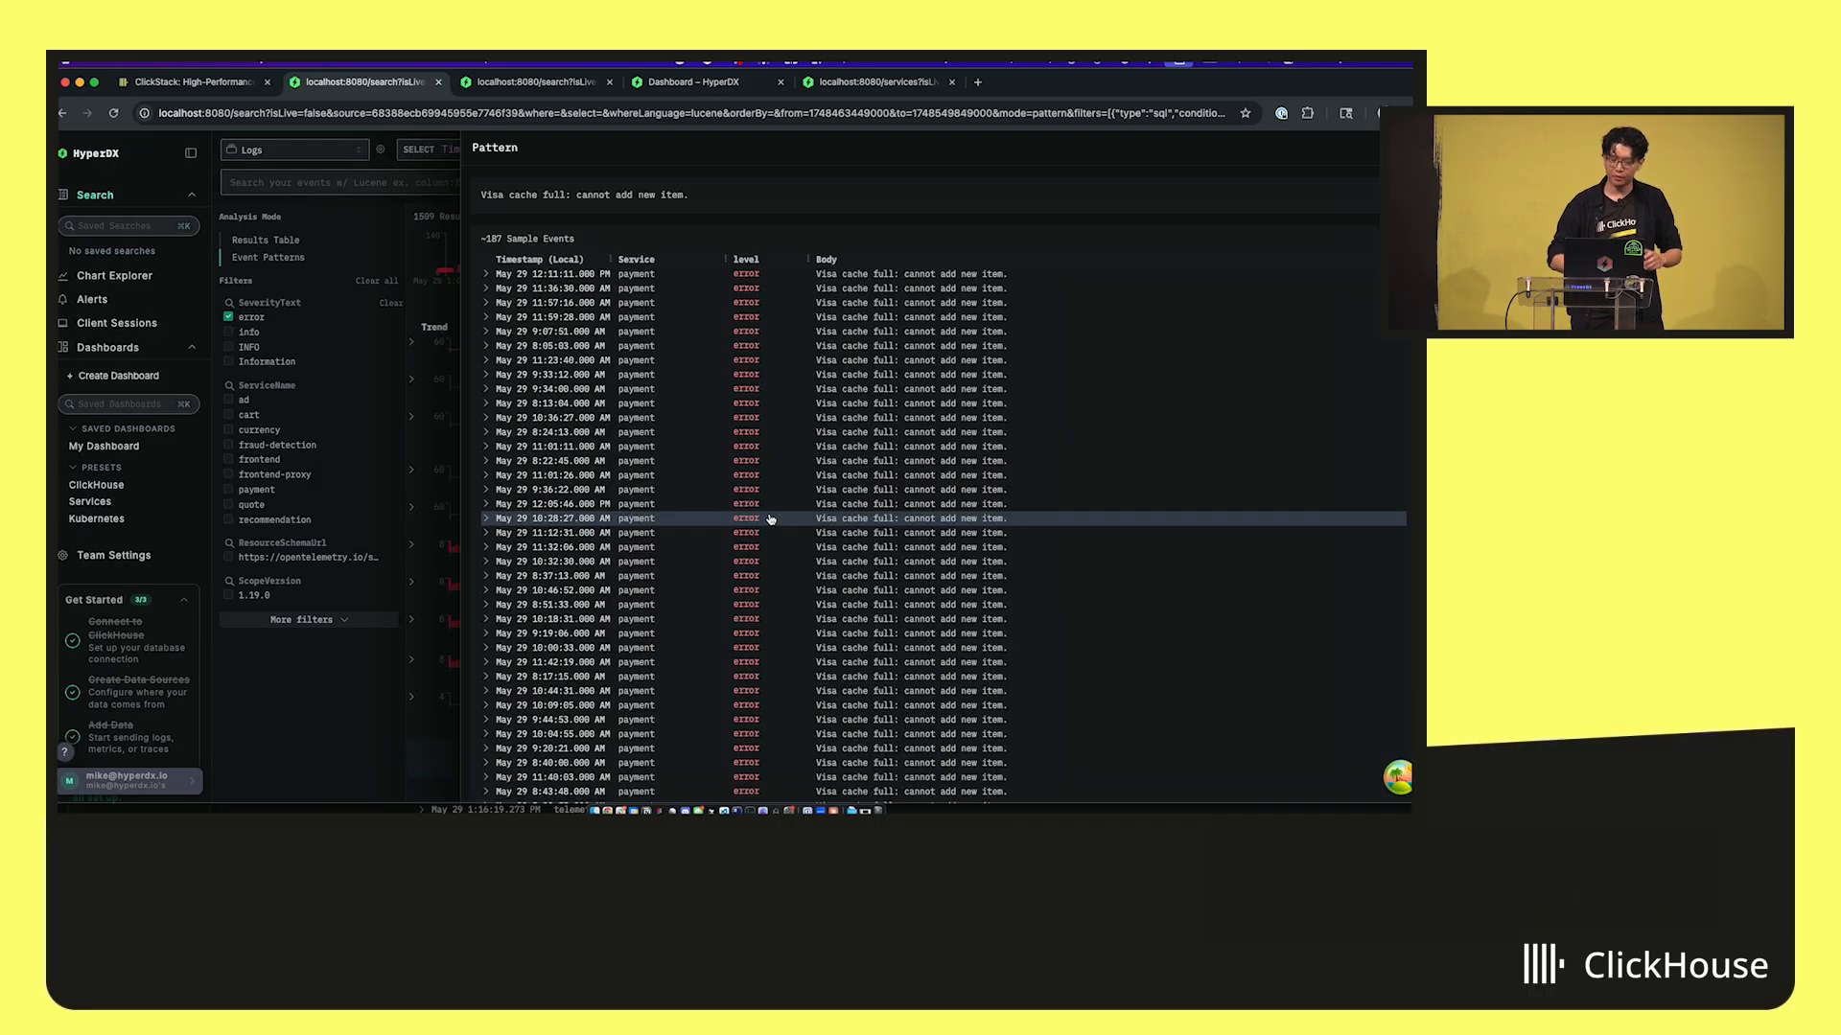
pyautogui.moveTo(717, 345)
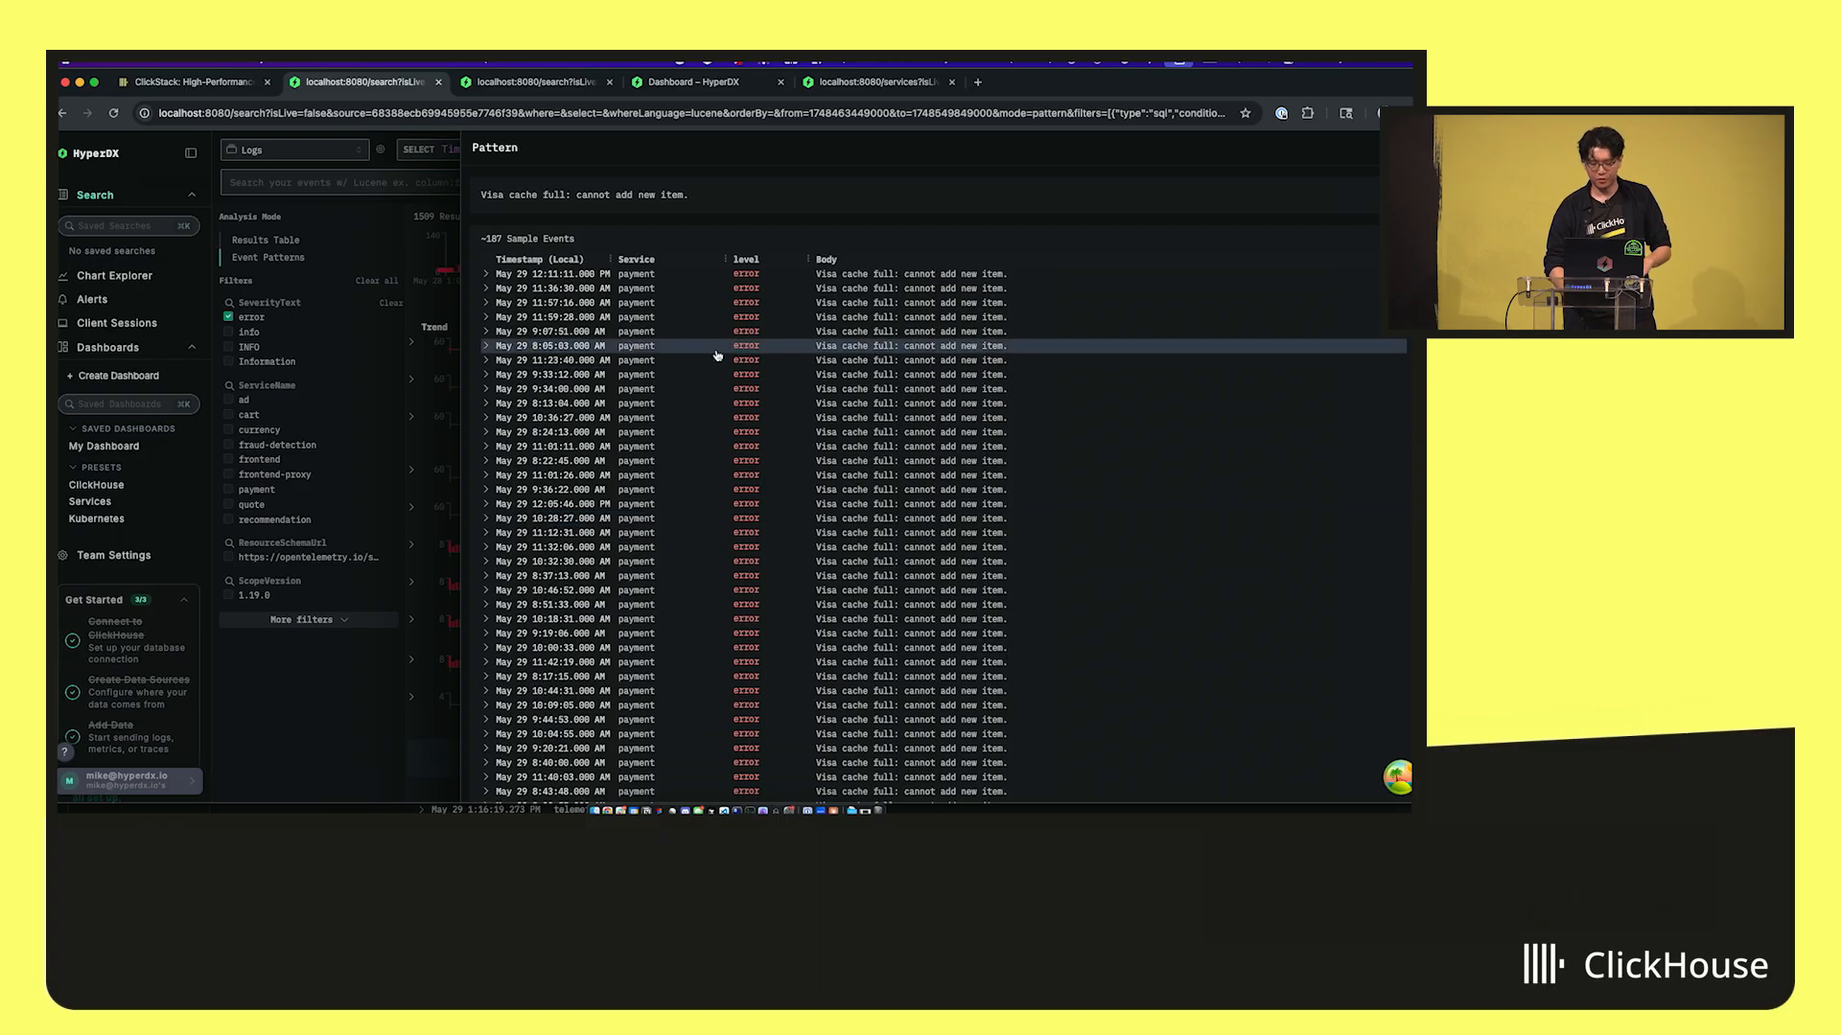
pyautogui.click(716, 345)
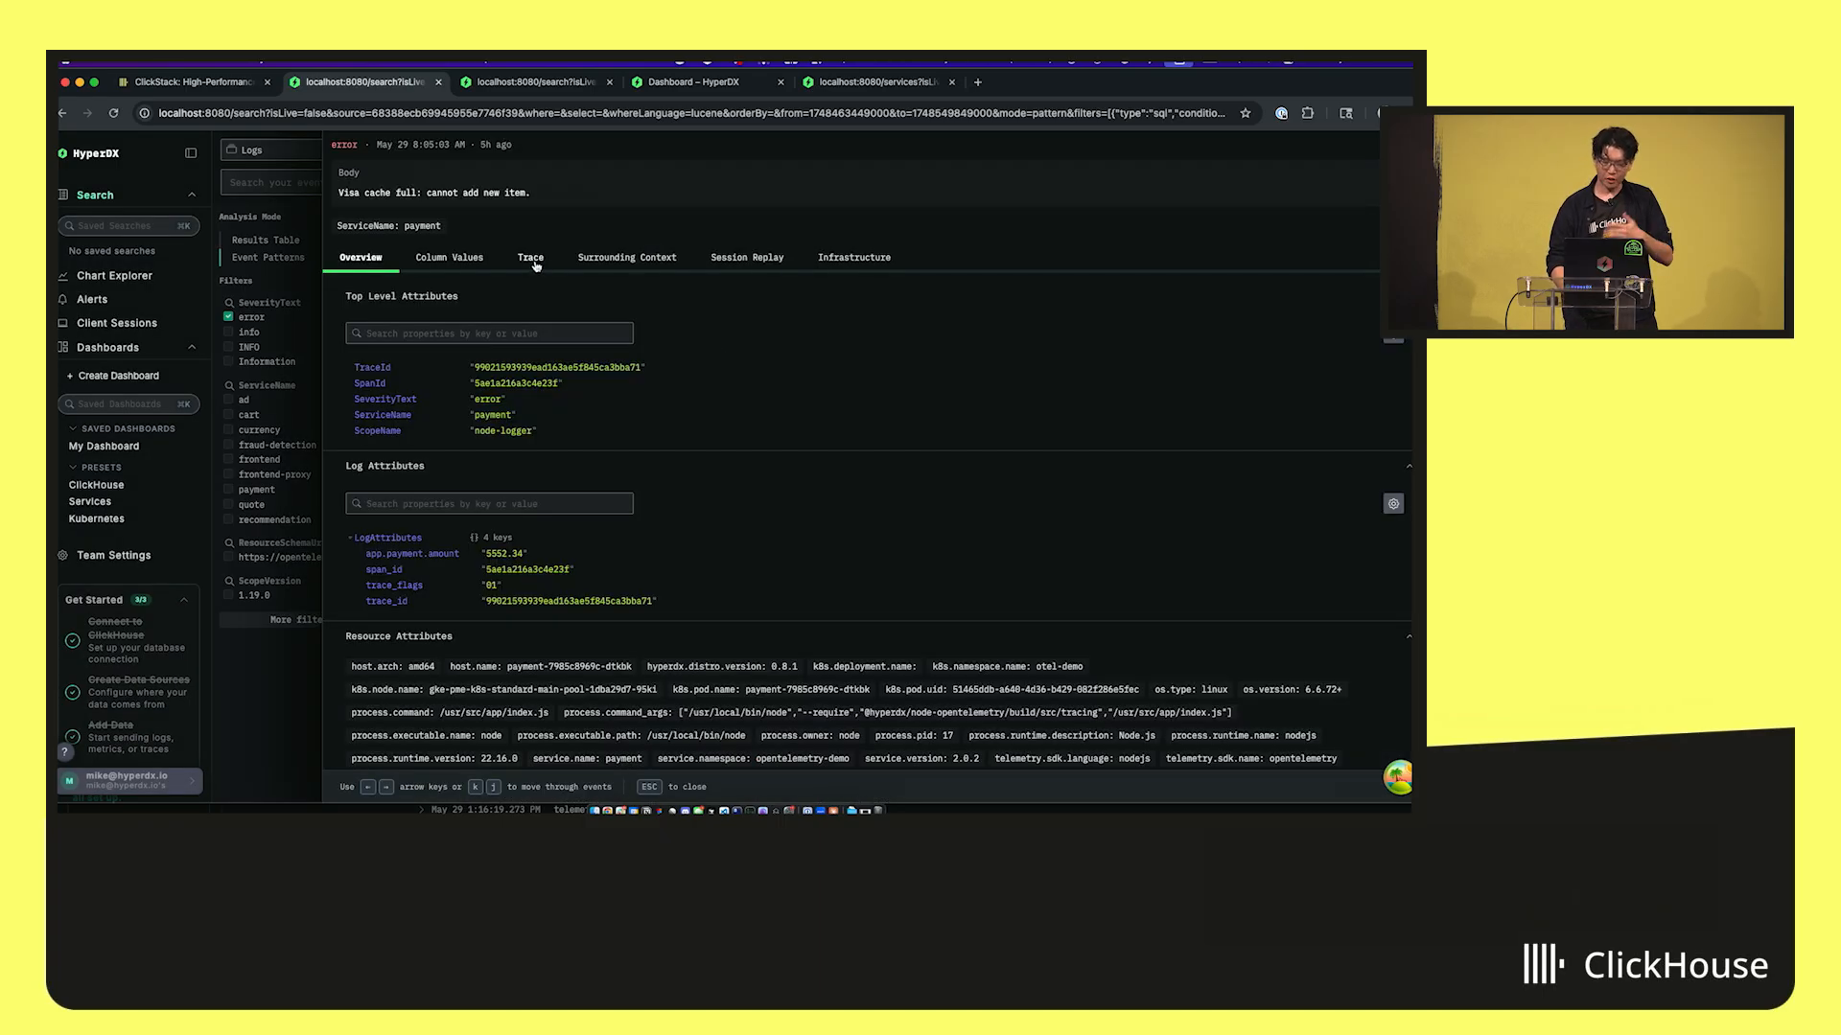
# - Show the Visa cache full error's trace with its exception stack in charge.js
pyautogui.click(529, 257)
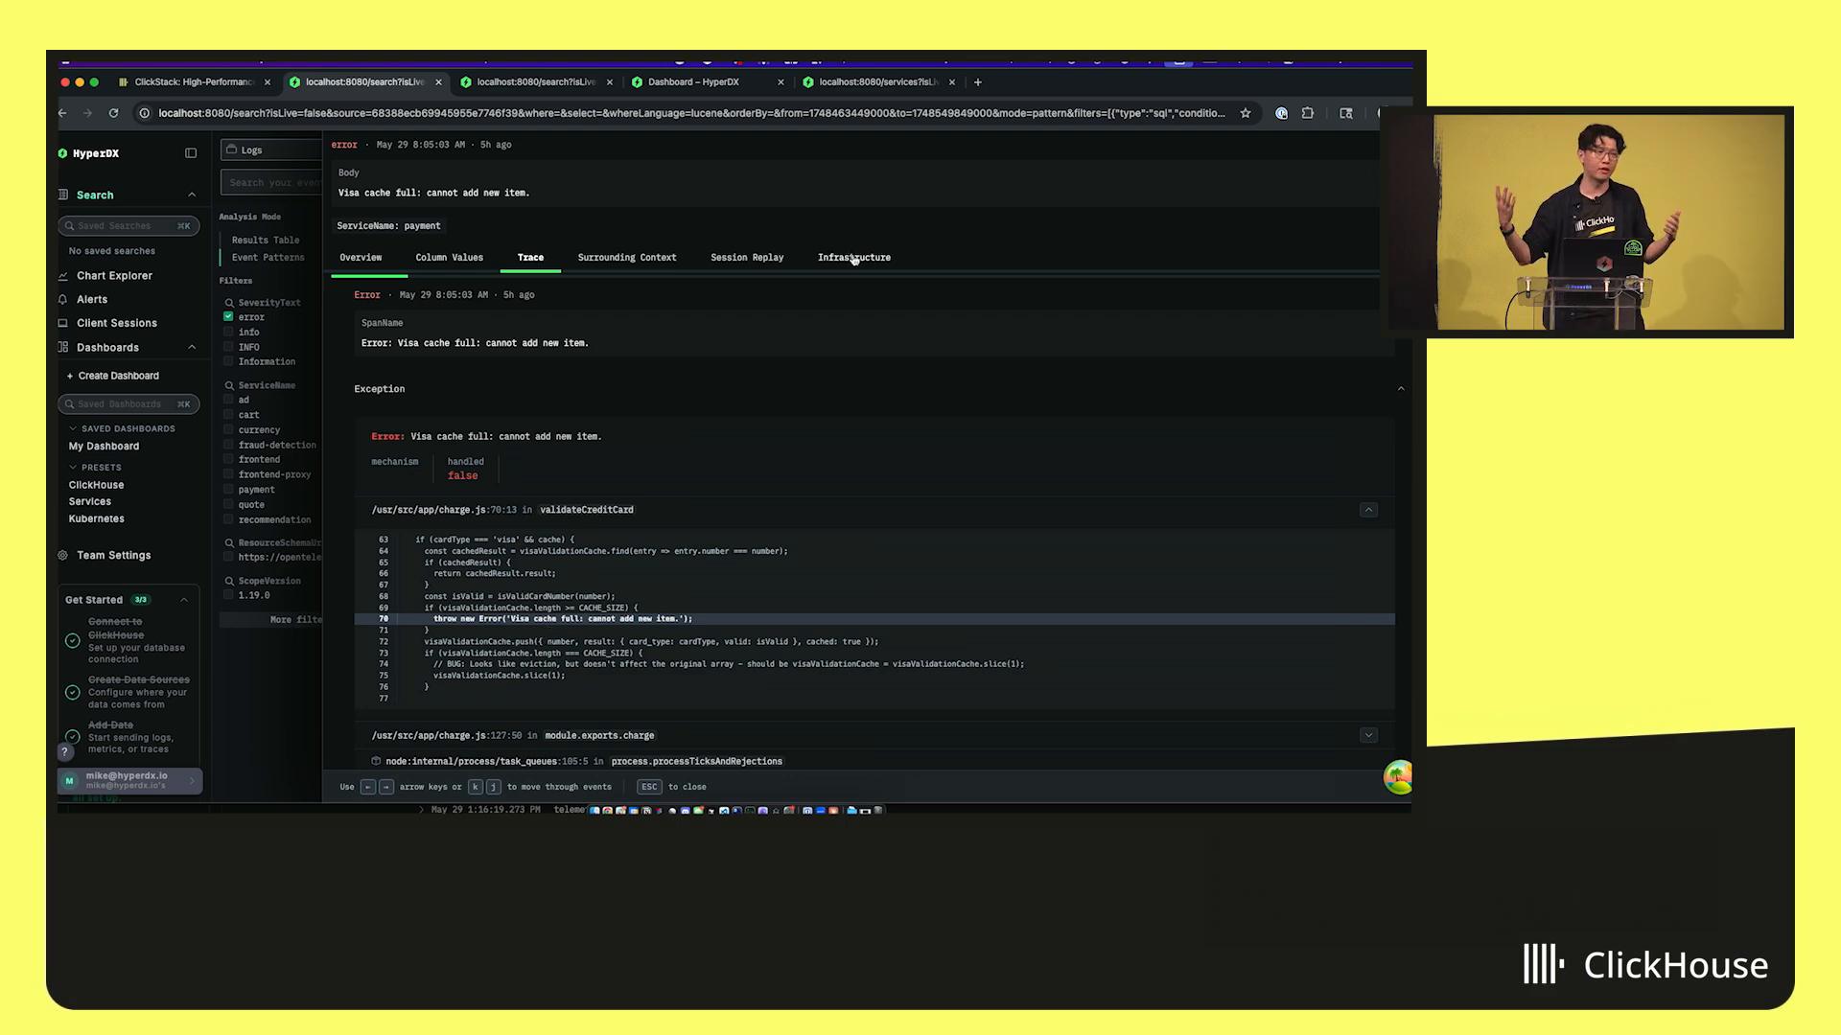
# - View pod CPU, memory and disk charts marking when the payment error occurred
pyautogui.click(853, 257)
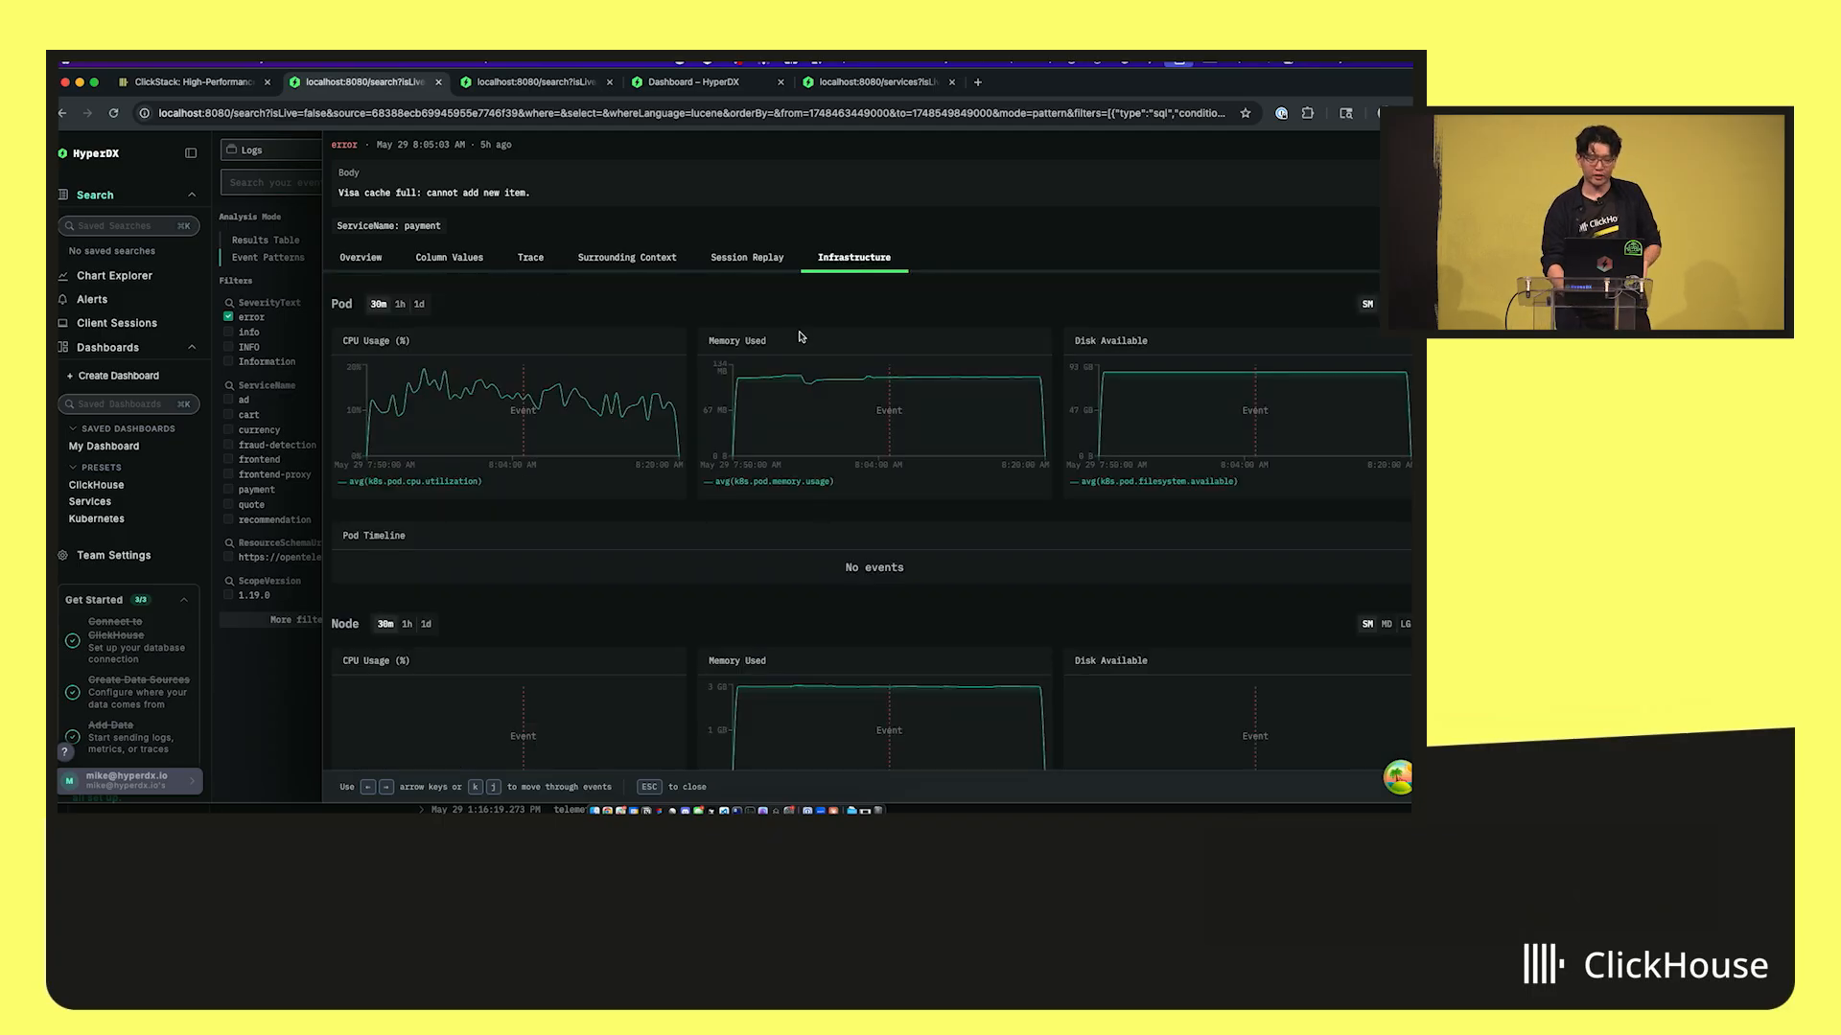
pyautogui.moveTo(711, 317)
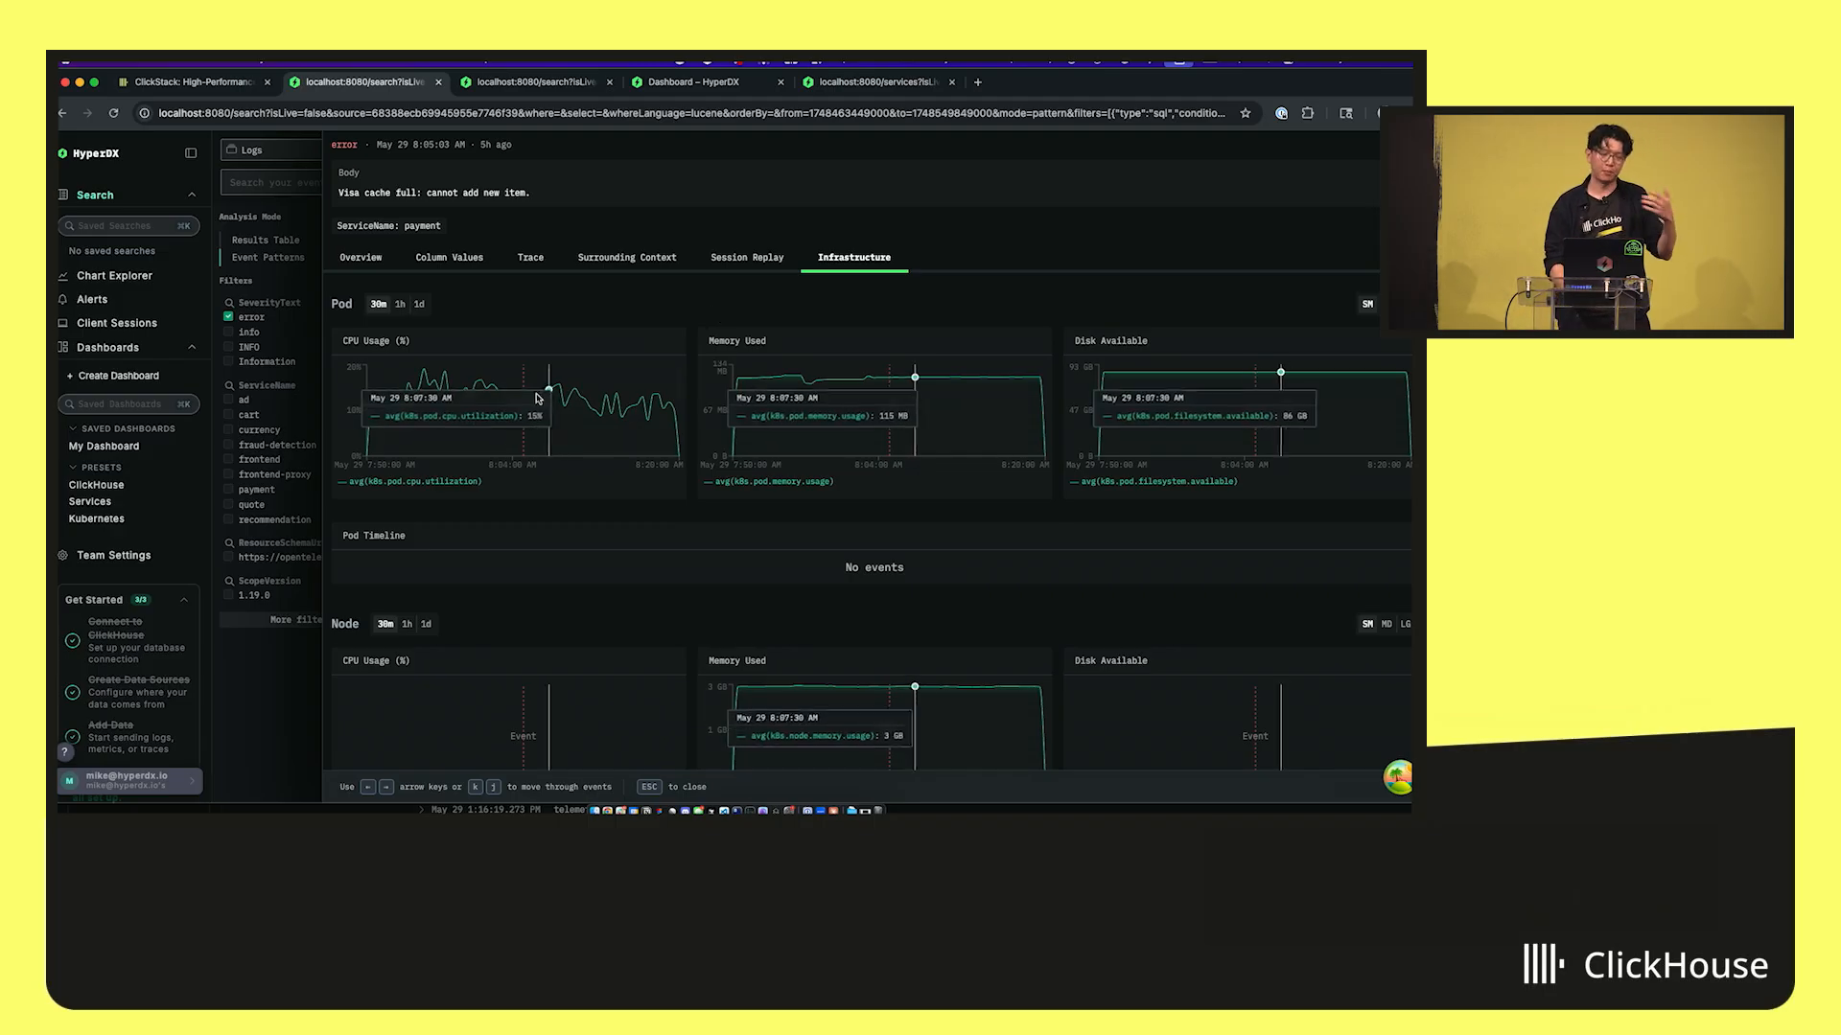
pyautogui.moveTo(925, 289)
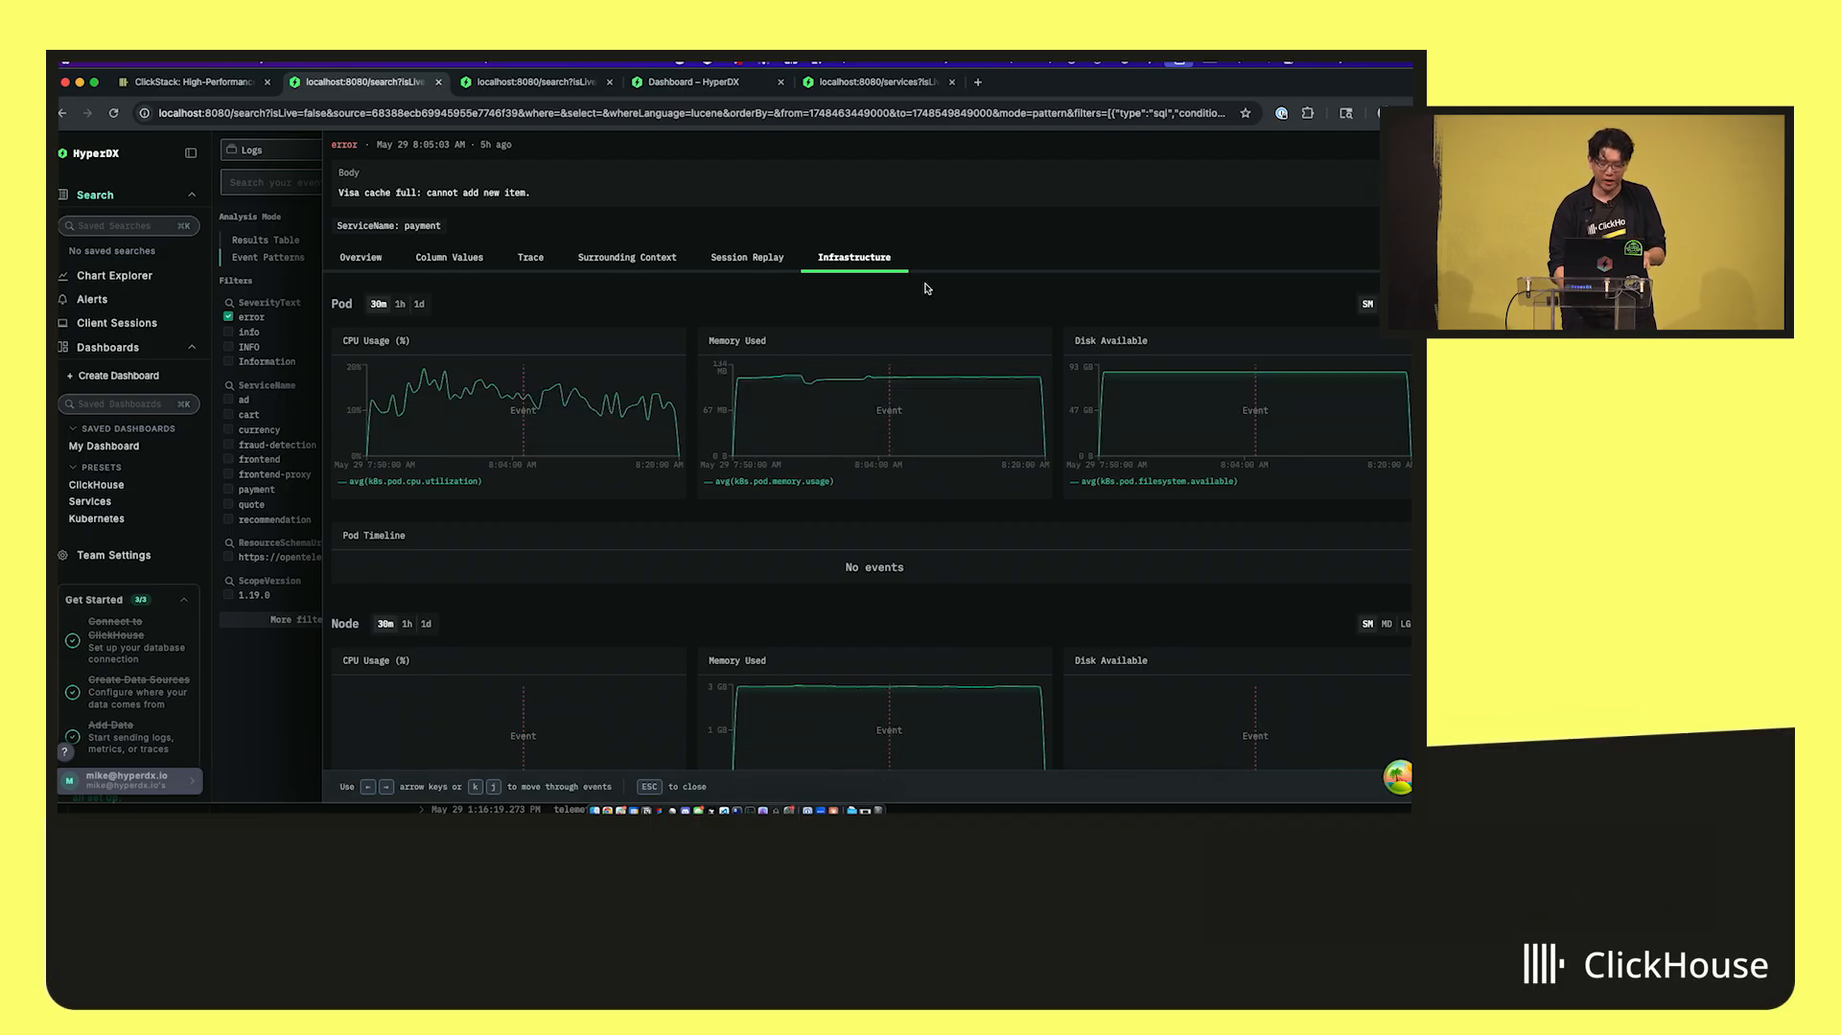
pyautogui.moveTo(731, 286)
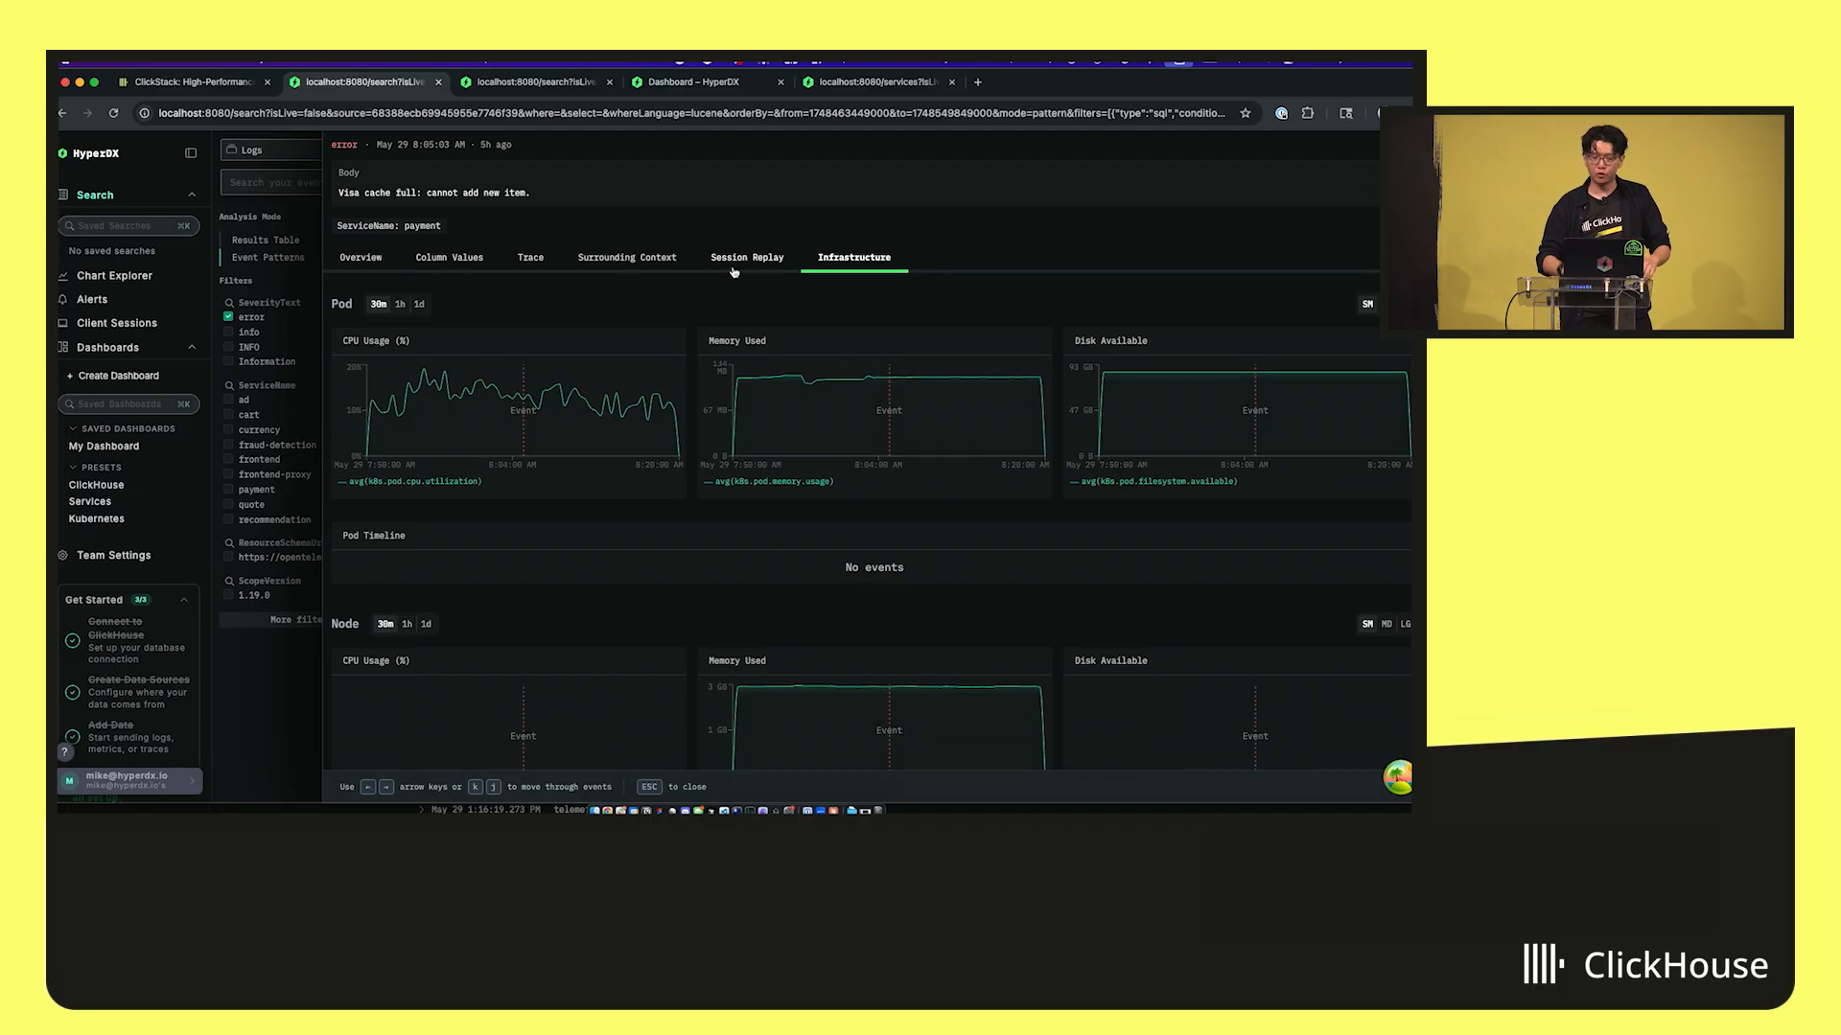
# - Play the telescope store shopper's session replay, rewinding 15 seconds
pyautogui.click(747, 257)
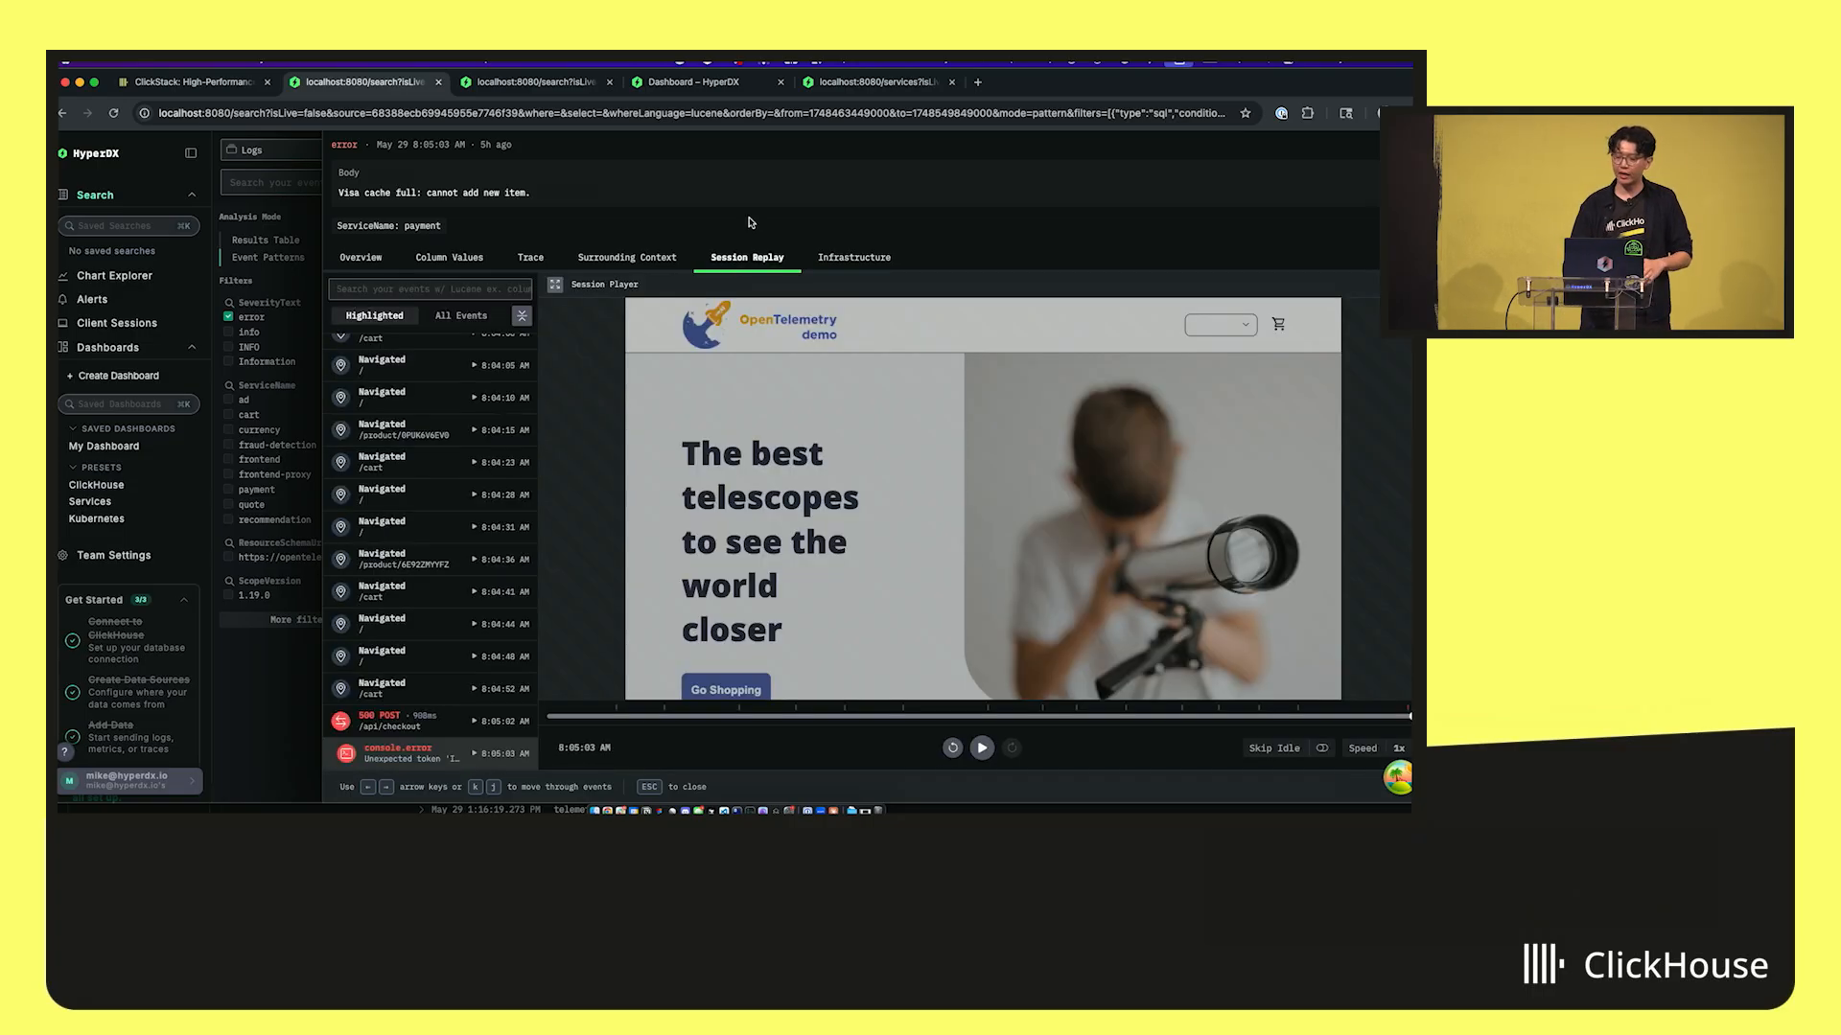
pyautogui.moveTo(951, 747)
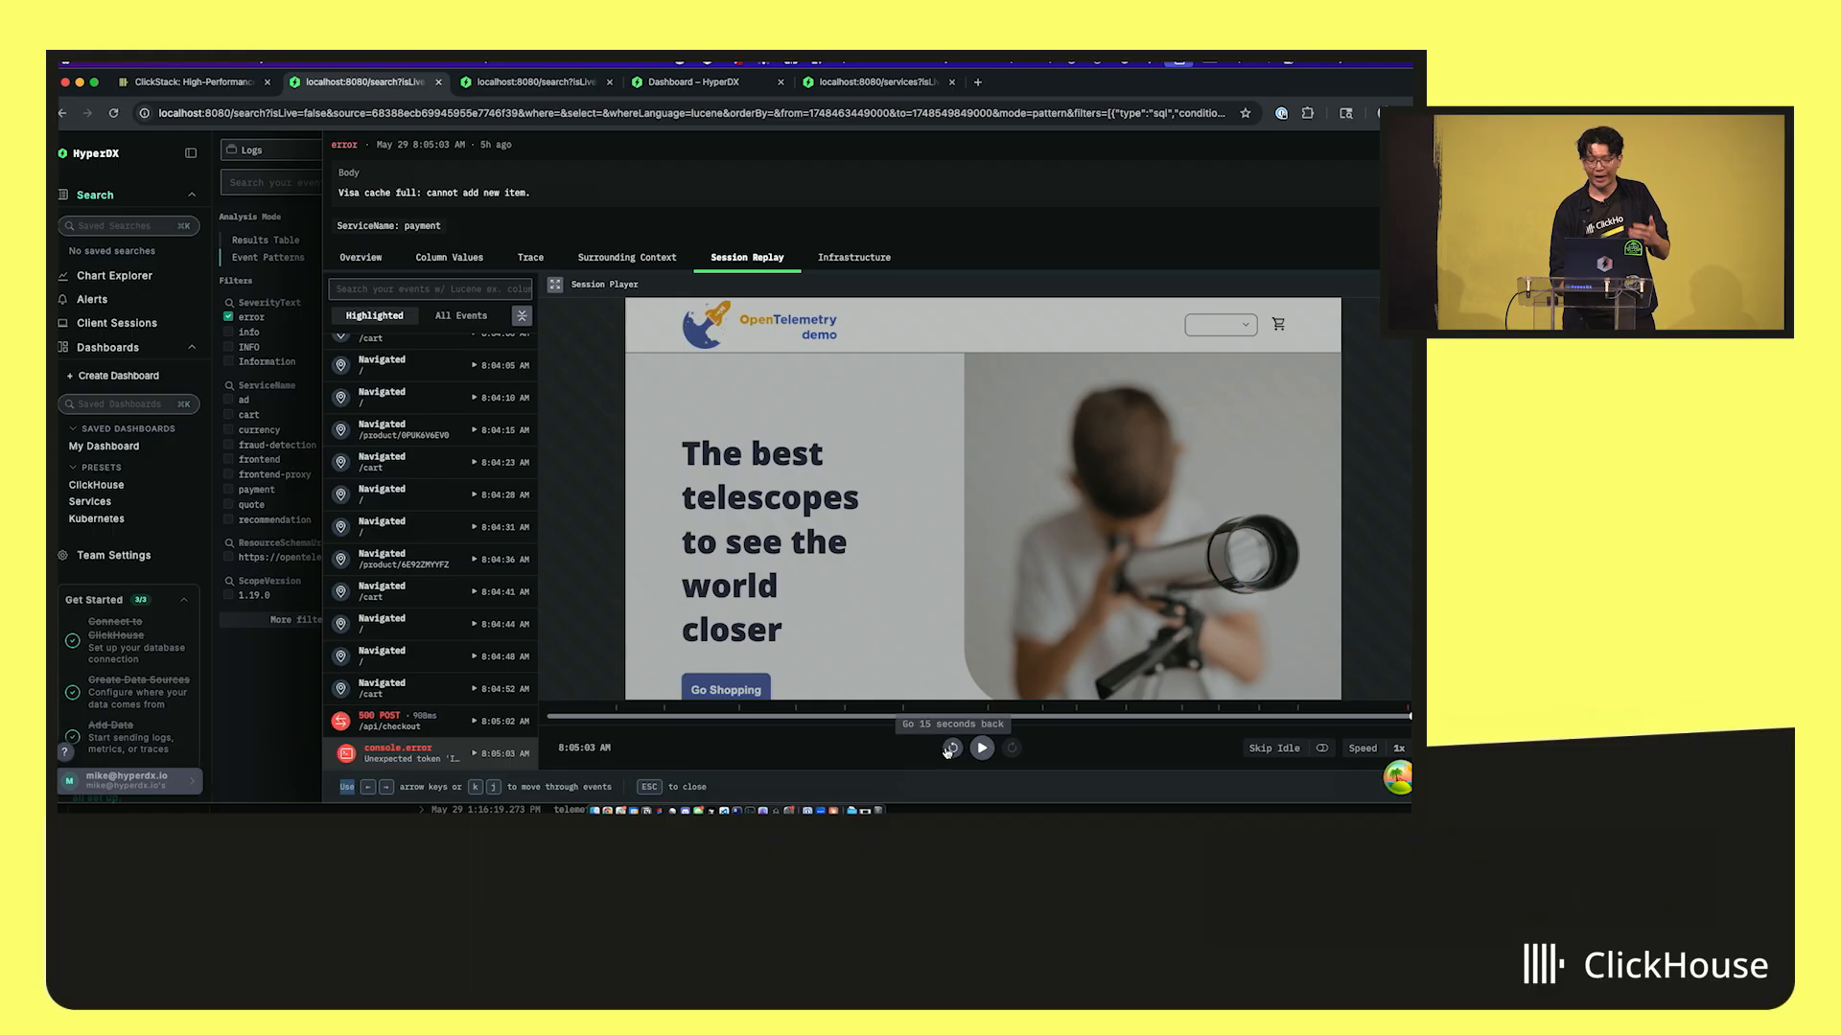
pyautogui.click(979, 749)
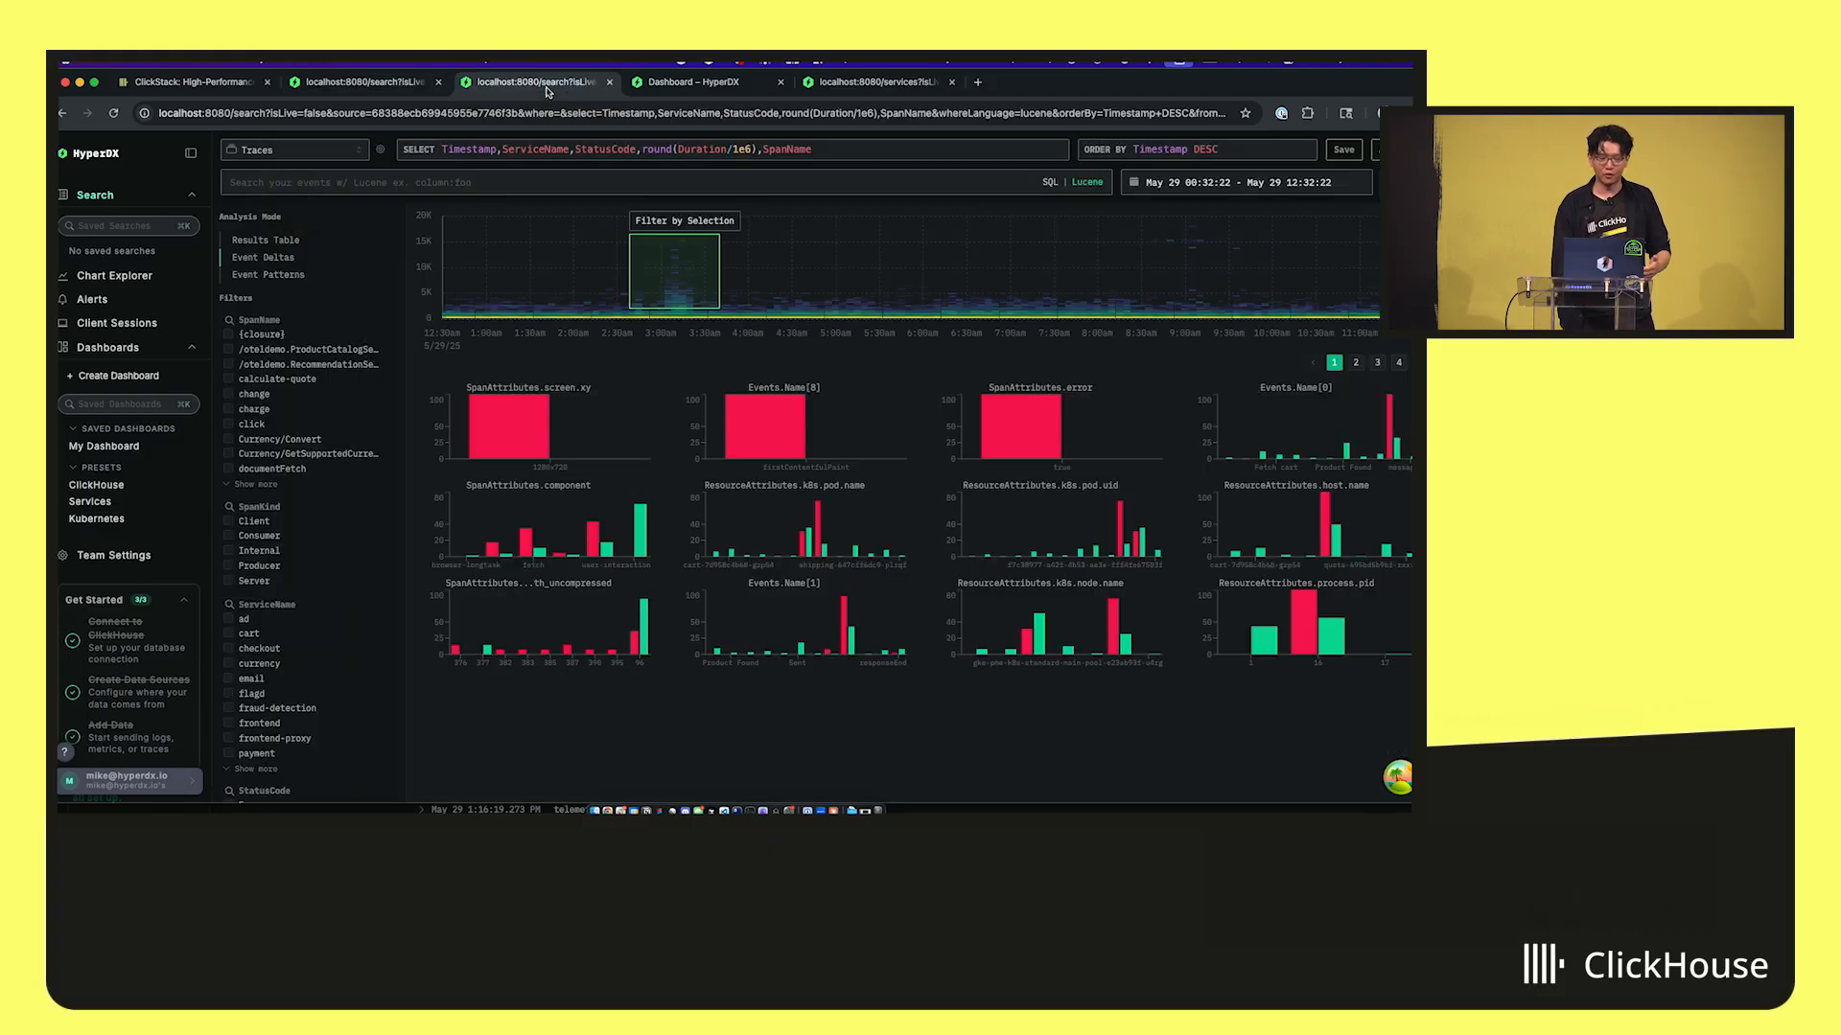
pyautogui.moveTo(675, 444)
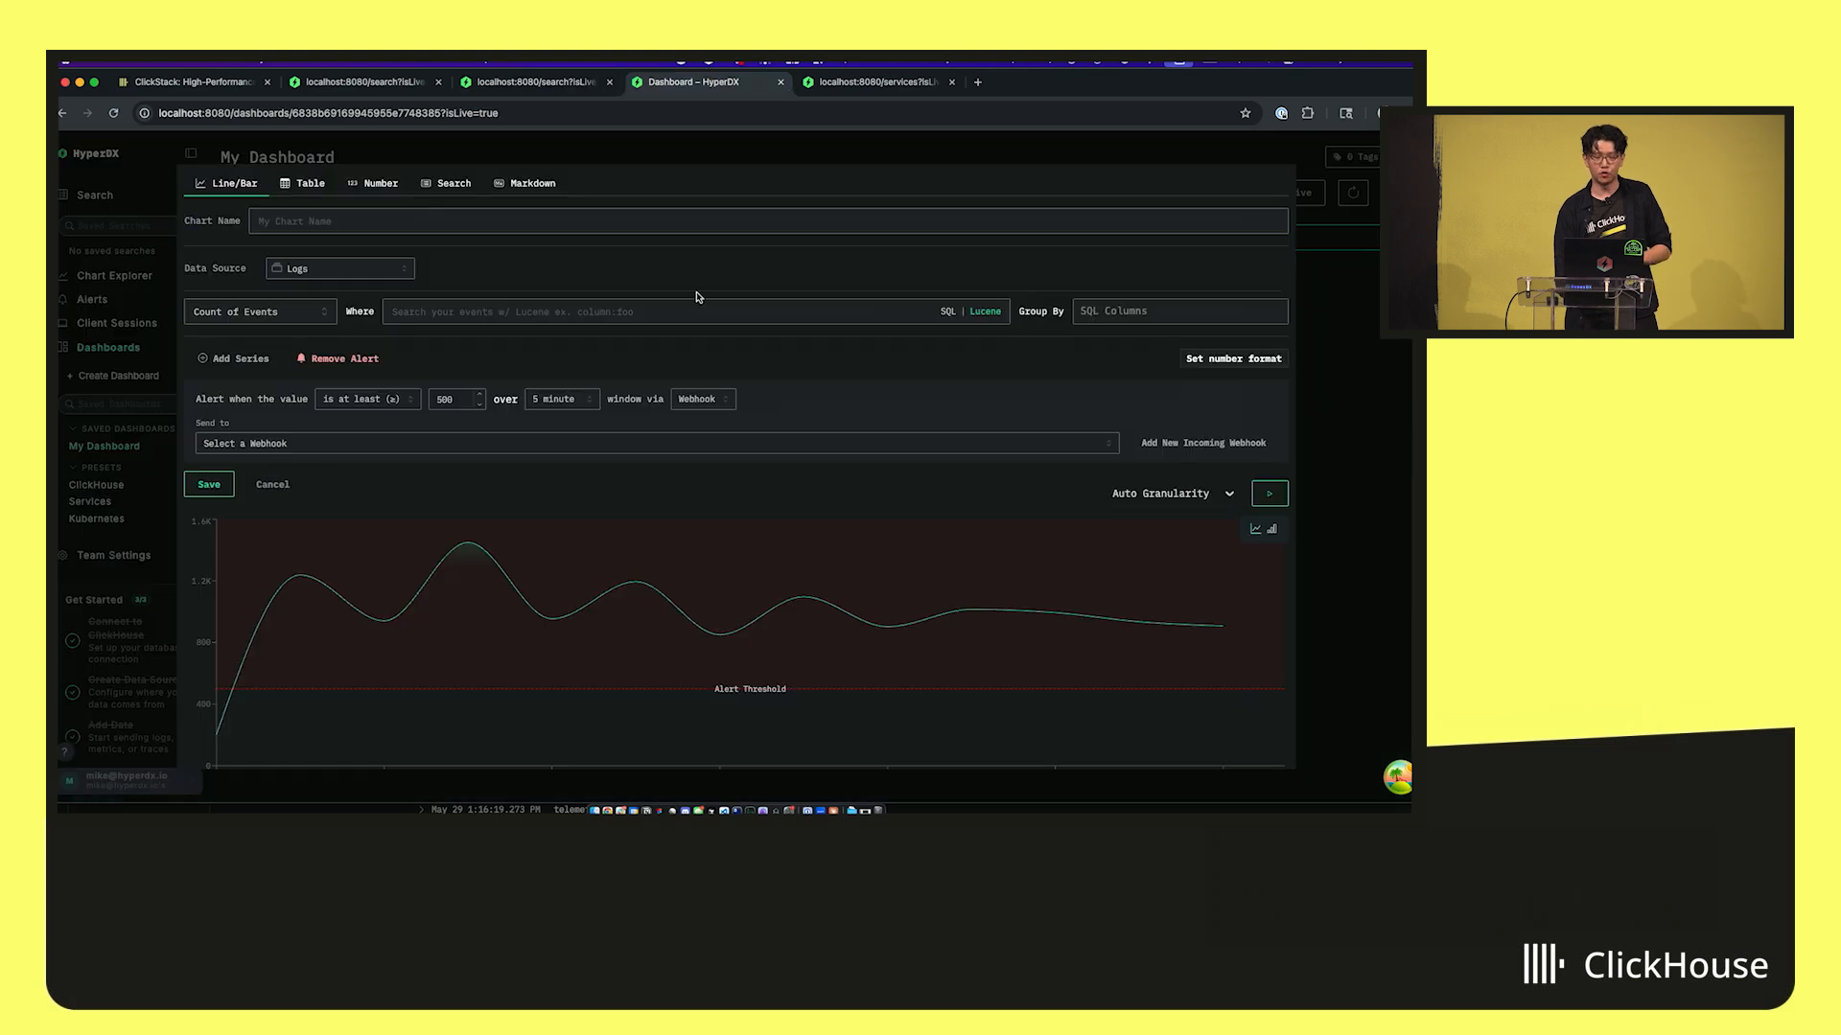
pyautogui.moveTo(726, 368)
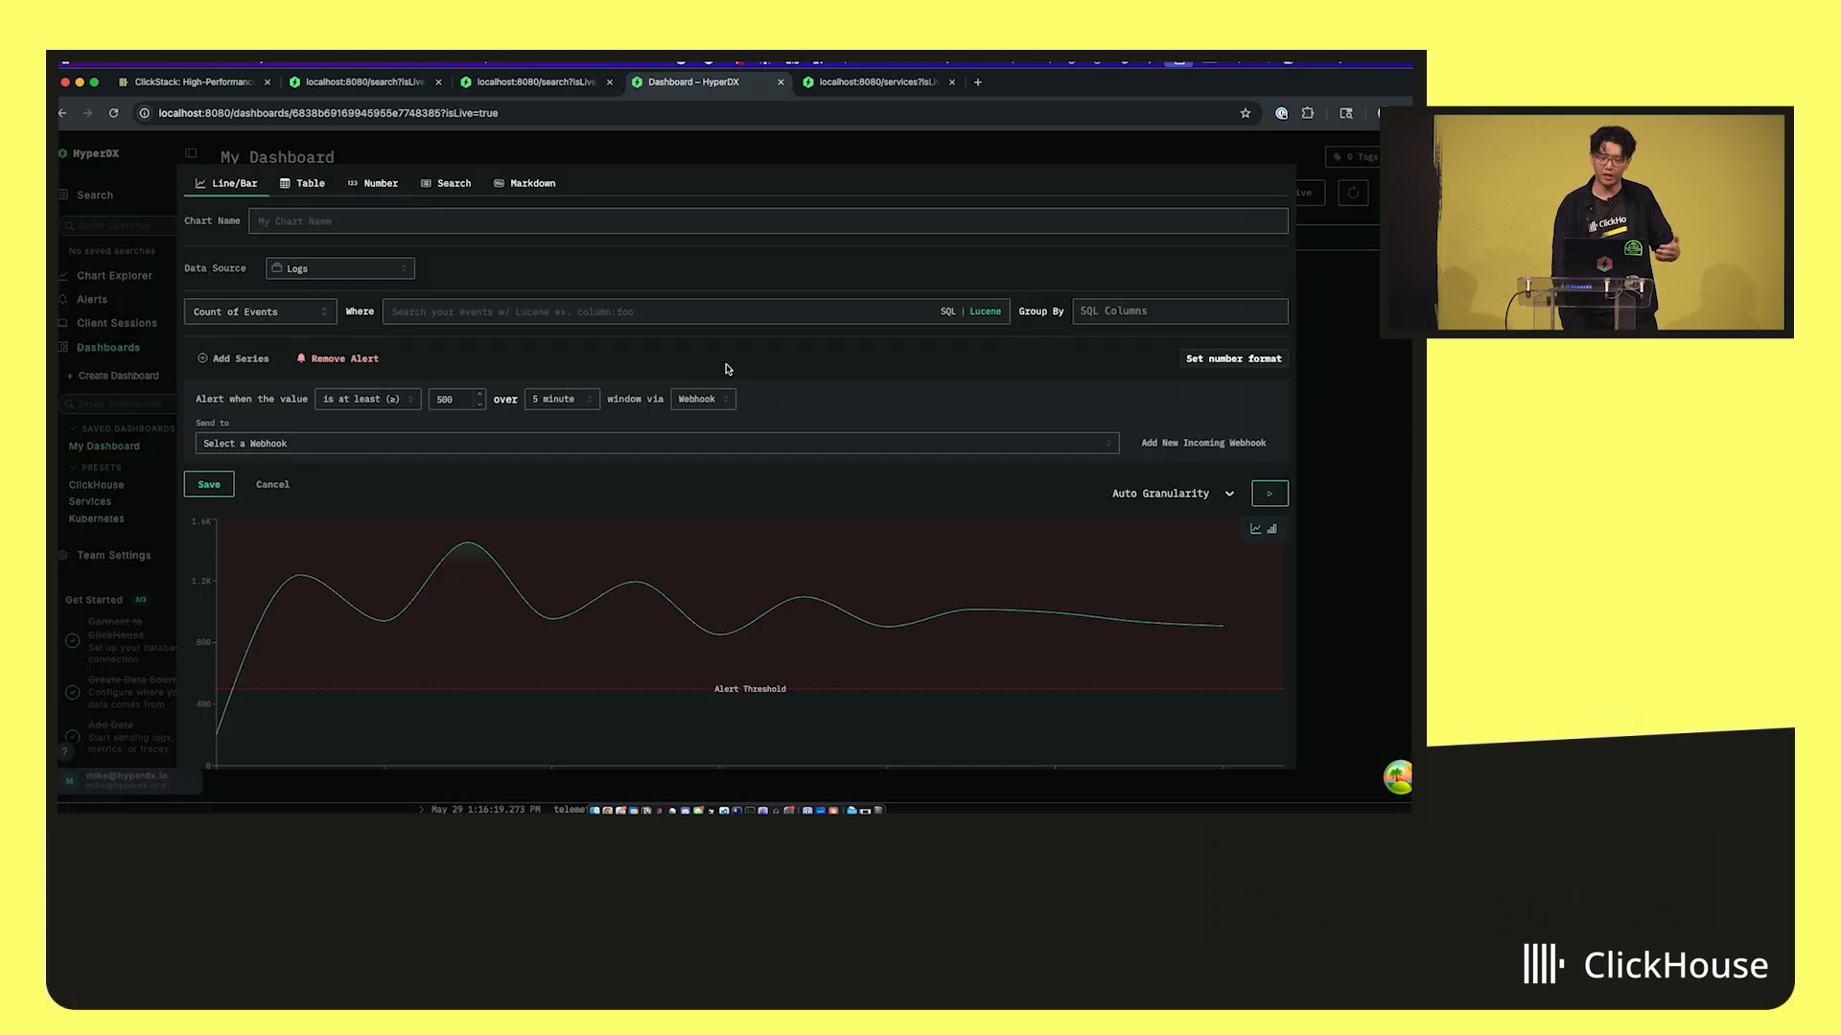
# - Switch to the HTTP Service page with error rate, throughput and latency charts
pyautogui.click(875, 82)
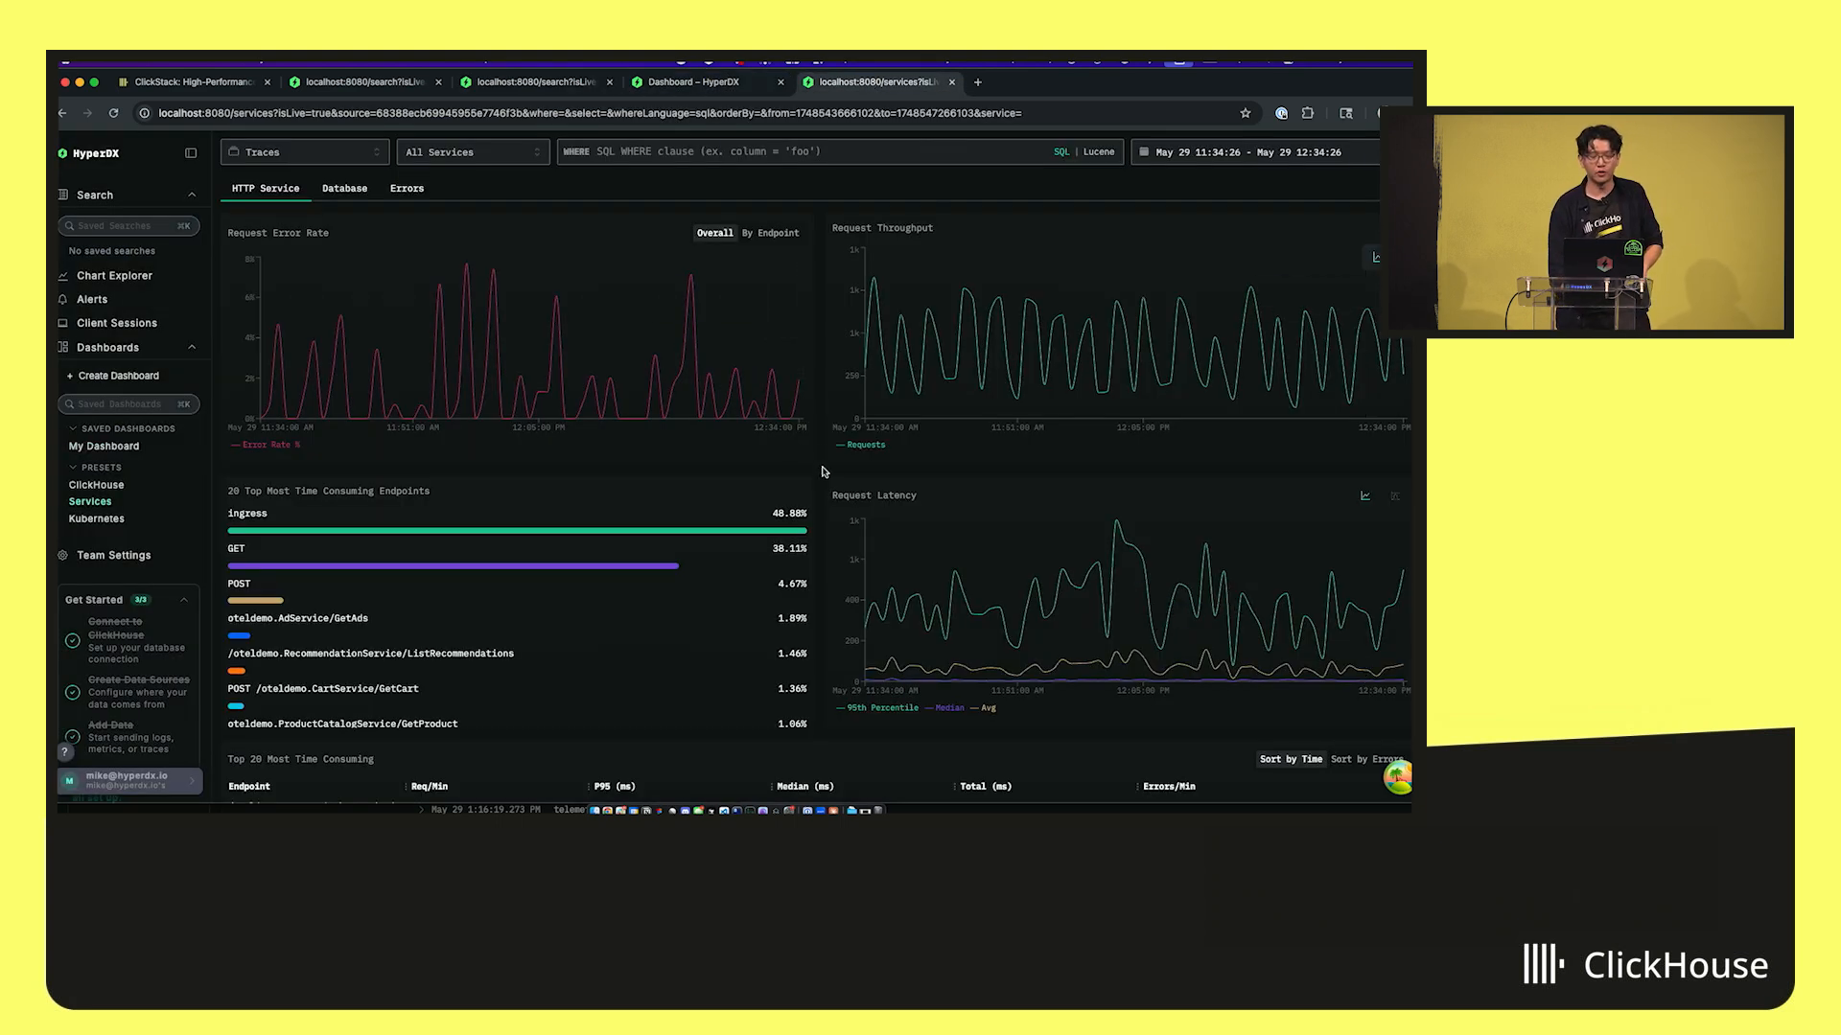